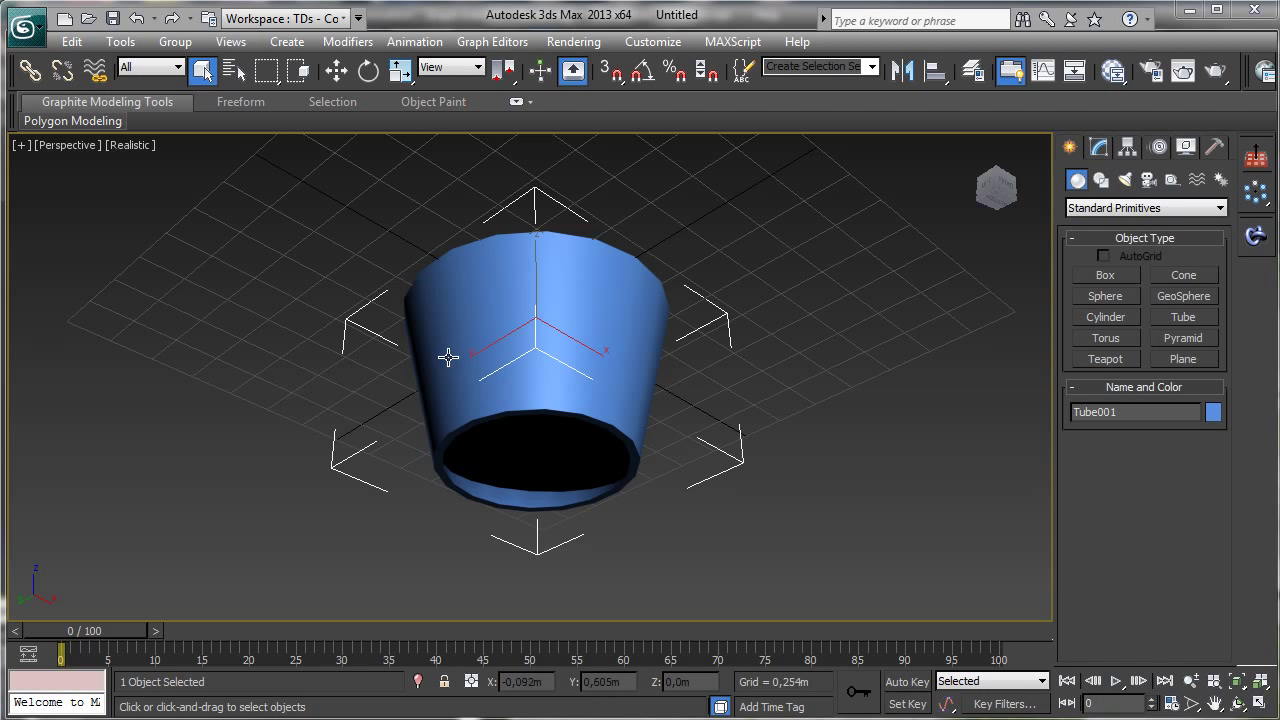
{"action": "mouse_move", "coordinate": [443, 332]}
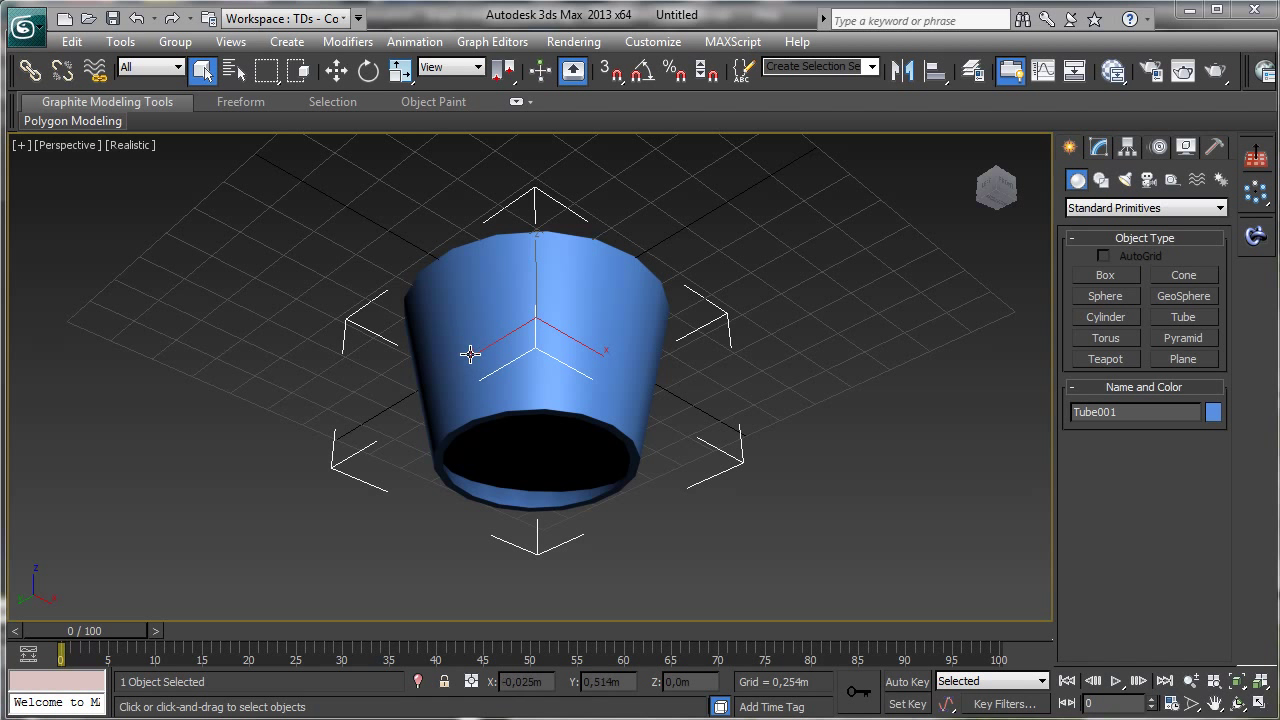
{"action": "mouse_move", "coordinate": [436, 332]}
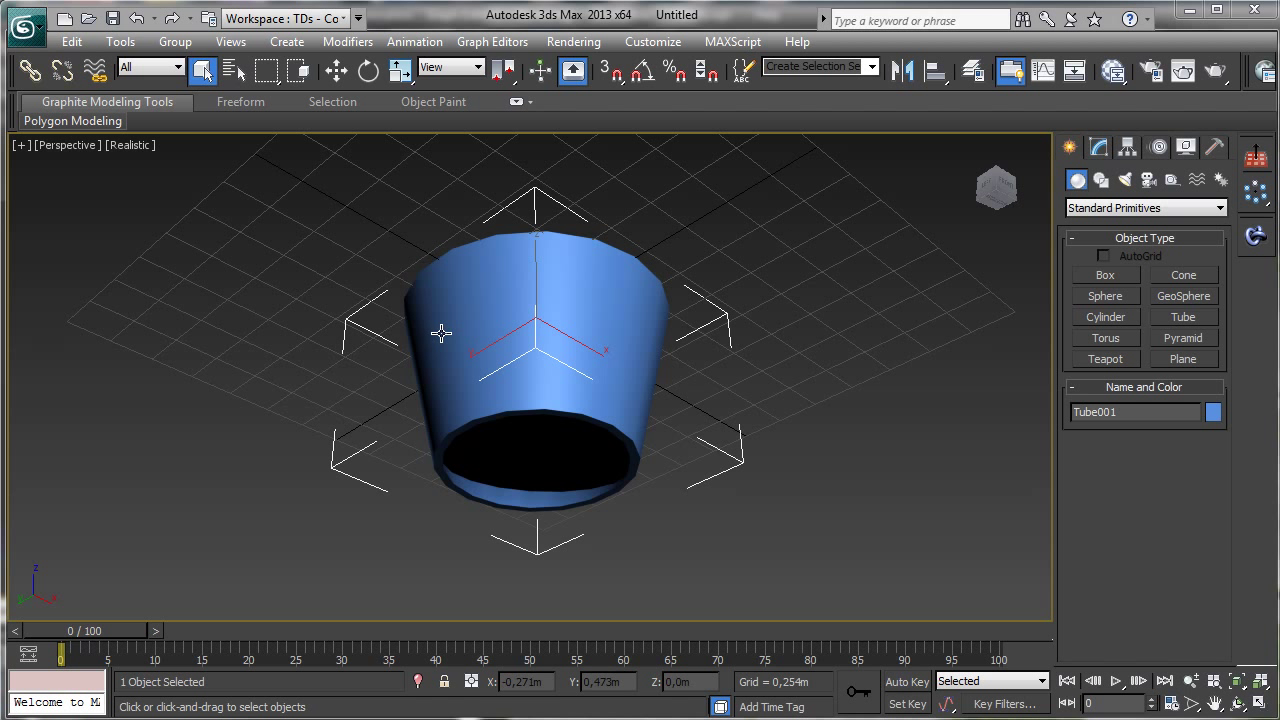
{"action": "mouse_move", "coordinate": [940, 417]}
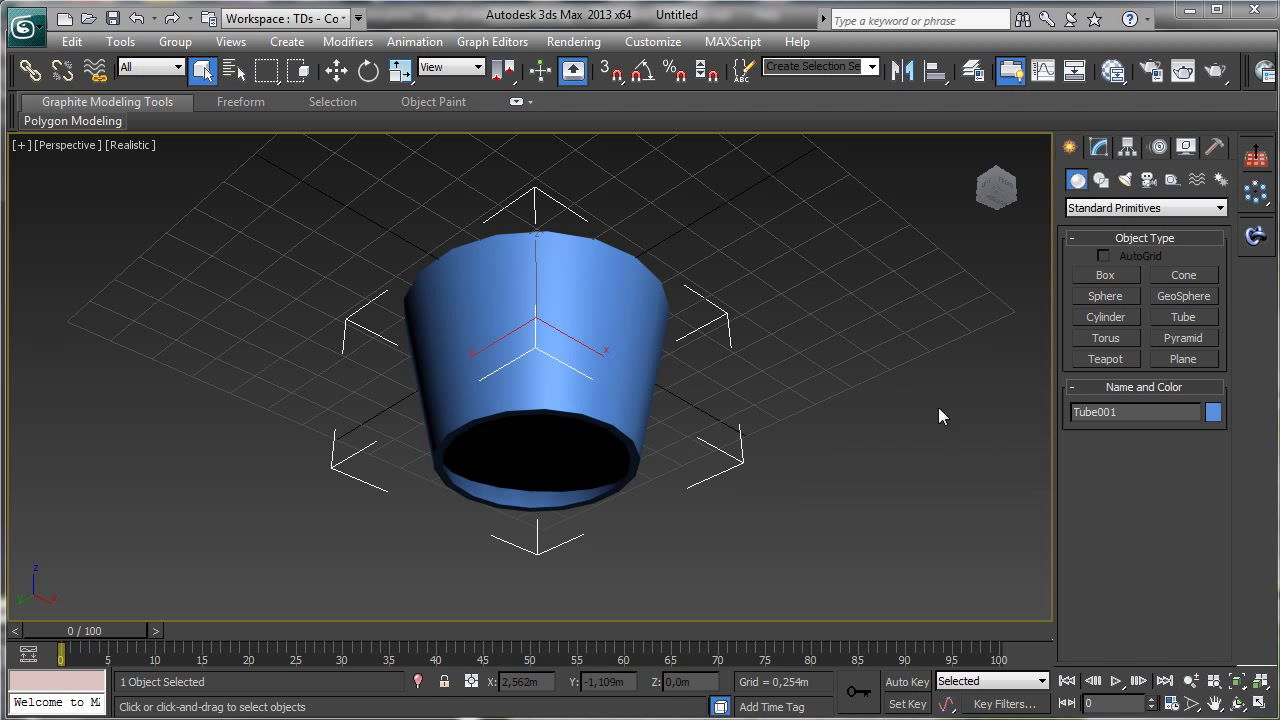
{"action": "mouse_move", "coordinate": [753, 274]}
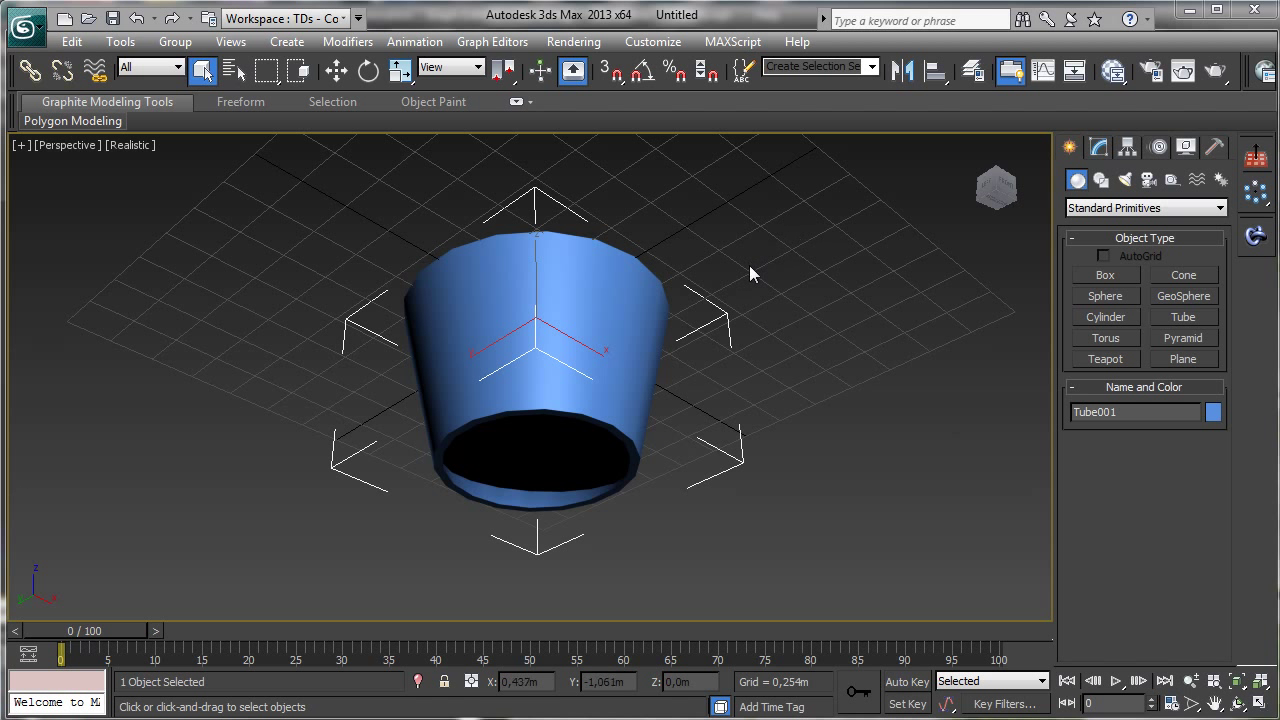
{"action": "mouse_move", "coordinate": [800, 270]}
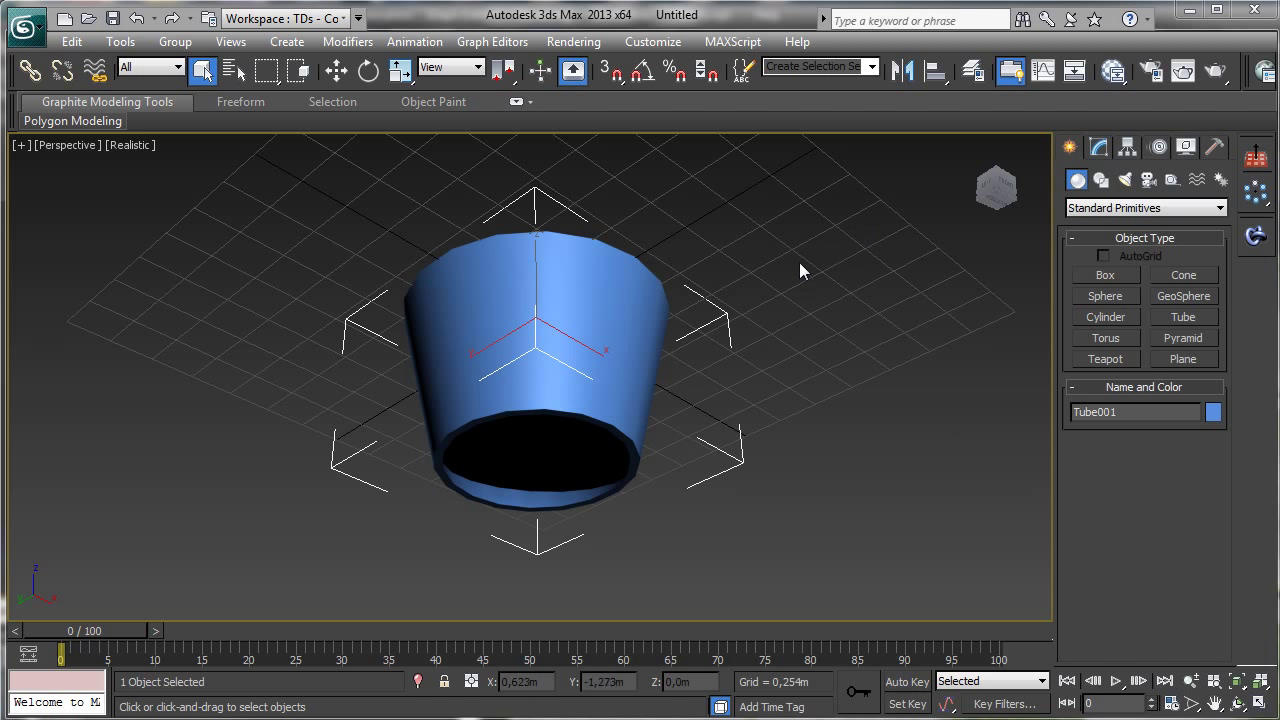
{"action": "mouse_move", "coordinate": [745, 320]}
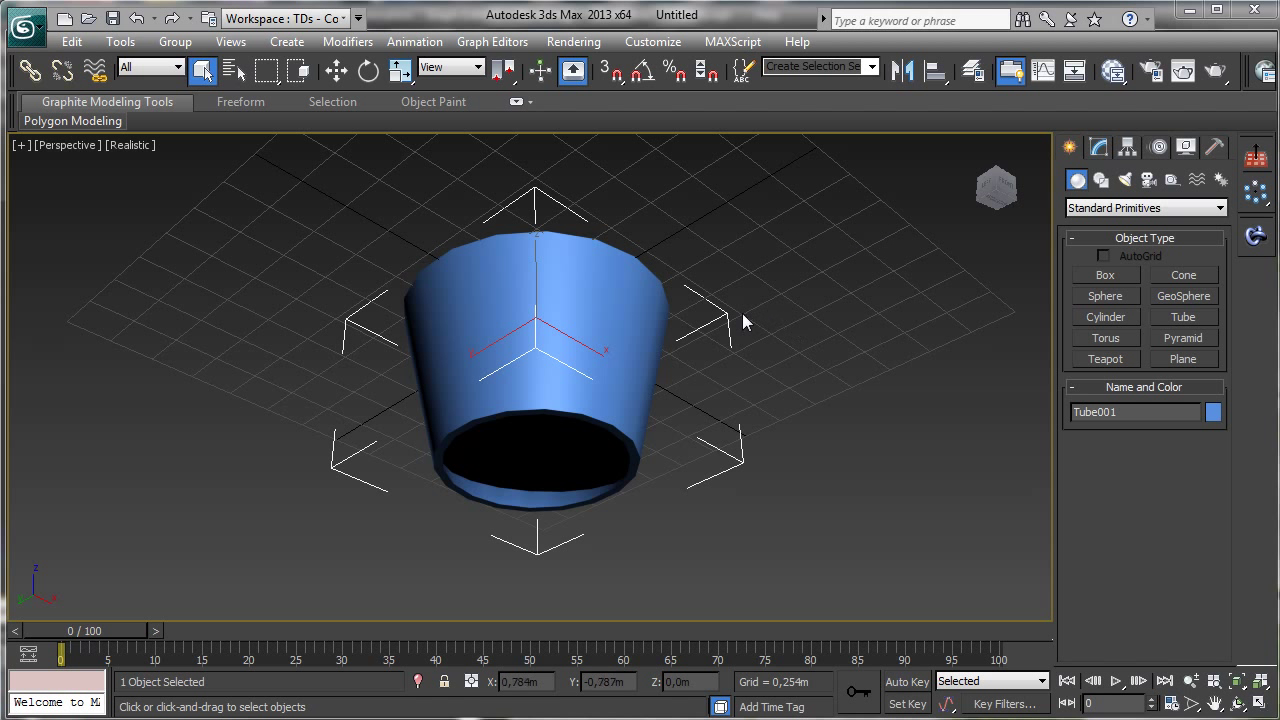
{"action": "mouse_move", "coordinate": [1019, 266]}
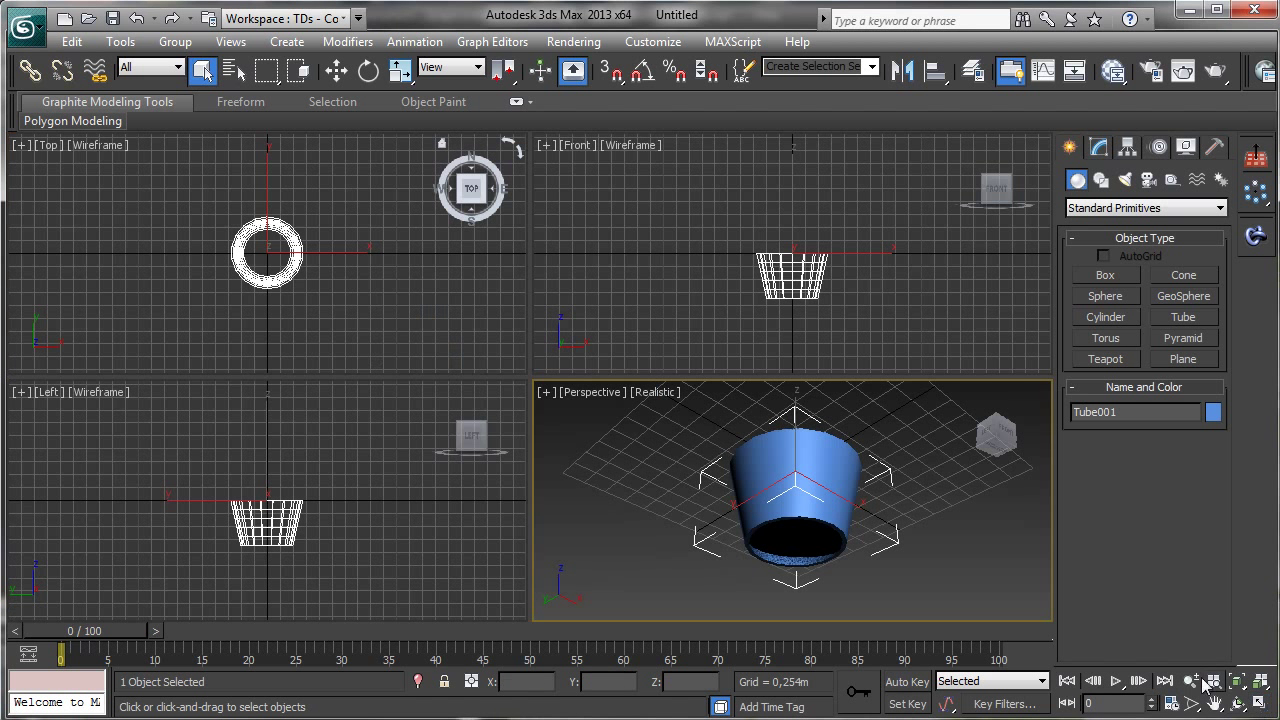
{"action": "mouse_move", "coordinate": [645, 232]}
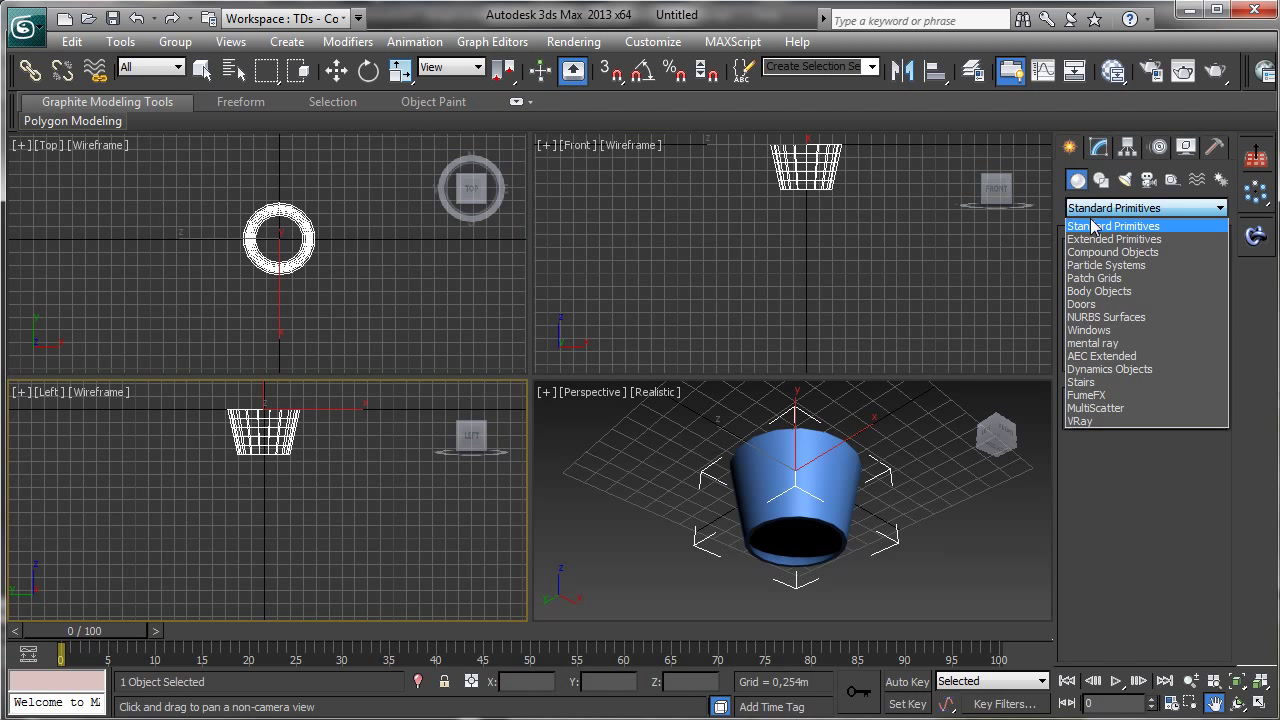
{"action": "mouse_move", "coordinate": [1118, 350]}
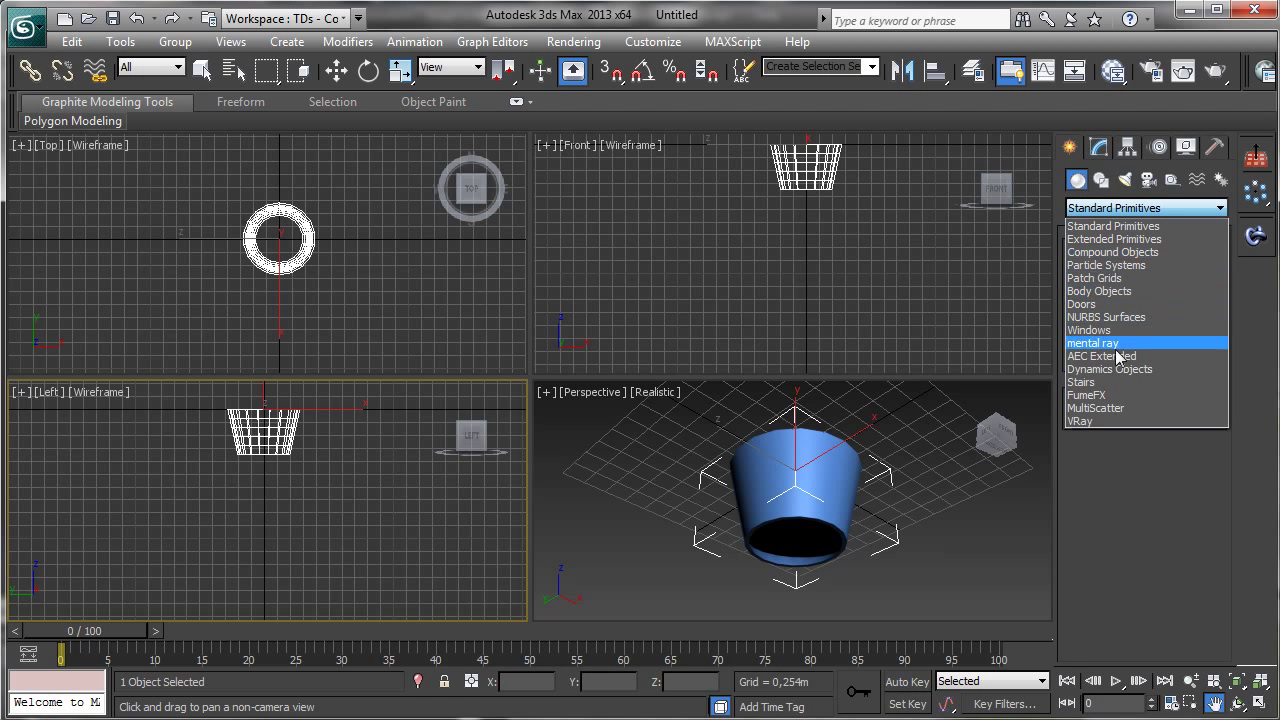
{"action": "mouse_move", "coordinate": [1117, 264]}
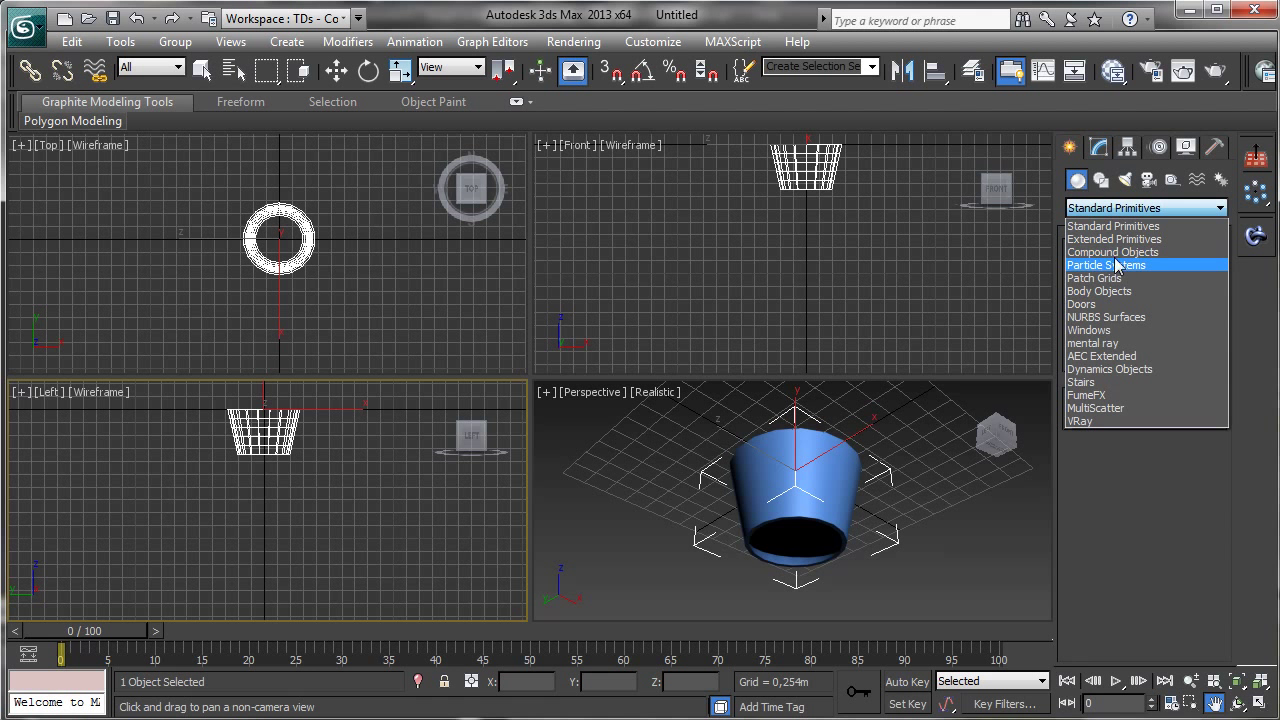
Step: Create the FumeFX001 grid around the tube in the Top viewport
{"action": "left_click", "coordinate": [1085, 394]}
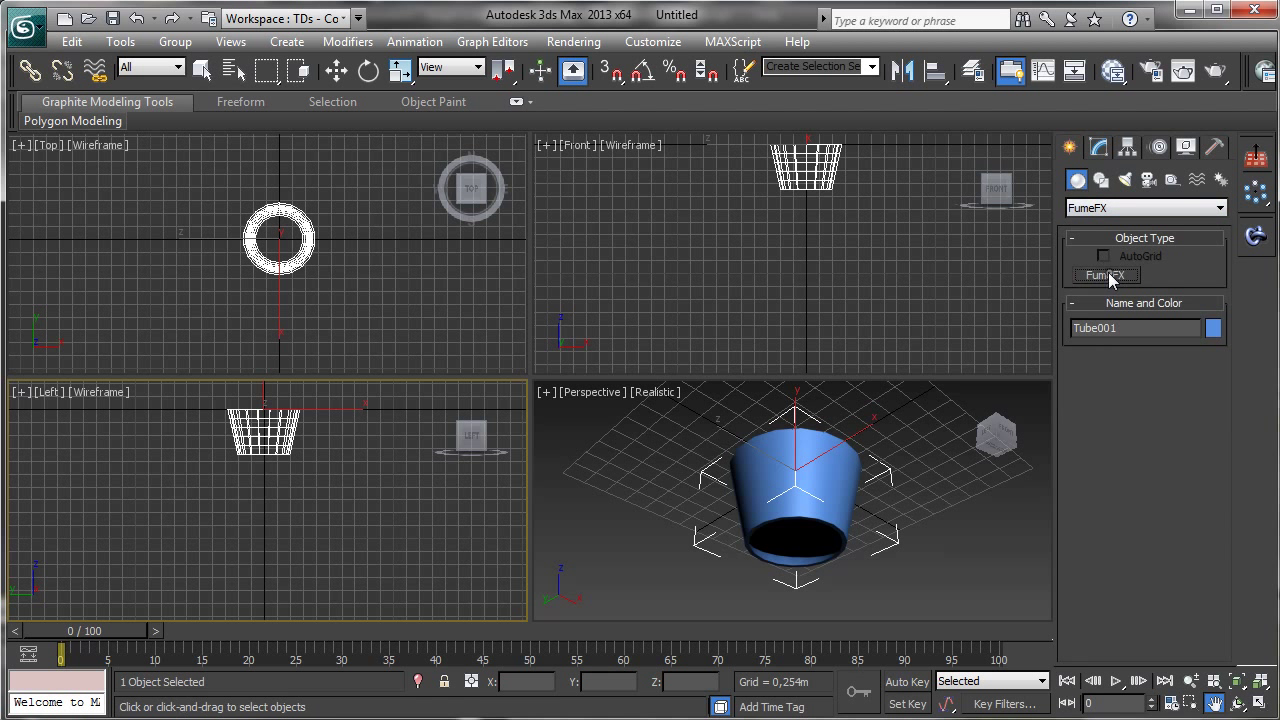
{"action": "left_click", "coordinate": [1106, 275]}
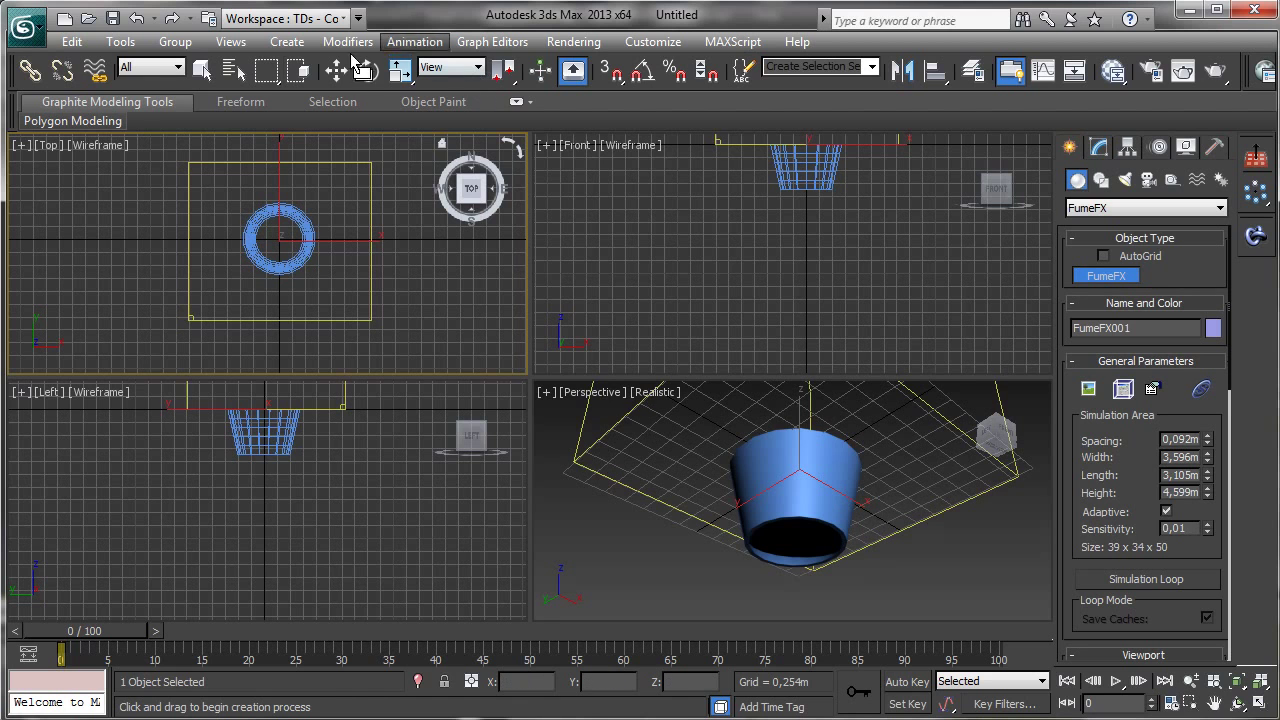
Step: Flip FumeFX001 180° and move it down from the tube's top rim
{"action": "left_click", "coordinate": [368, 71]}
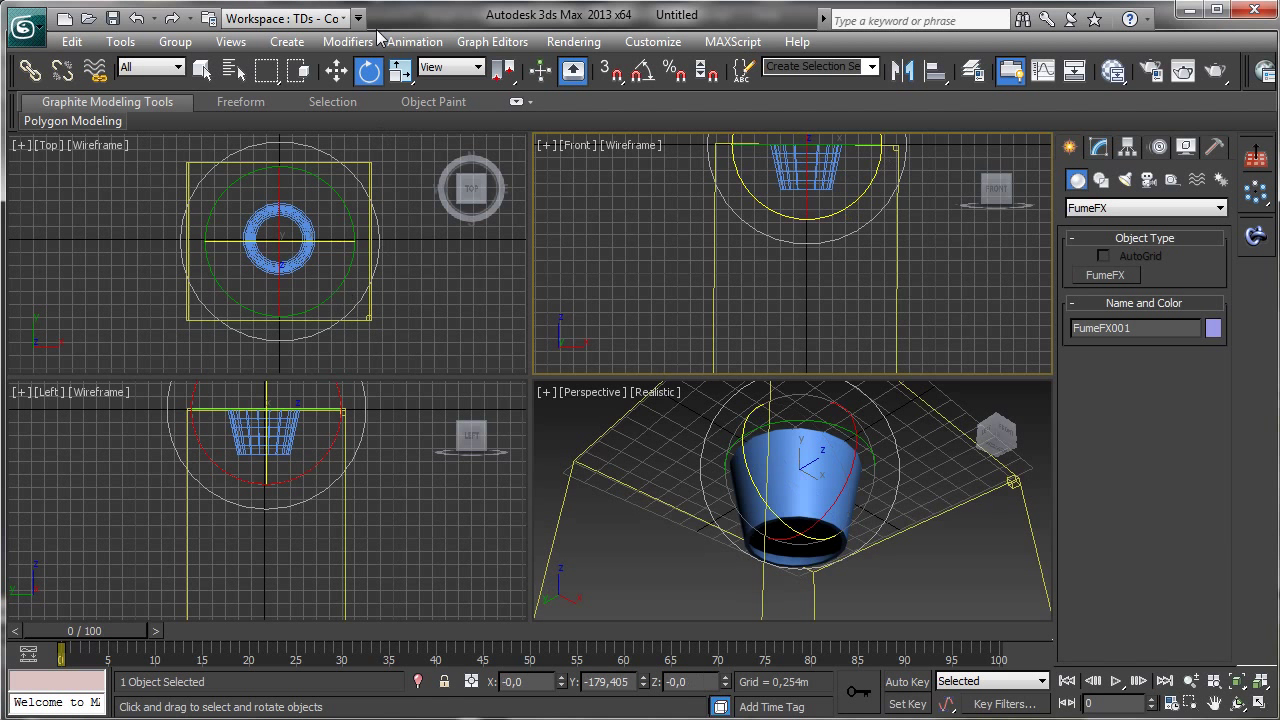
{"action": "left_click", "coordinate": [336, 70]}
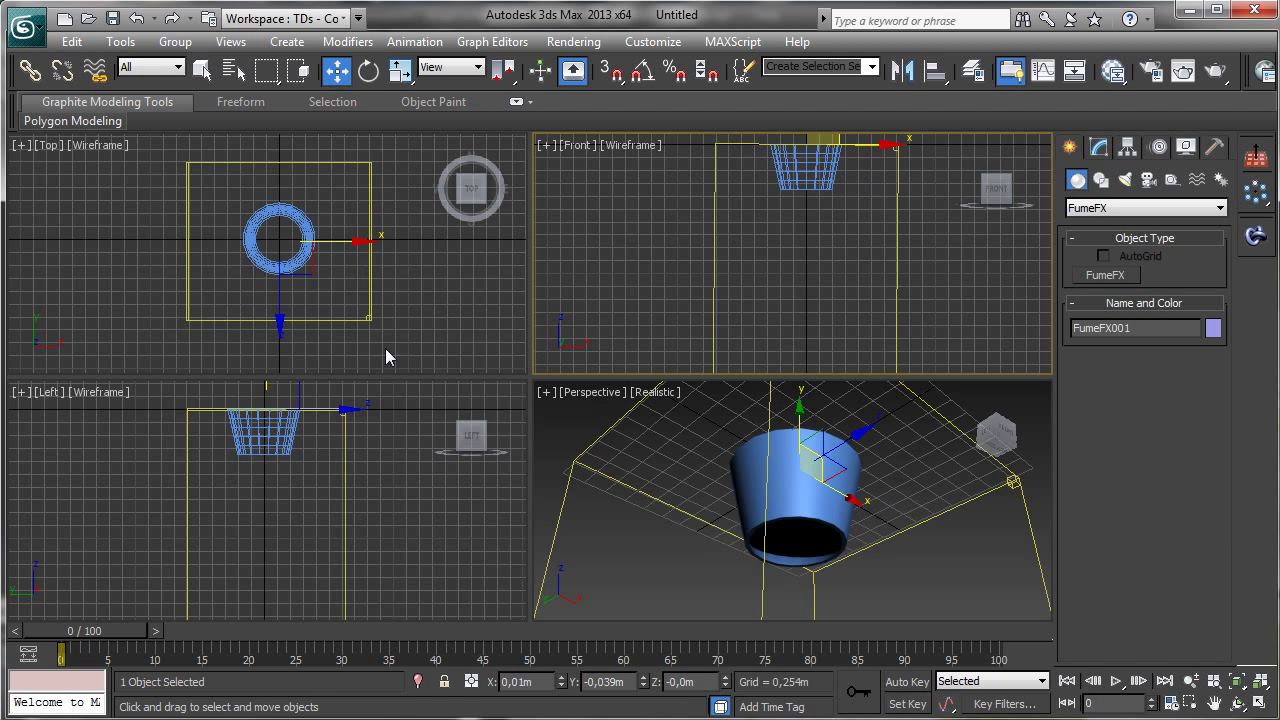
{"action": "mouse_move", "coordinate": [1200, 680]}
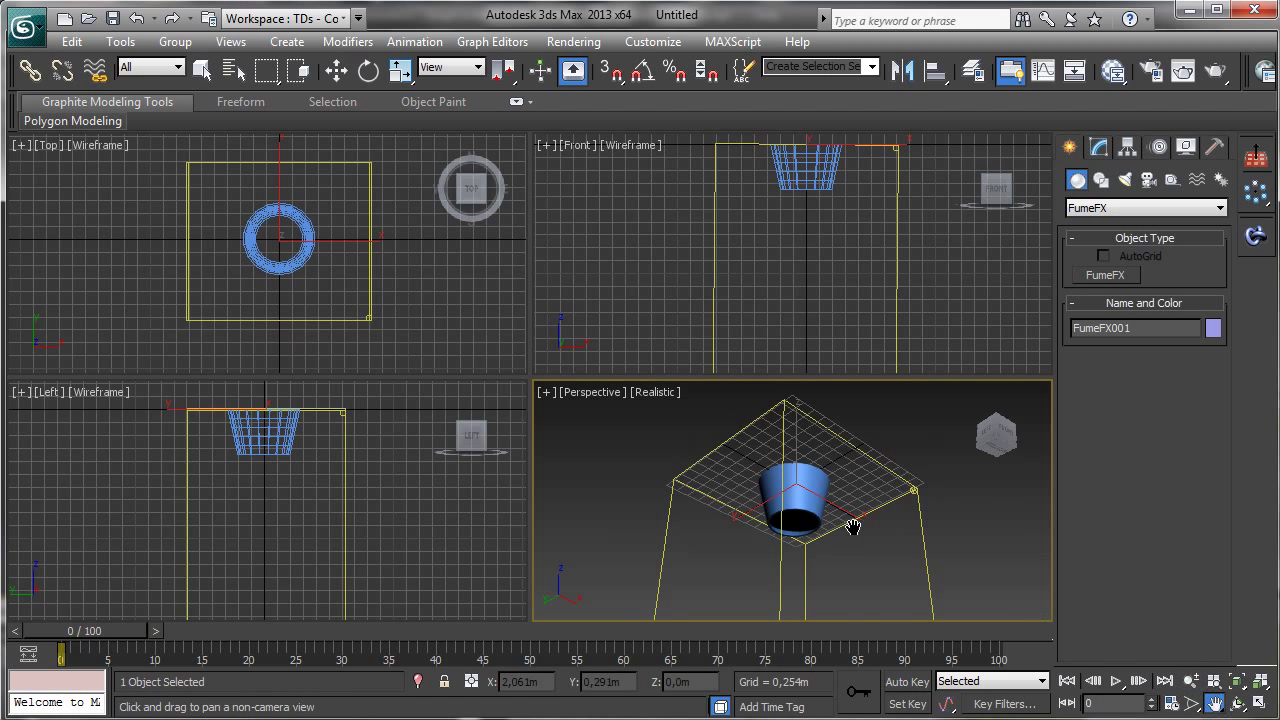
{"action": "left_click_drag", "start_coordinate": [850, 525], "coordinate": [775, 460]}
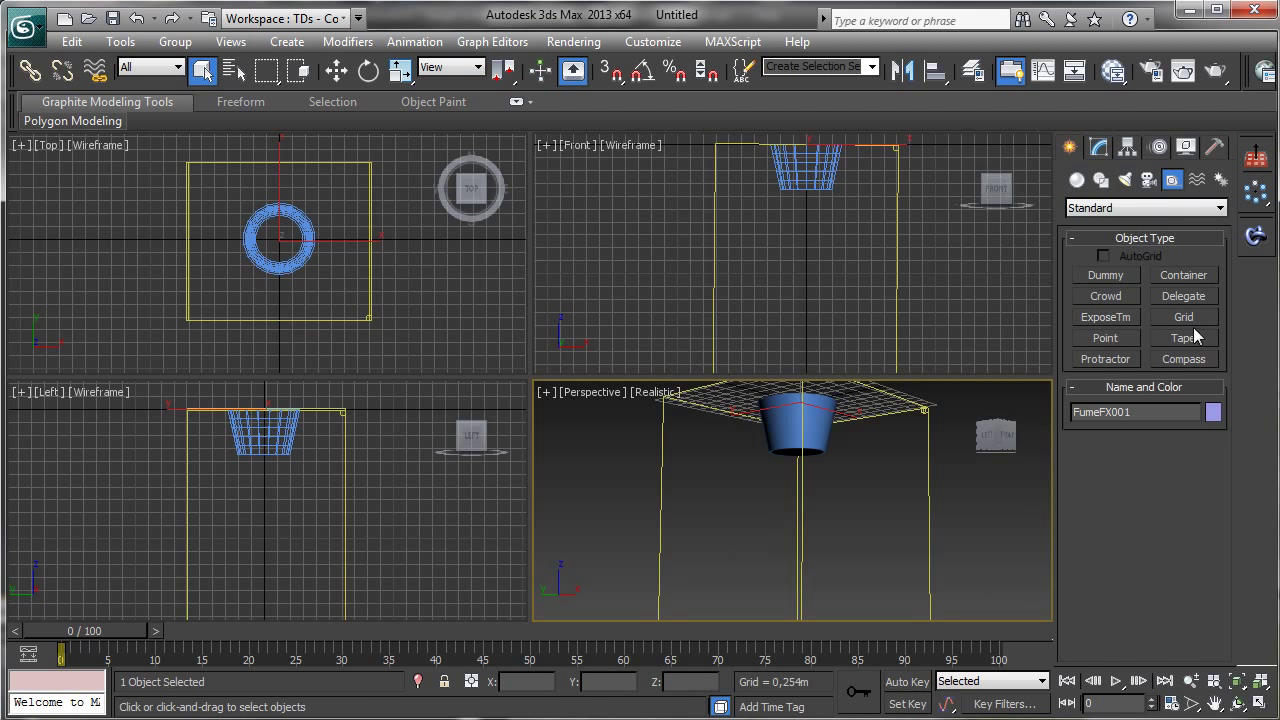
Step: Create FFX Simple Src001 at the tube's centre and rotate it 180° to face down
{"action": "left_click", "coordinate": [1145, 207]}
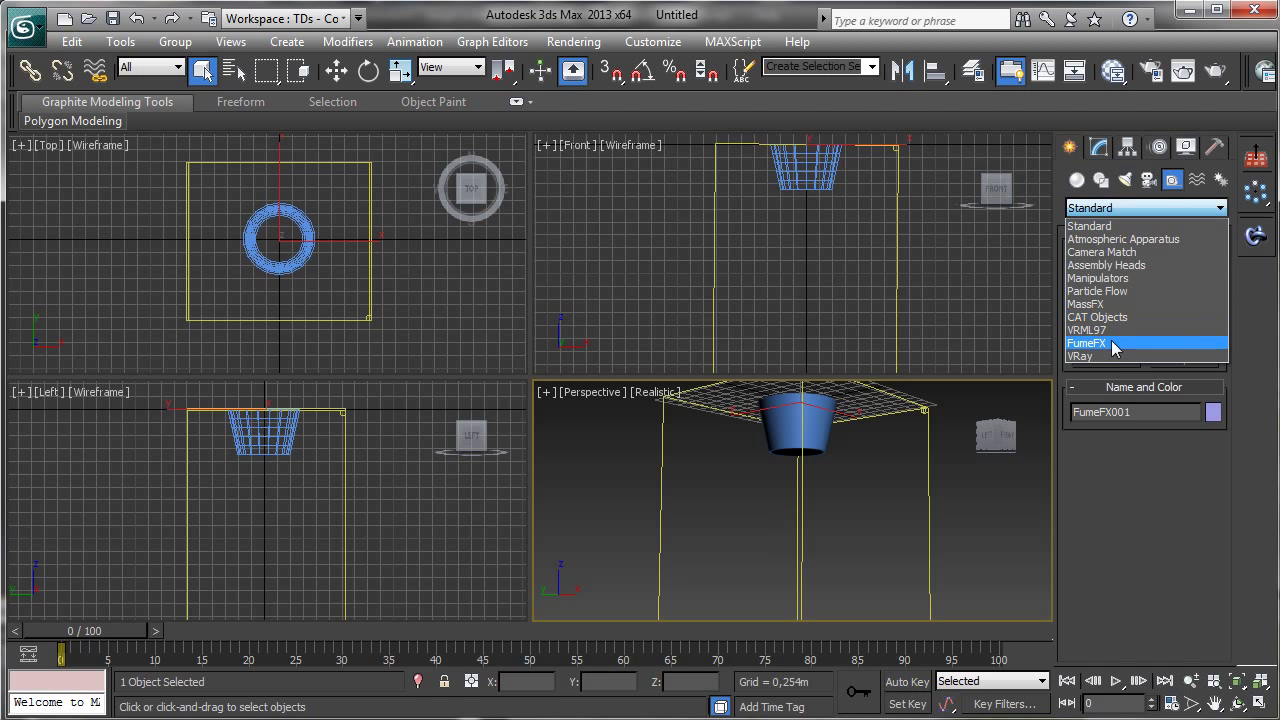
{"action": "left_click", "coordinate": [1087, 343]}
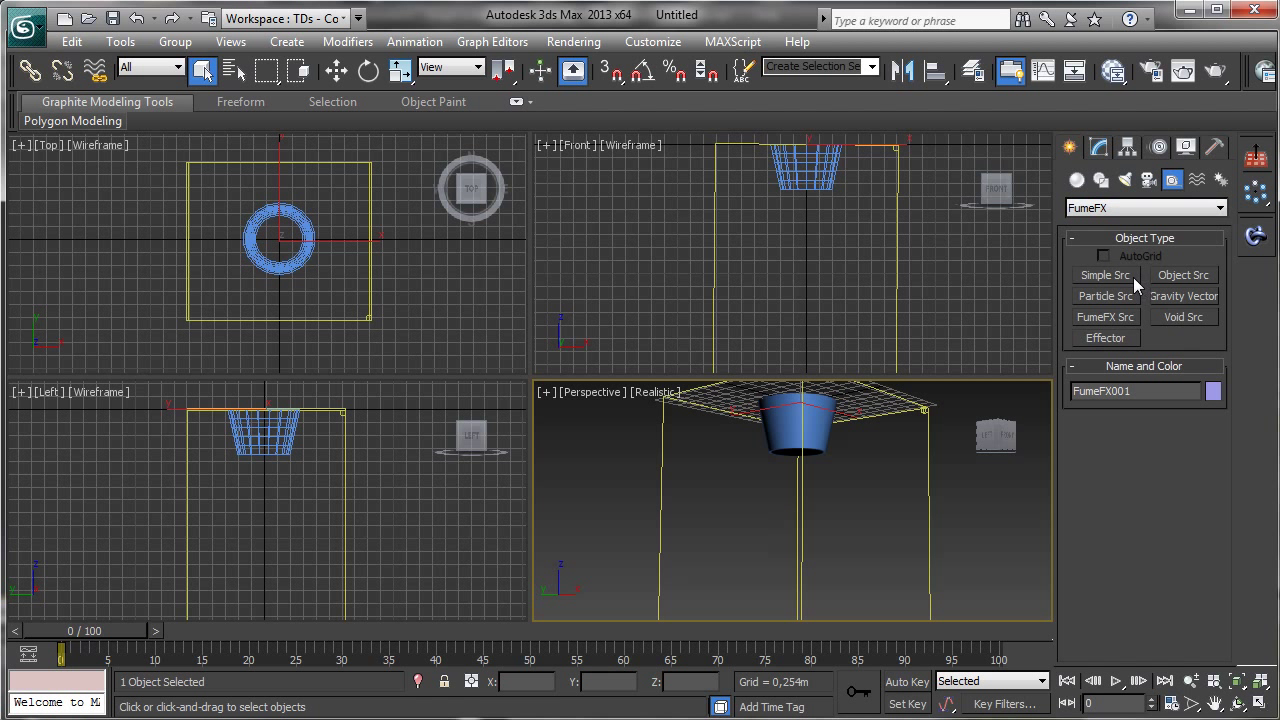
{"action": "left_click", "coordinate": [1105, 275]}
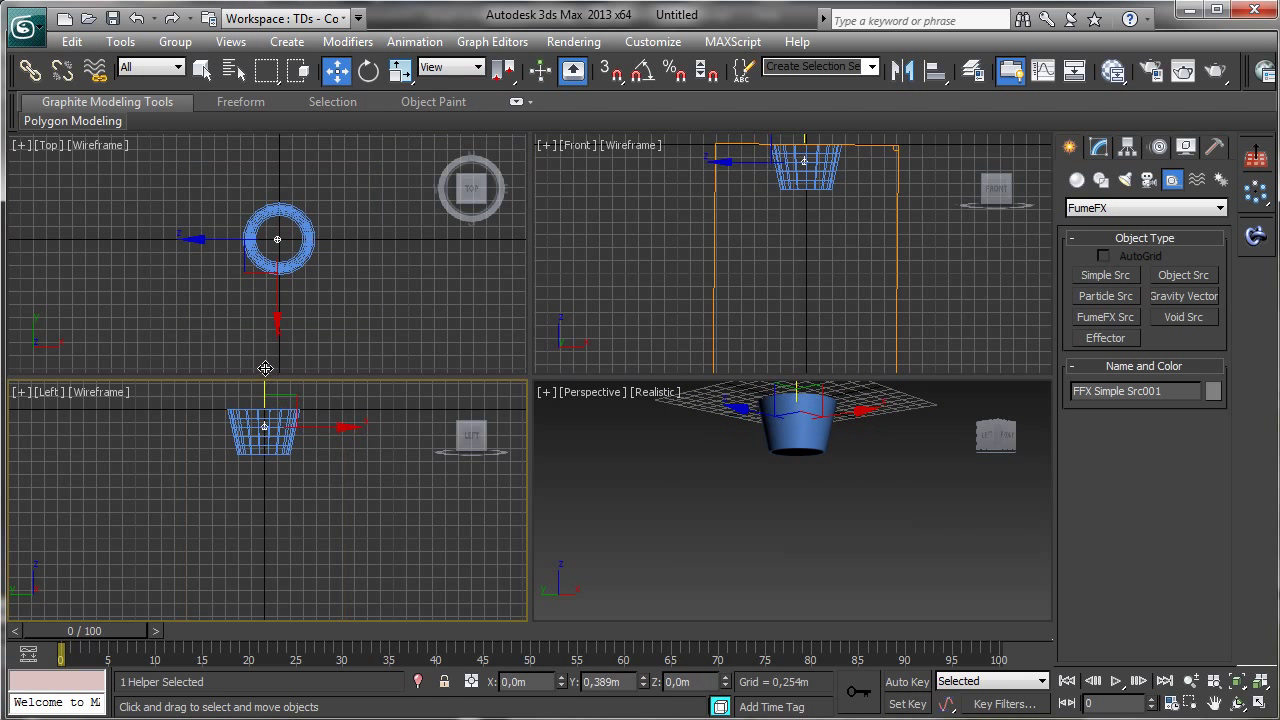
{"action": "left_click", "coordinate": [367, 70]}
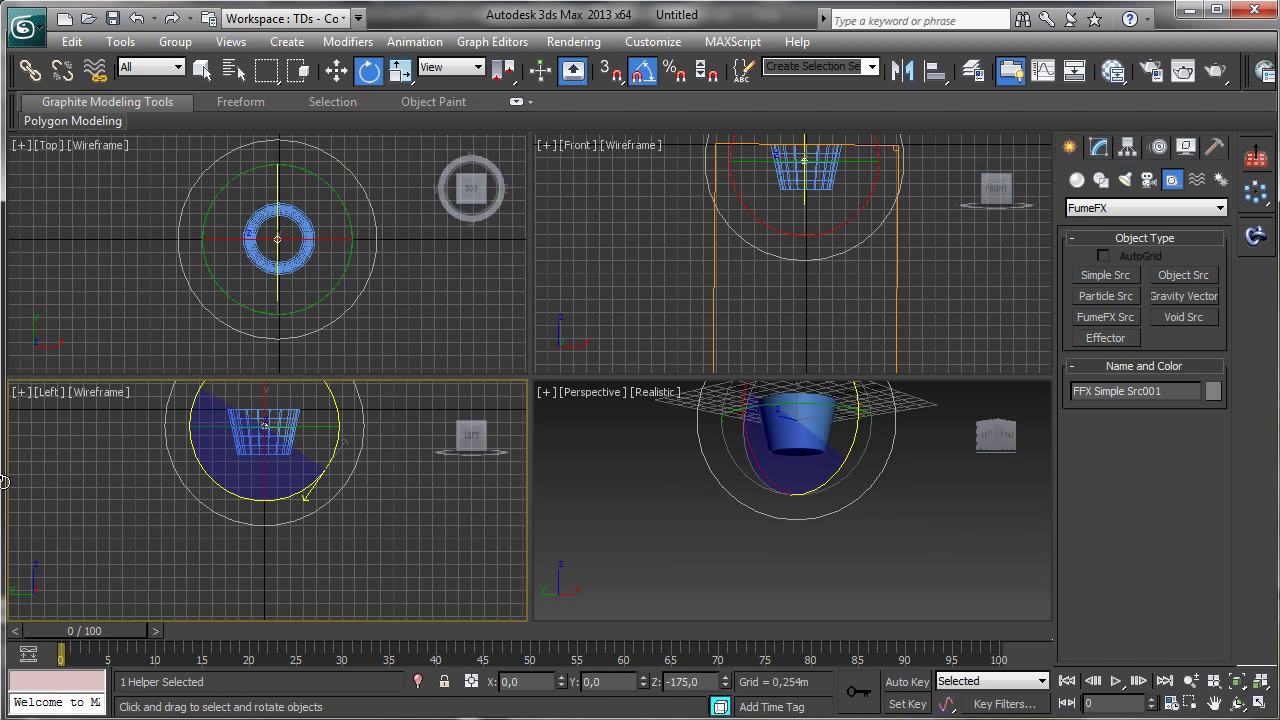
{"action": "left_click", "coordinate": [203, 71]}
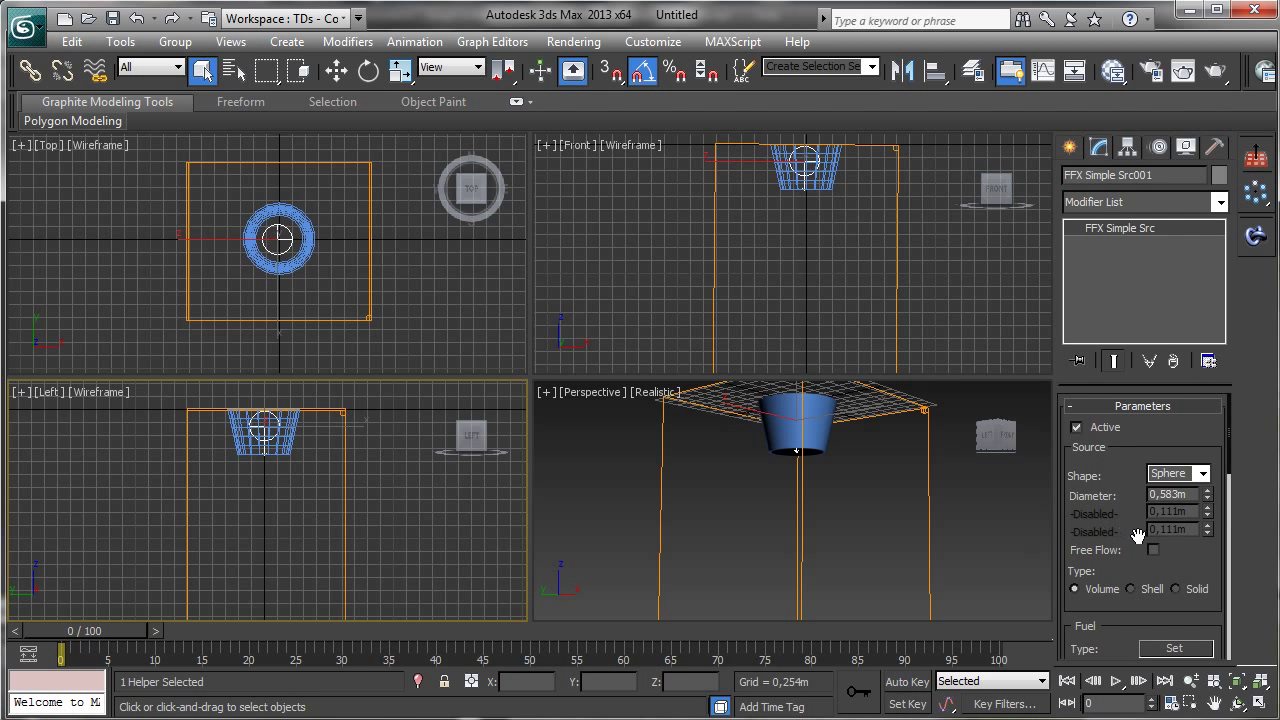
{"action": "mouse_move", "coordinate": [663, 543]}
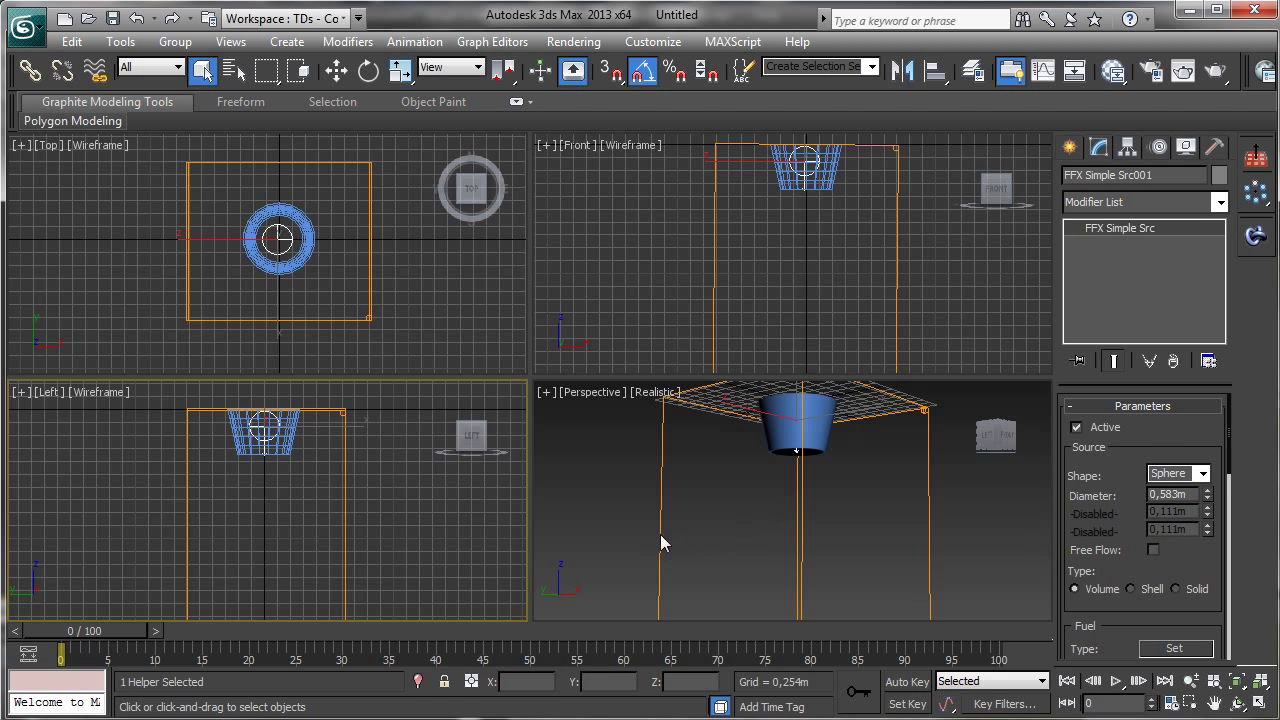
{"action": "mouse_move", "coordinate": [929, 447]}
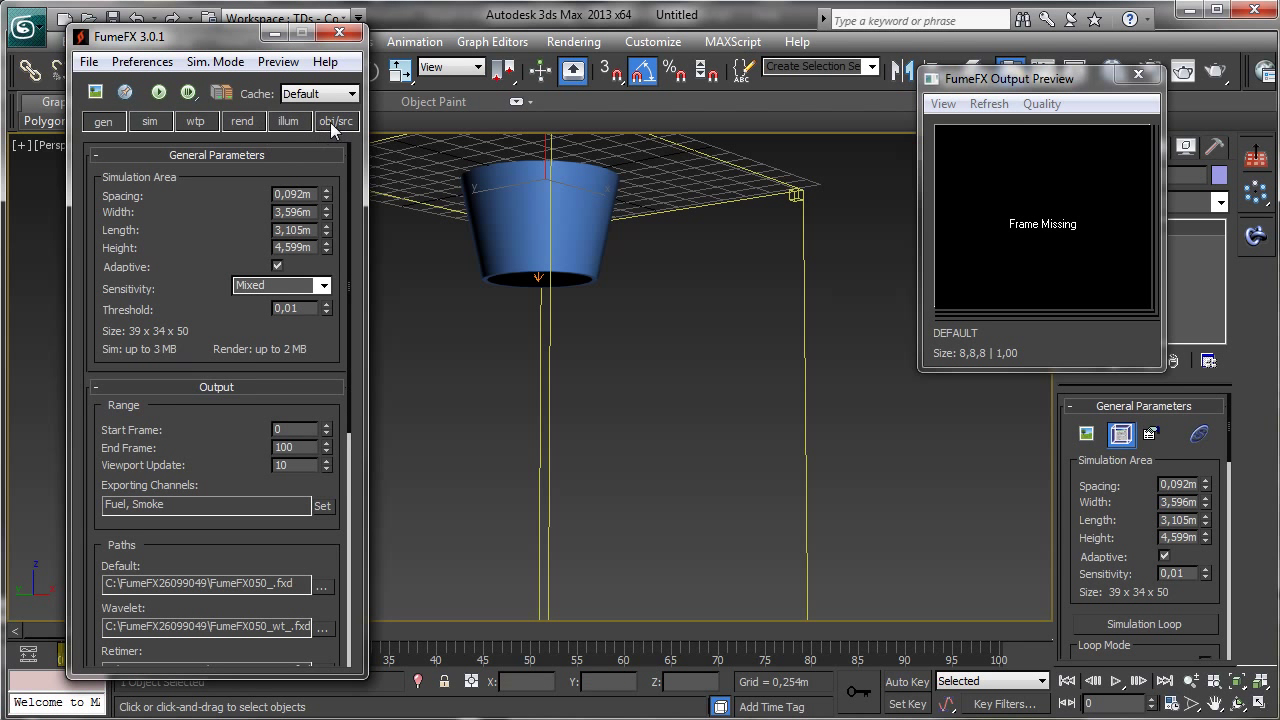
Step: Pick FFX Simple Src001 and Tube001 into FumeFX001's objects/sources list
{"action": "left_click", "coordinate": [336, 121]}
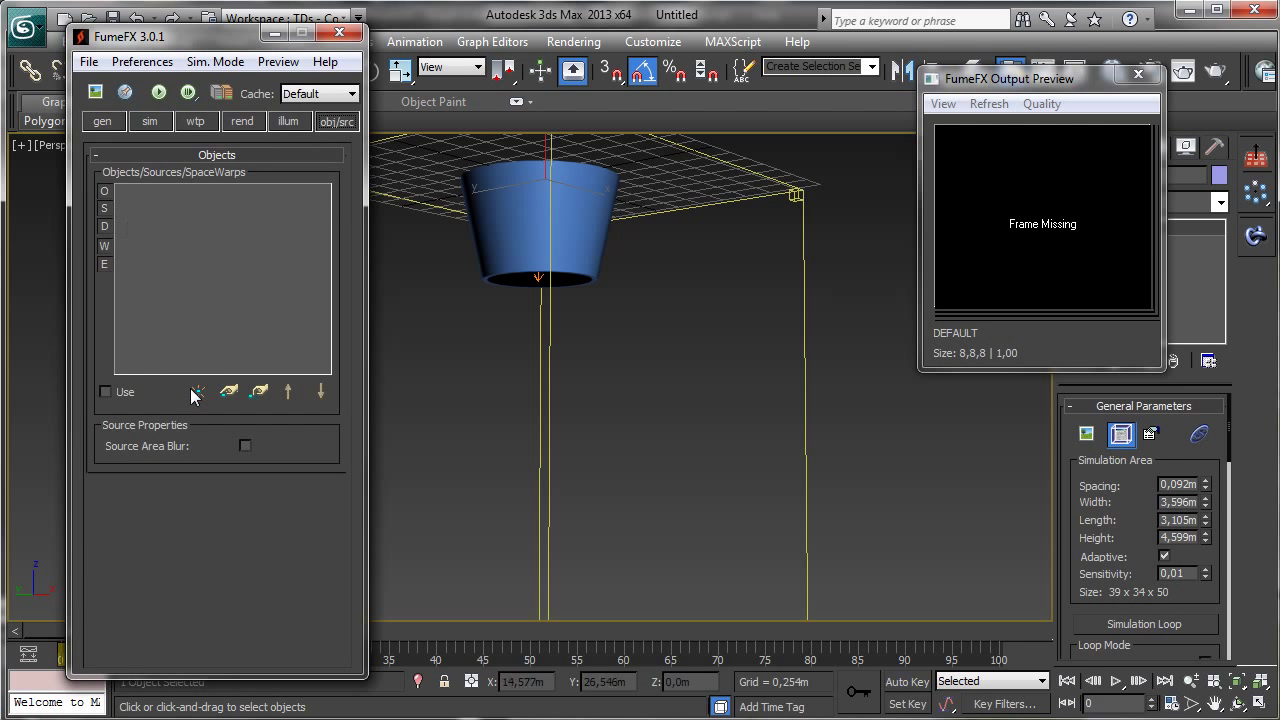
{"action": "left_click", "coordinate": [198, 391]}
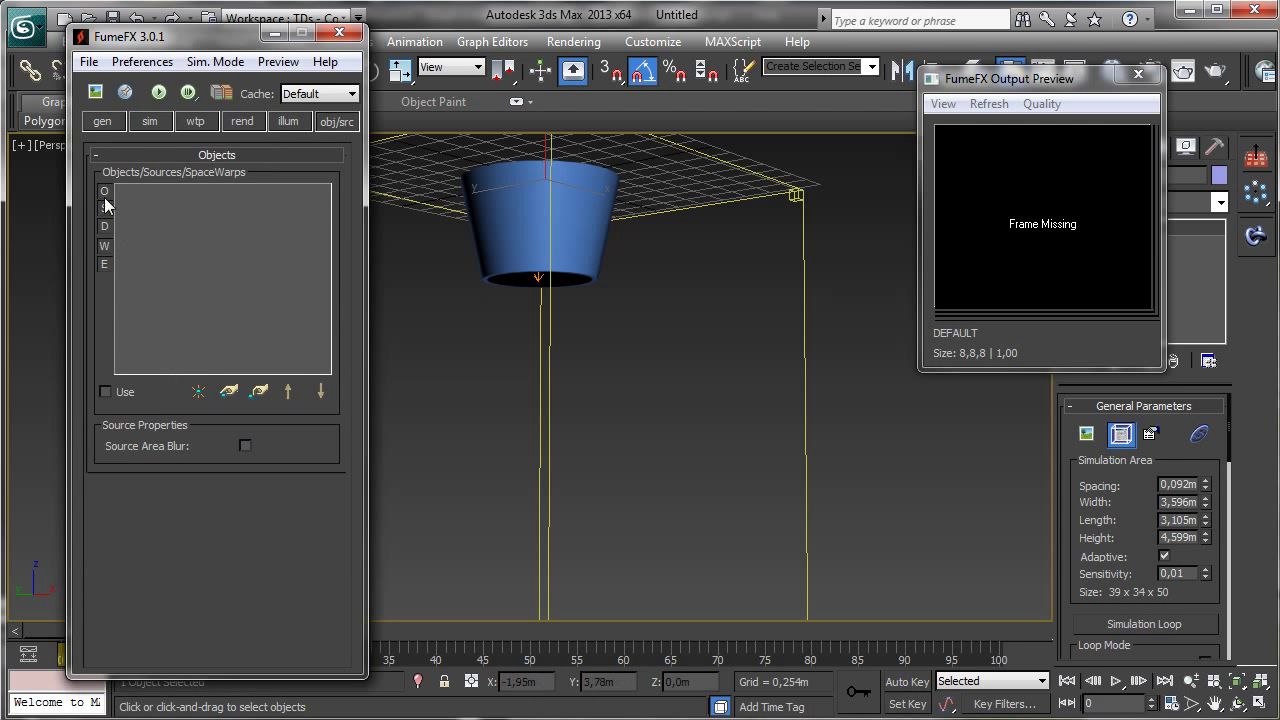
{"action": "left_click", "coordinate": [228, 391]}
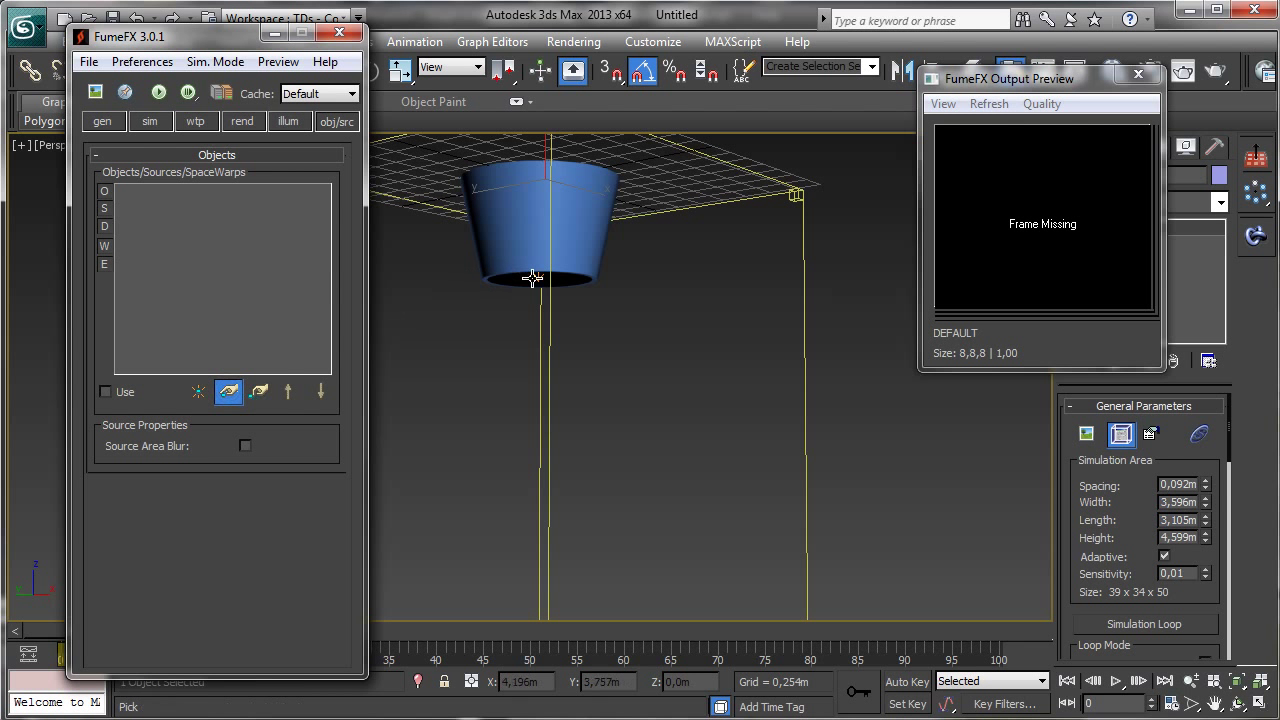
{"action": "left_click", "coordinate": [228, 391]}
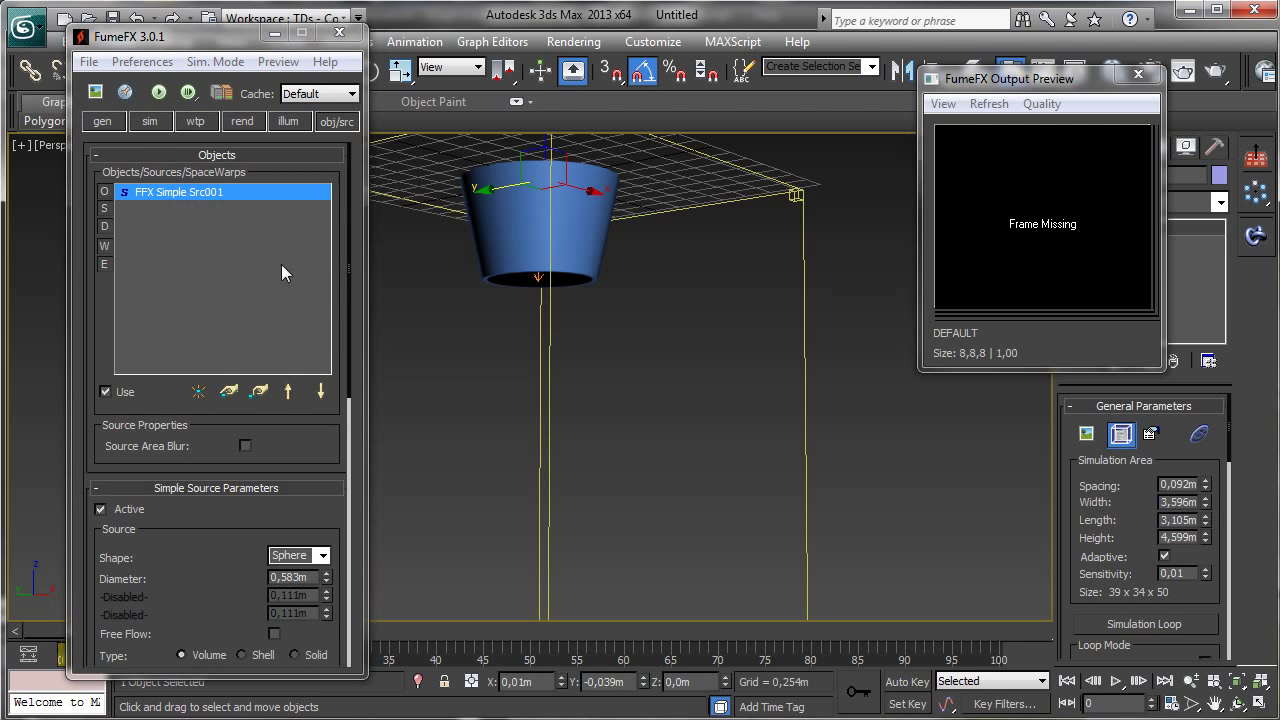
{"action": "mouse_move", "coordinate": [346, 130]}
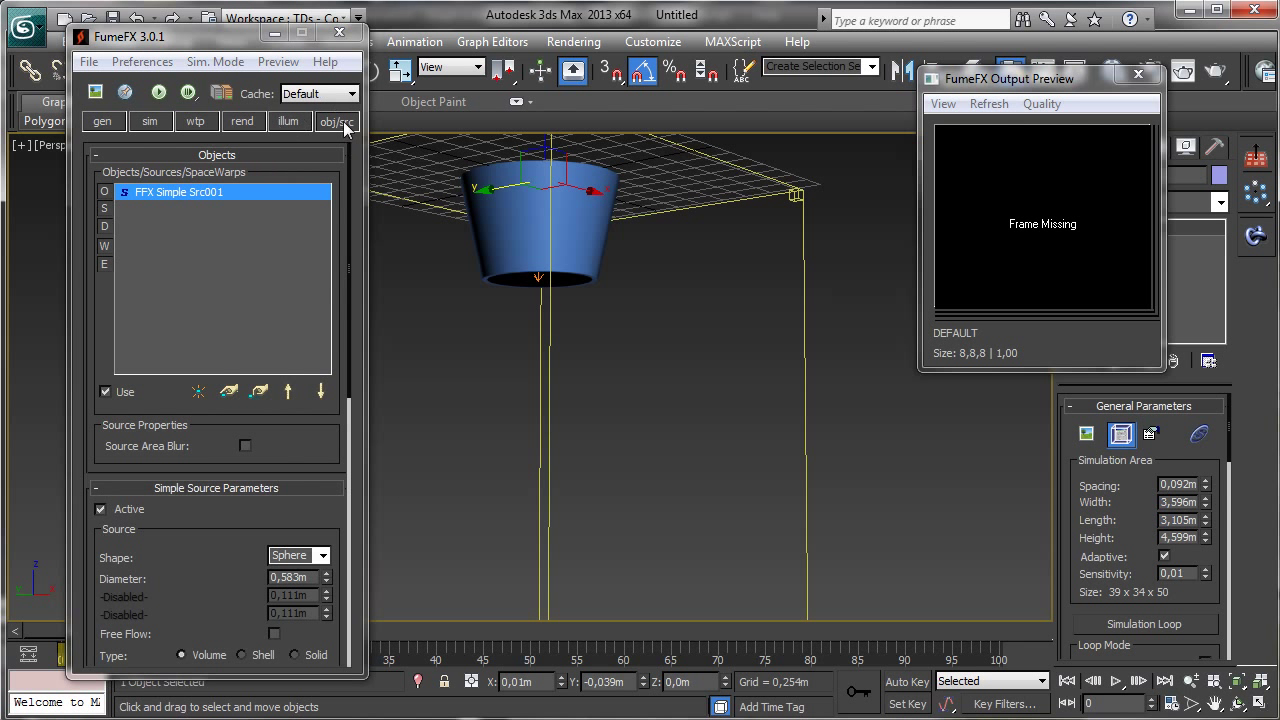
{"action": "mouse_move", "coordinate": [200, 377]}
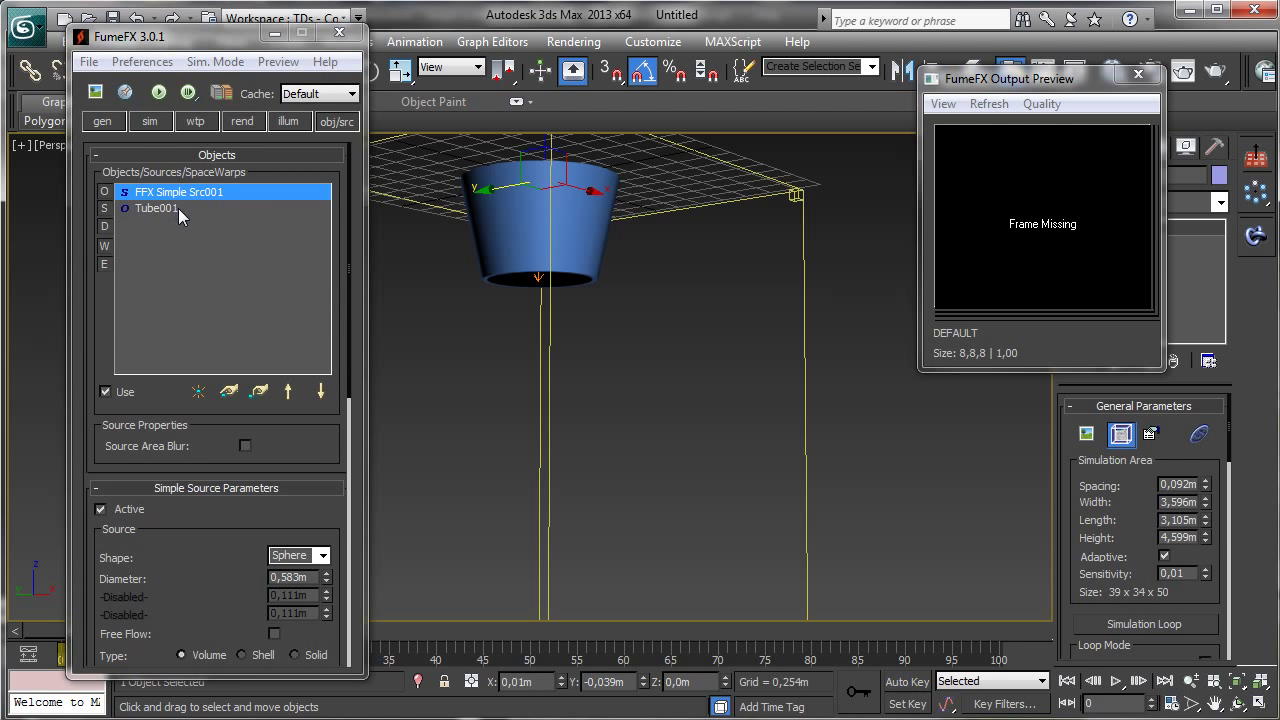
Step: Set Tube001's type to Solid, then reselect the simple source
{"action": "left_click", "coordinate": [156, 208]}
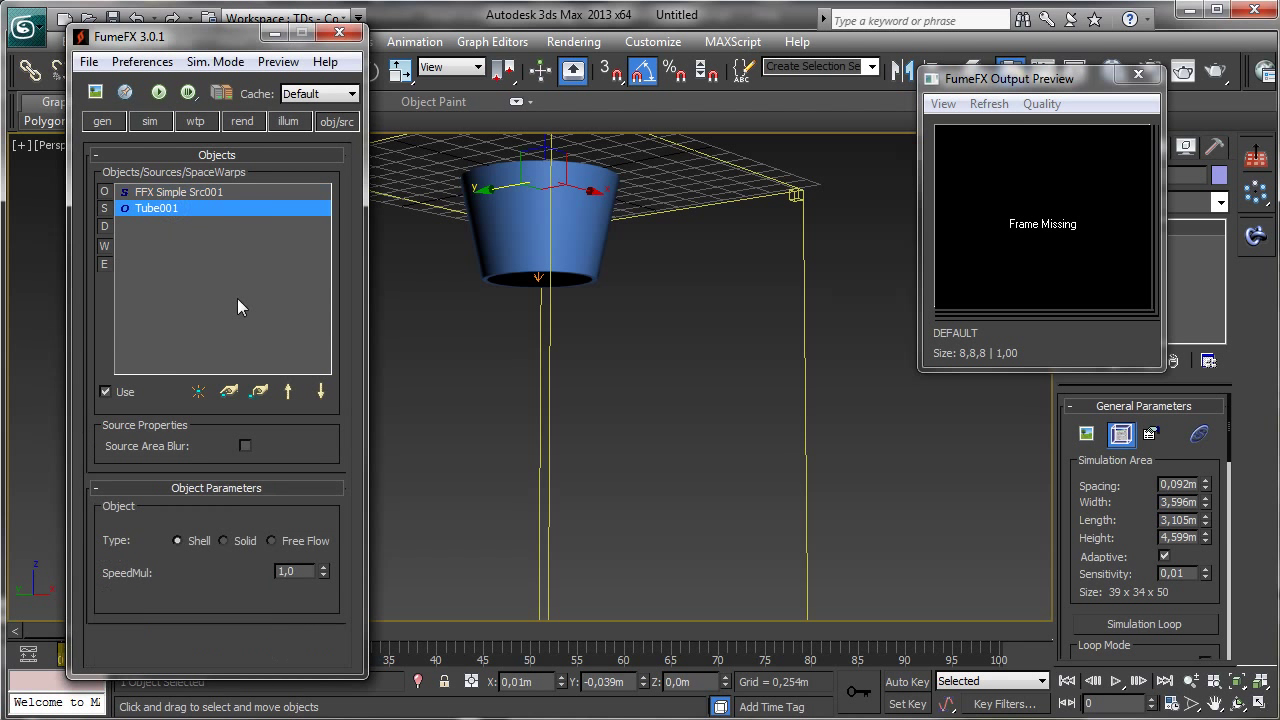
{"action": "left_click", "coordinate": [224, 540]}
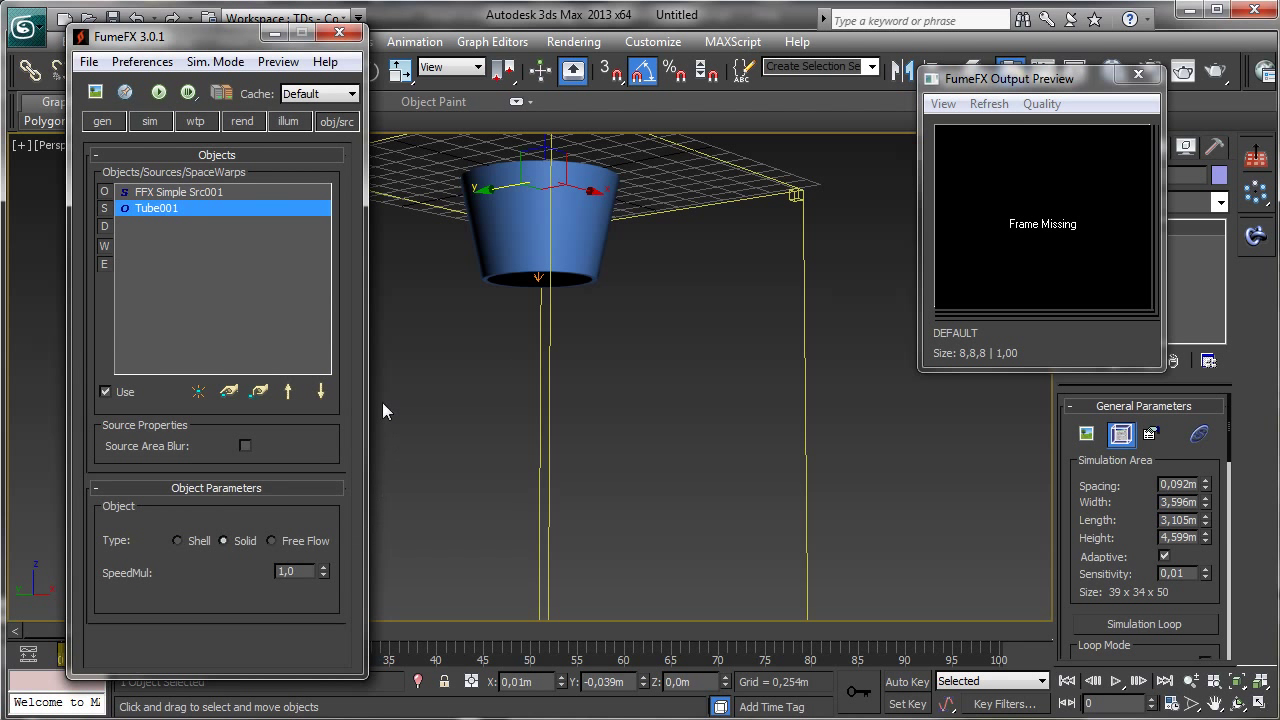
{"action": "left_click", "coordinate": [178, 191]}
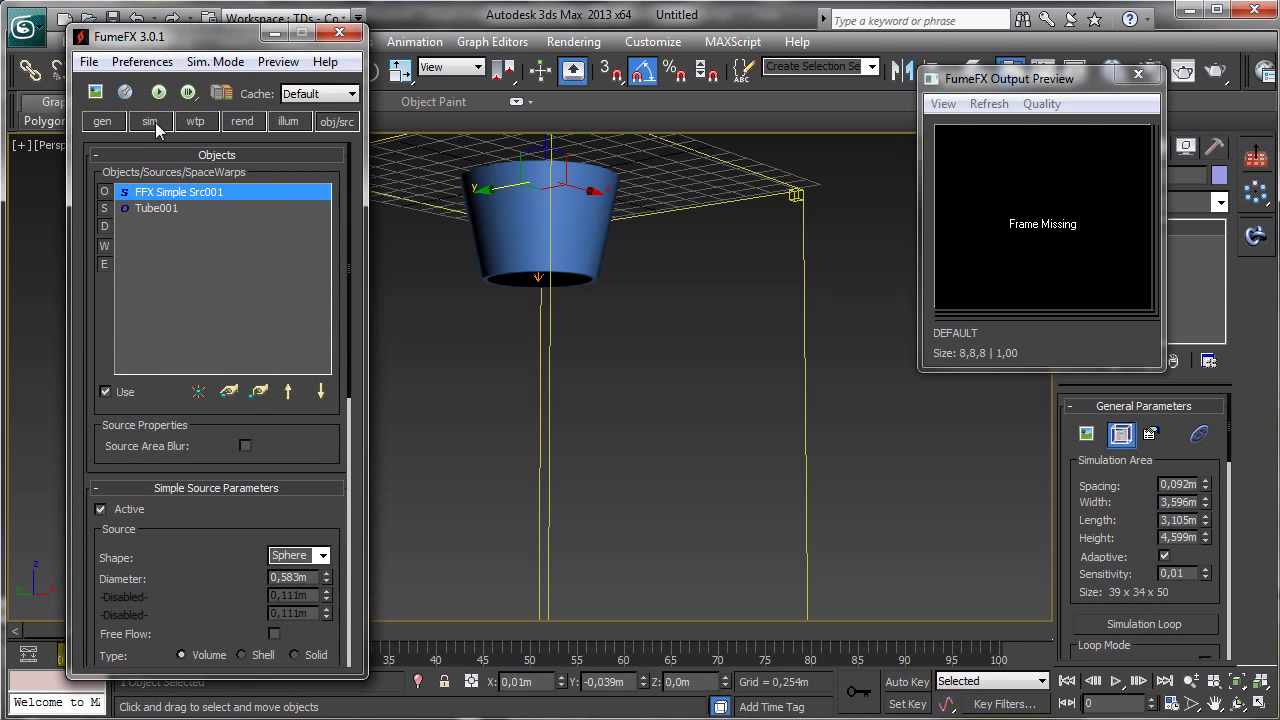
Step: Uncheck Simulate Smoke in FumeFX001's simulation settings, leaving fuel enabled
{"action": "left_click", "coordinate": [150, 121]}
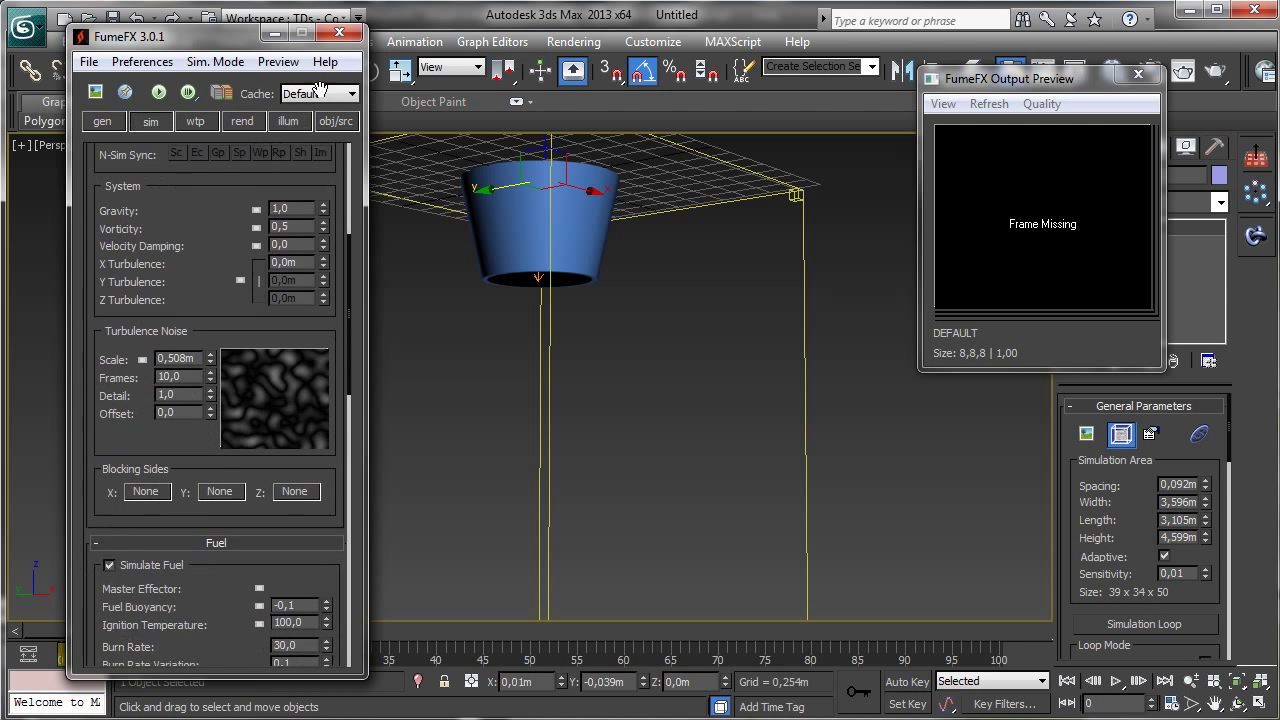
{"action": "scroll", "scroll_direction": "down", "scroll_amount": 3}
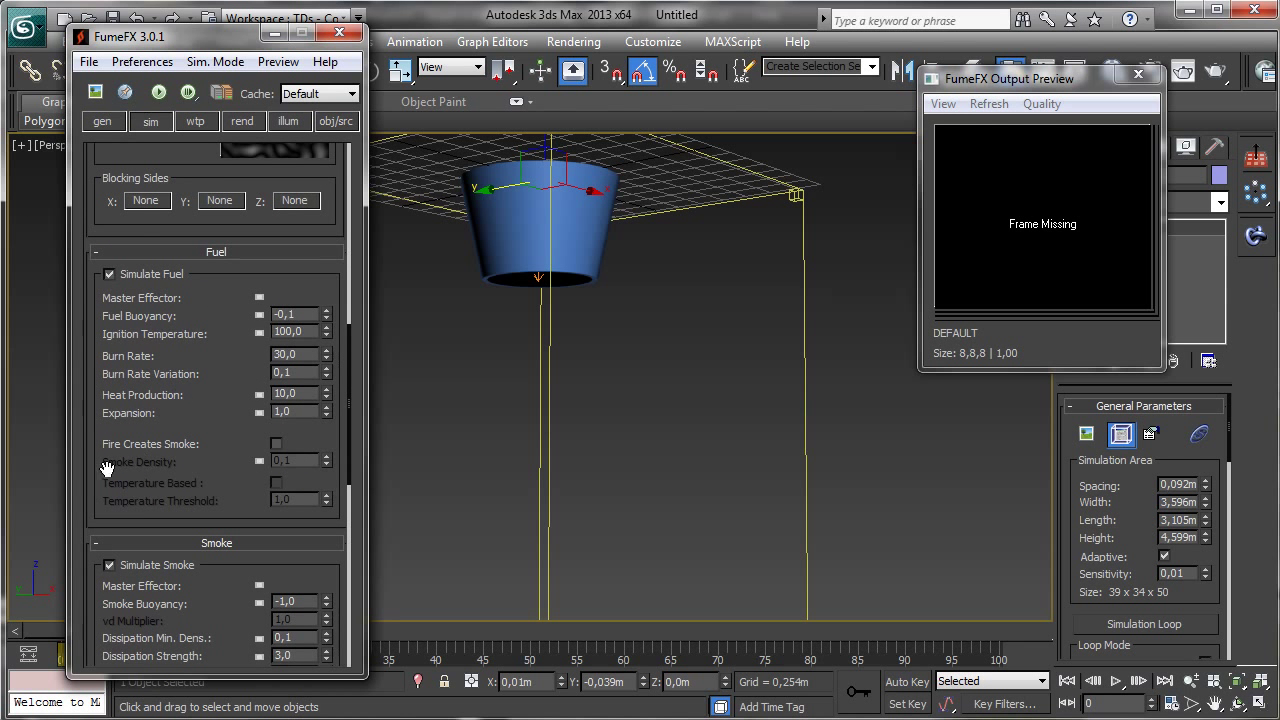
{"action": "left_click", "coordinate": [109, 565]}
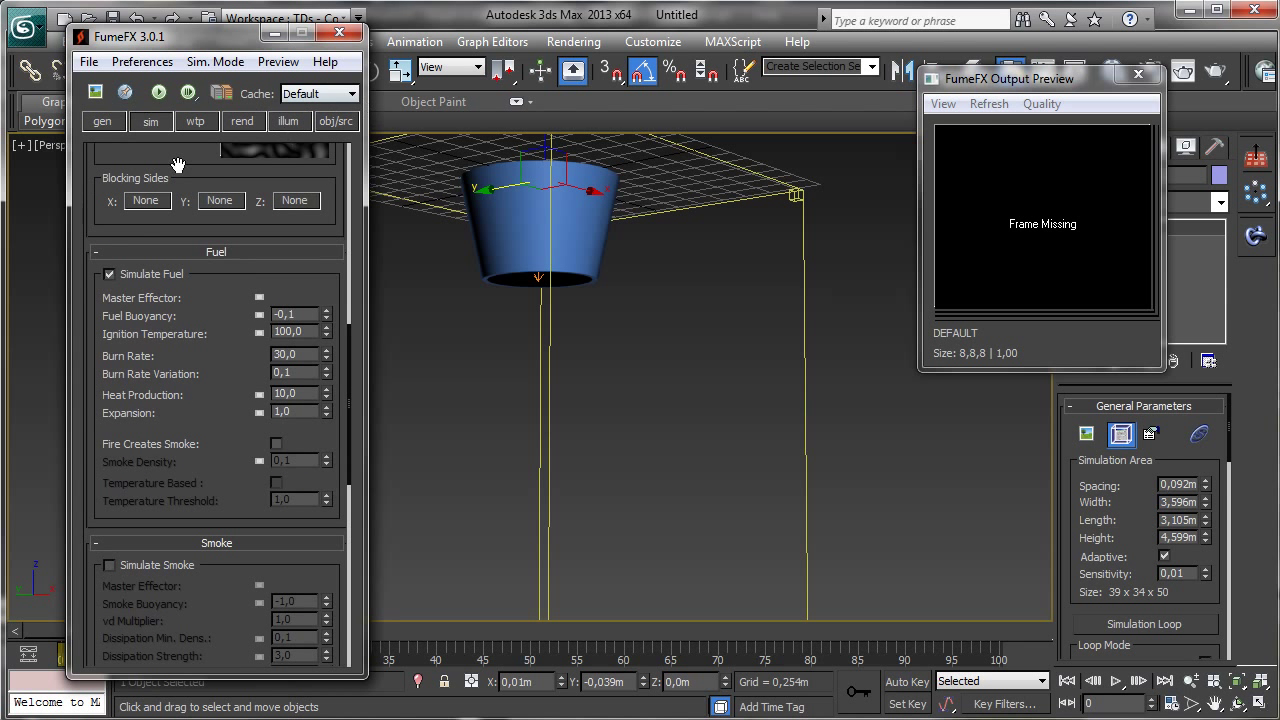
{"action": "mouse_move", "coordinate": [408, 180]}
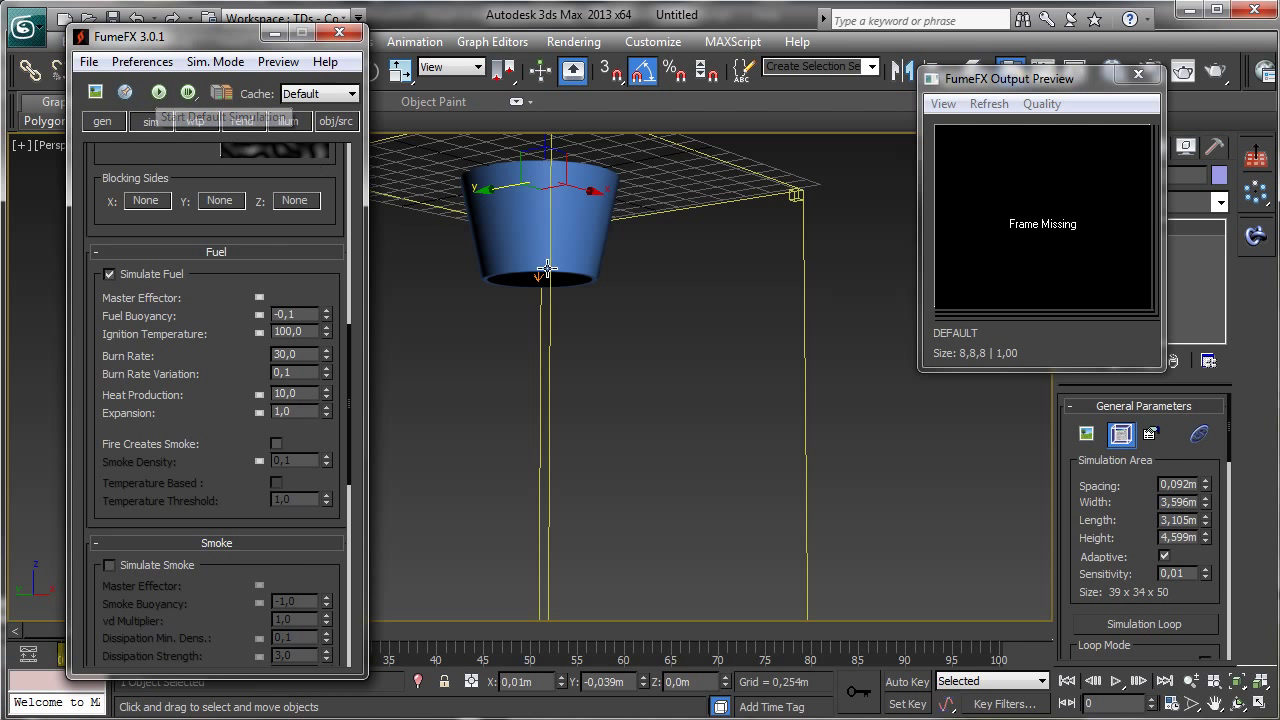
Step: Set the source's Directional velocity to 0.1 m and start the default simulation
{"action": "left_click", "coordinate": [337, 120]}
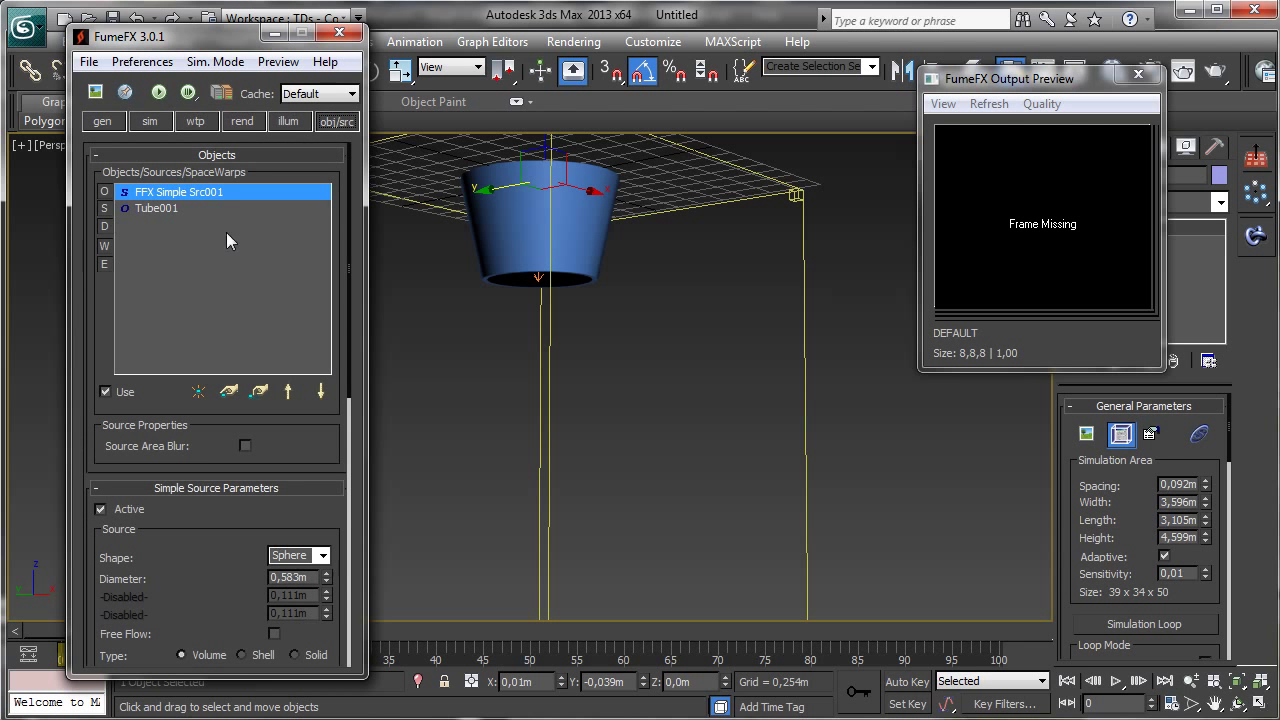
{"action": "scroll", "scroll_direction": "down", "scroll_amount": 3}
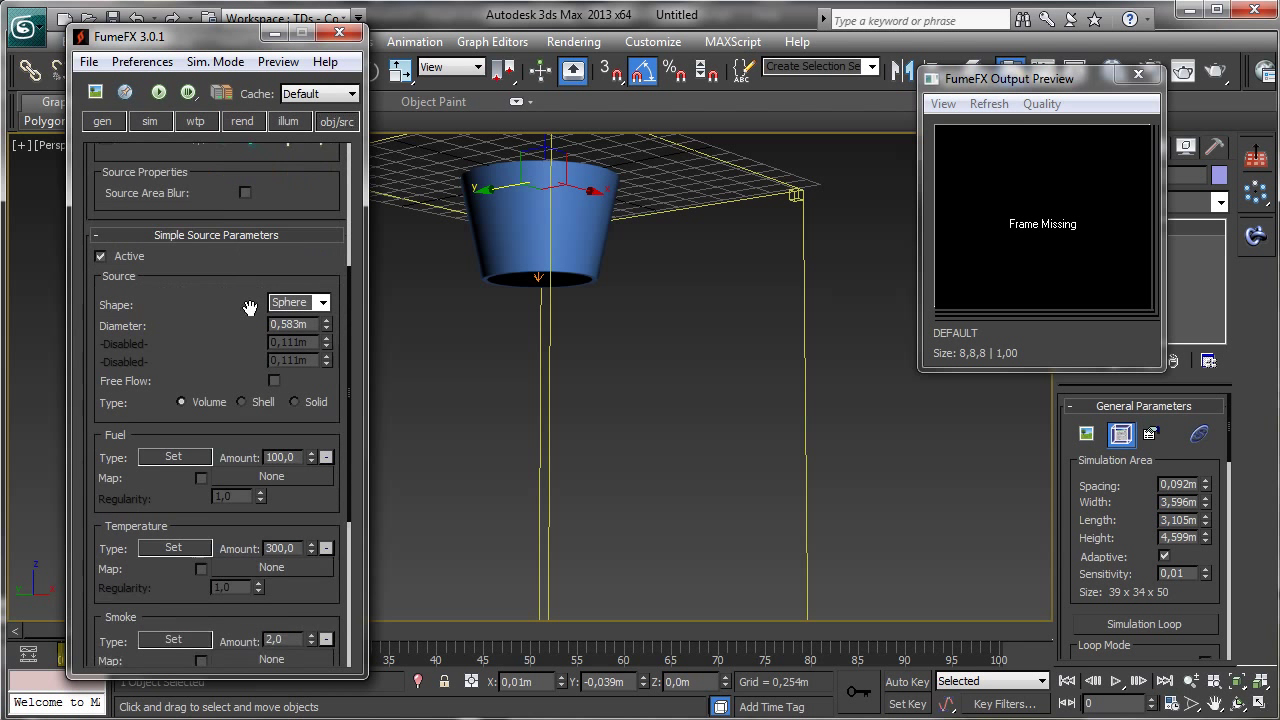
{"action": "scroll", "scroll_direction": "down", "scroll_amount": 3}
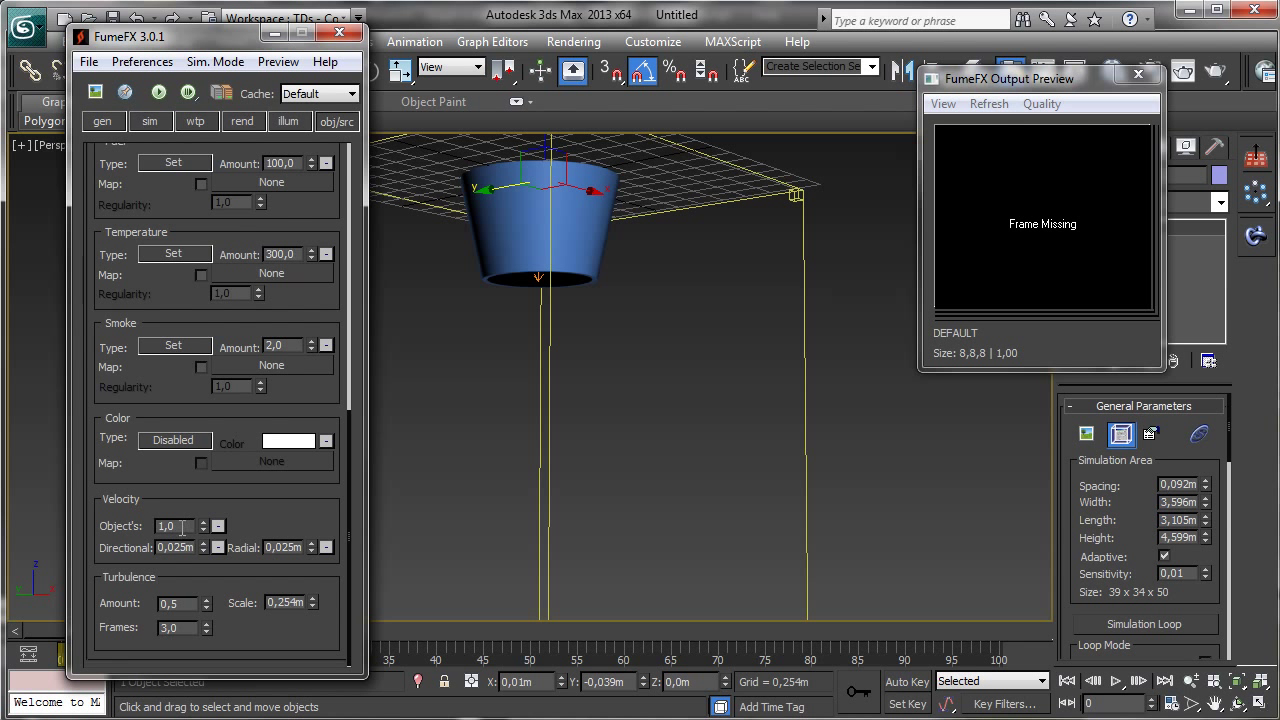
{"action": "mouse_move", "coordinate": [175, 547]}
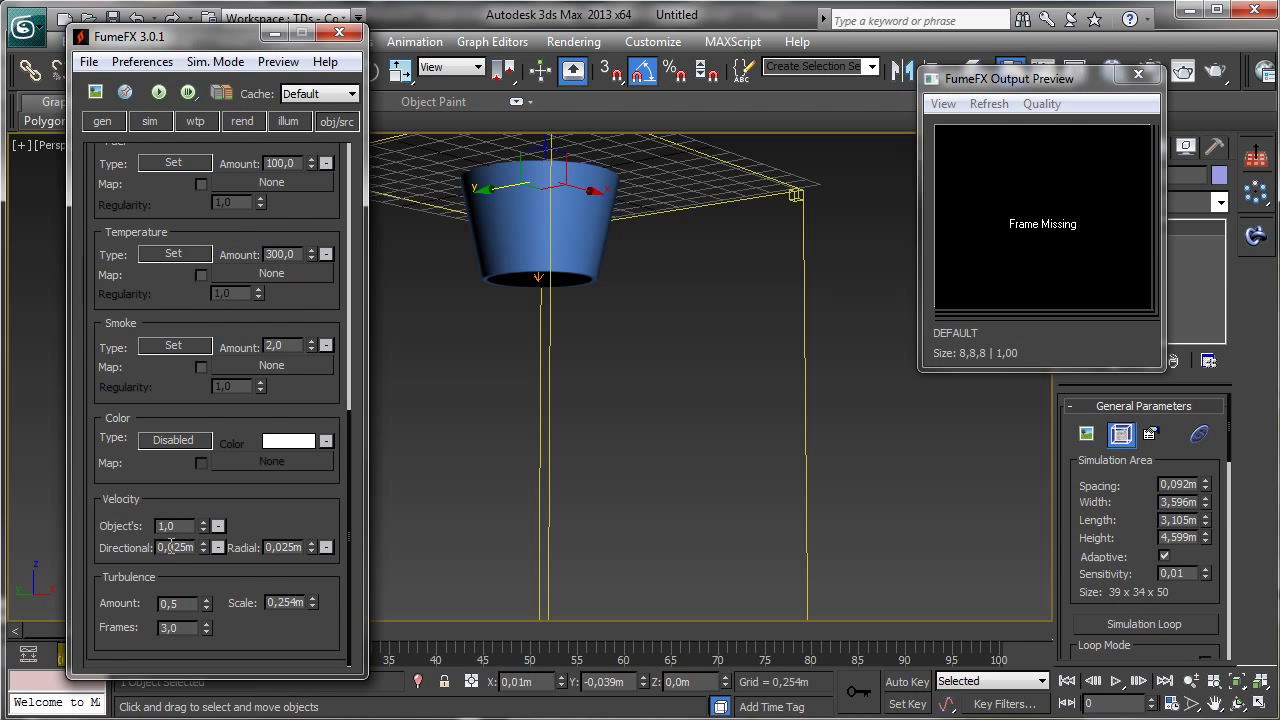
{"action": "triple_click", "coordinate": [175, 547]}
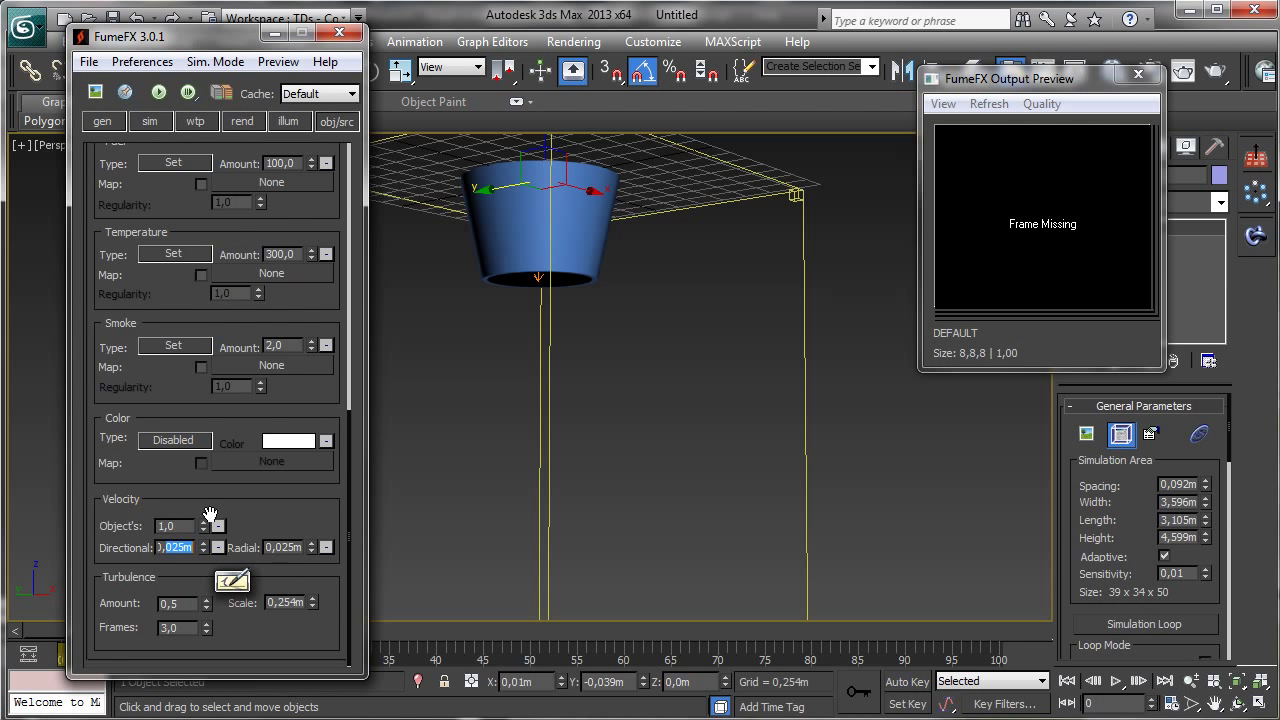
{"action": "type", "text": "0,5m"}
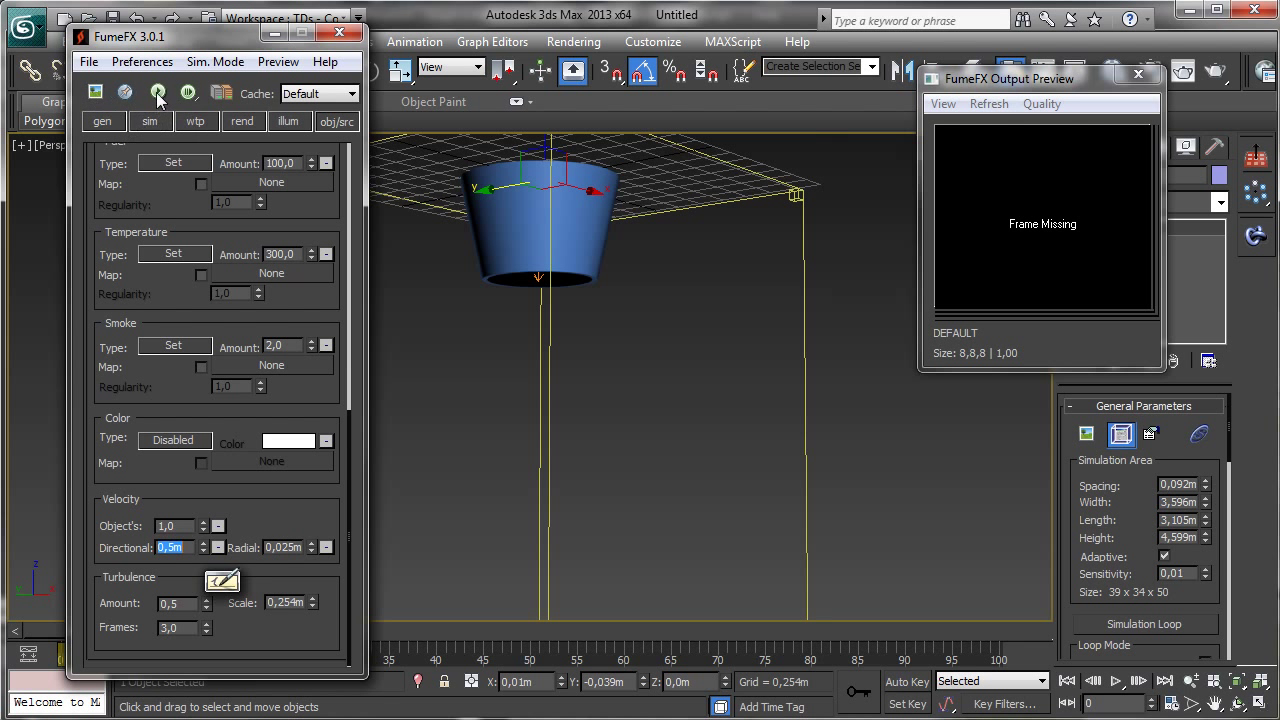
{"action": "left_click", "coordinate": [158, 92]}
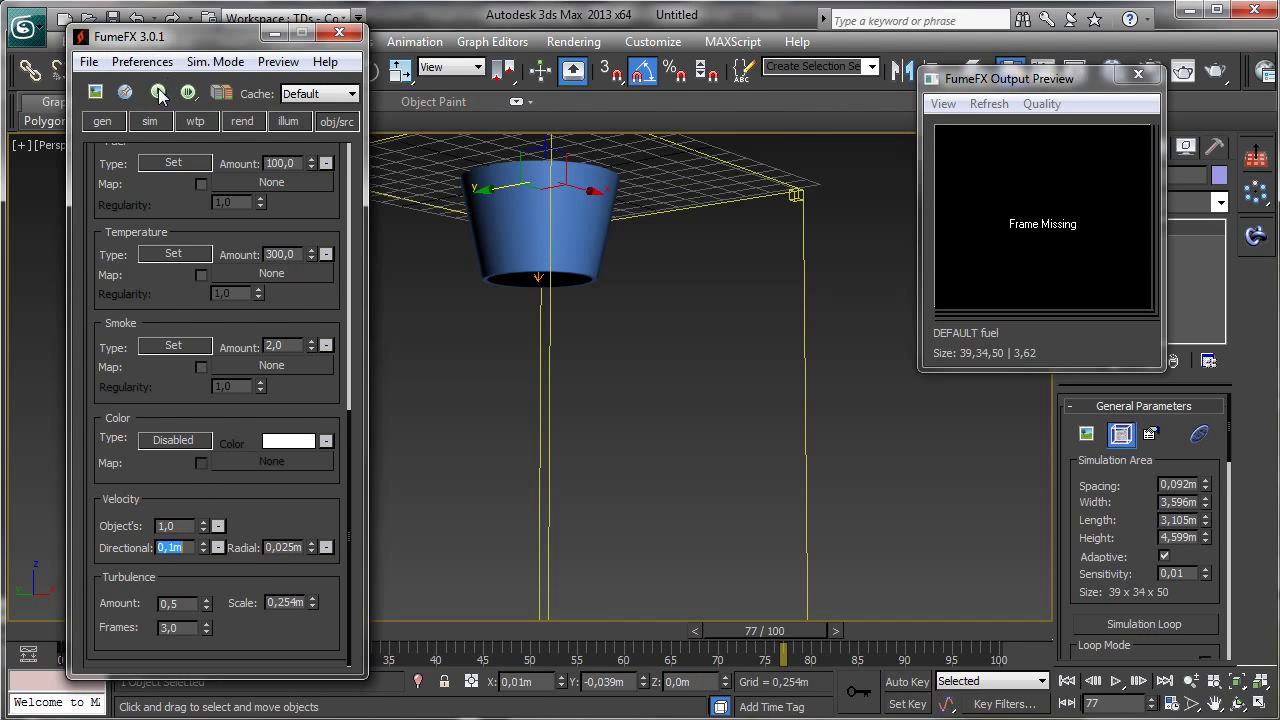
Step: Rerun the default fuel simulation, then reselect the Directional velocity field
{"action": "left_click", "coordinate": [158, 92]}
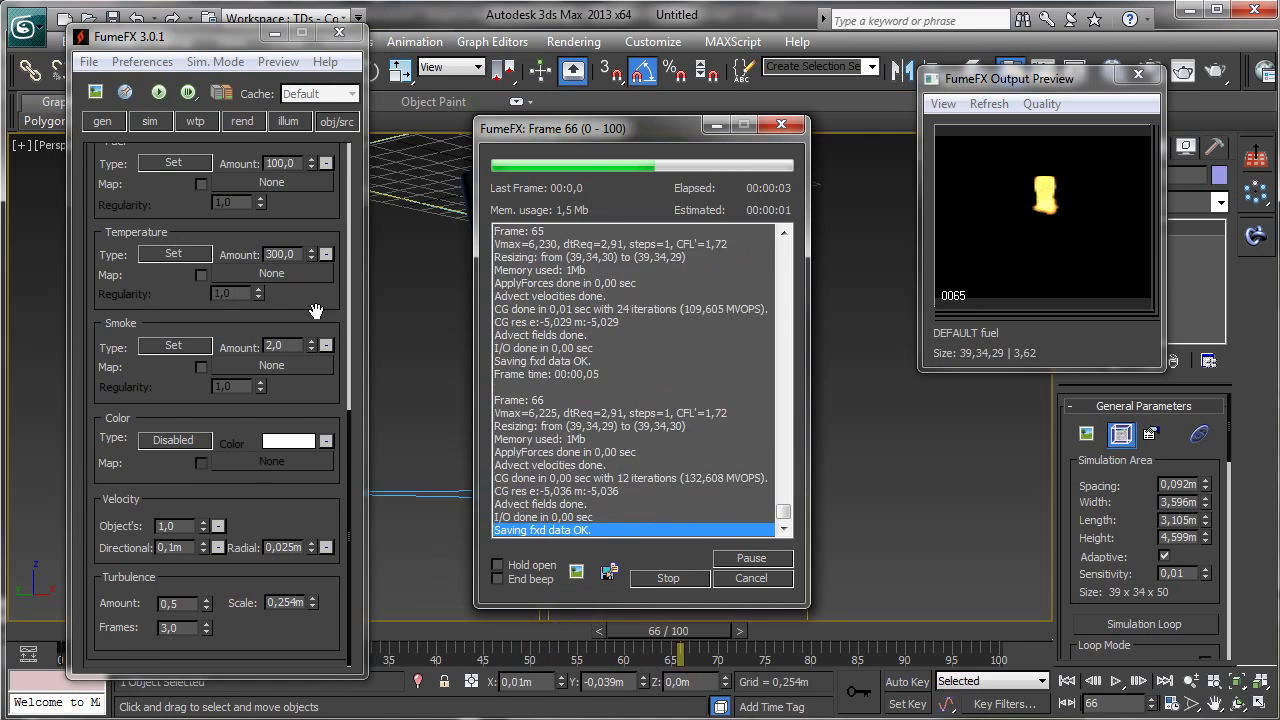
{"action": "left_click", "coordinate": [668, 578]}
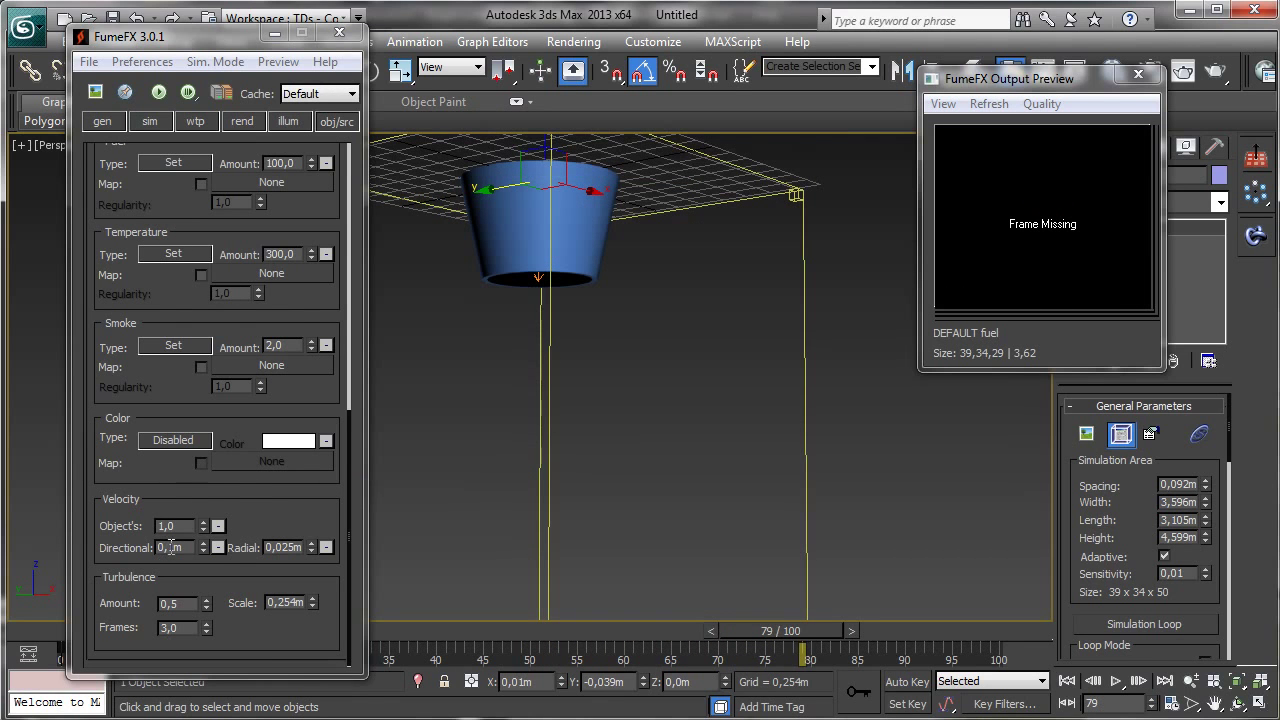
{"action": "triple_click", "coordinate": [170, 547]}
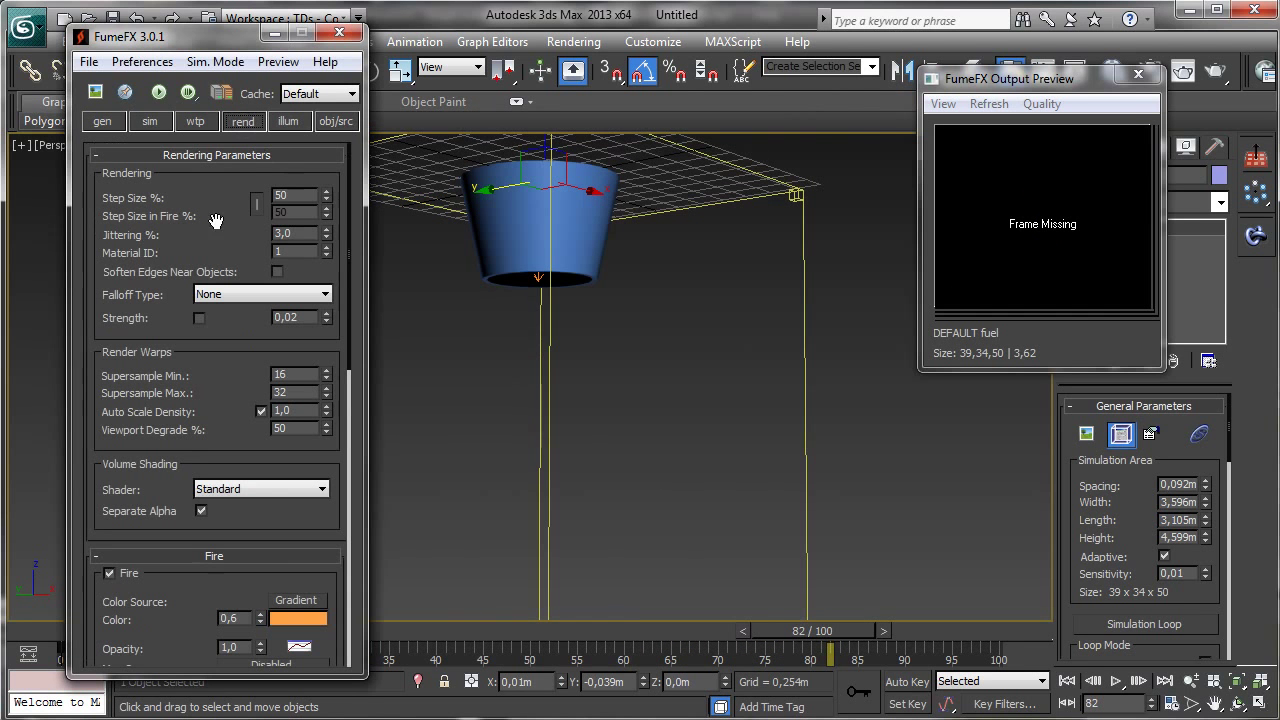
Step: Give the fire a blue Fire Color and 0.19 opacity
{"action": "scroll", "scroll_direction": "down", "scroll_amount": 3}
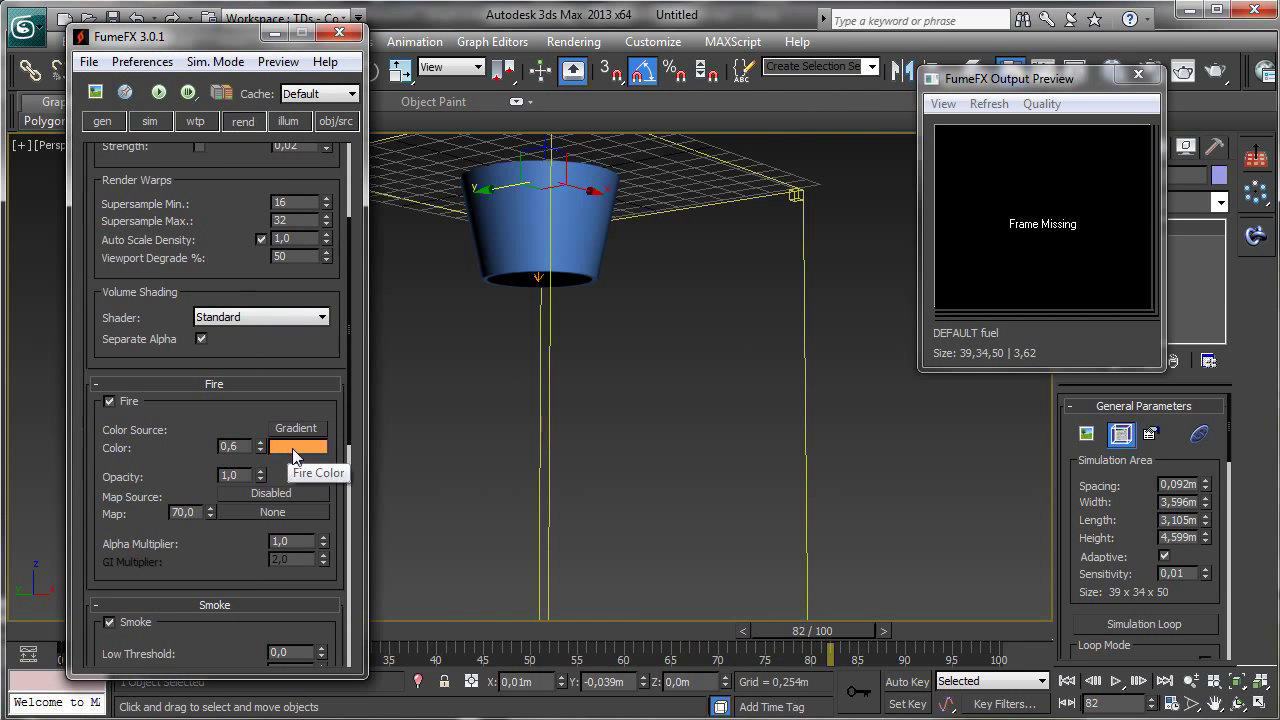
{"action": "left_click", "coordinate": [298, 446]}
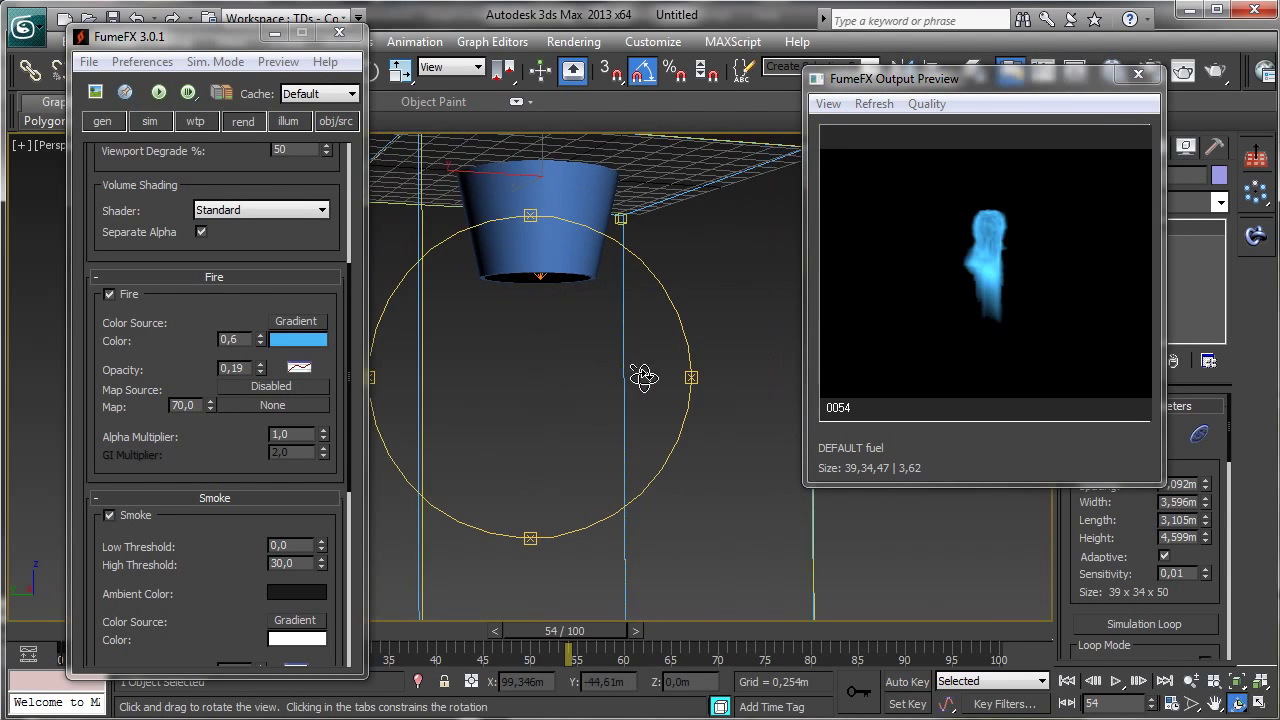
Step: Orbit to view the flame from under the tube, then close the Output Preview
{"action": "left_click_drag", "start_coordinate": [644, 377], "coordinate": [530, 330]}
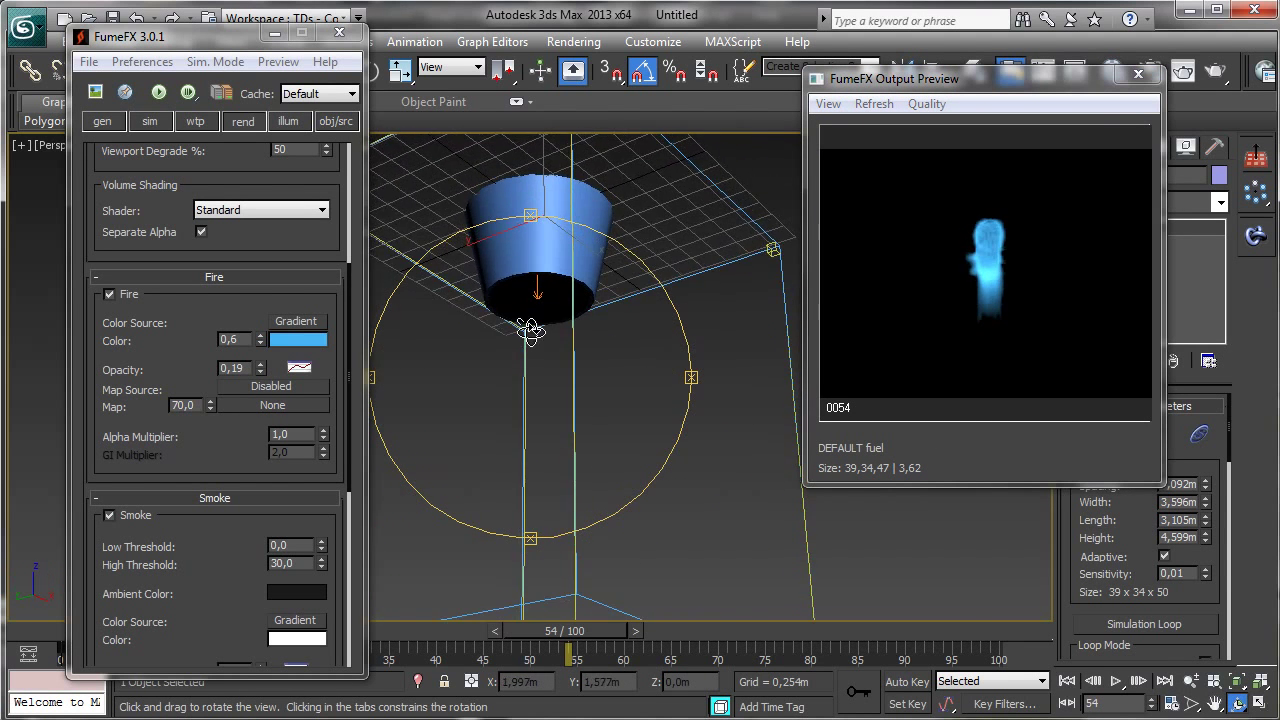
{"action": "left_click_drag", "start_coordinate": [530, 330], "coordinate": [620, 390]}
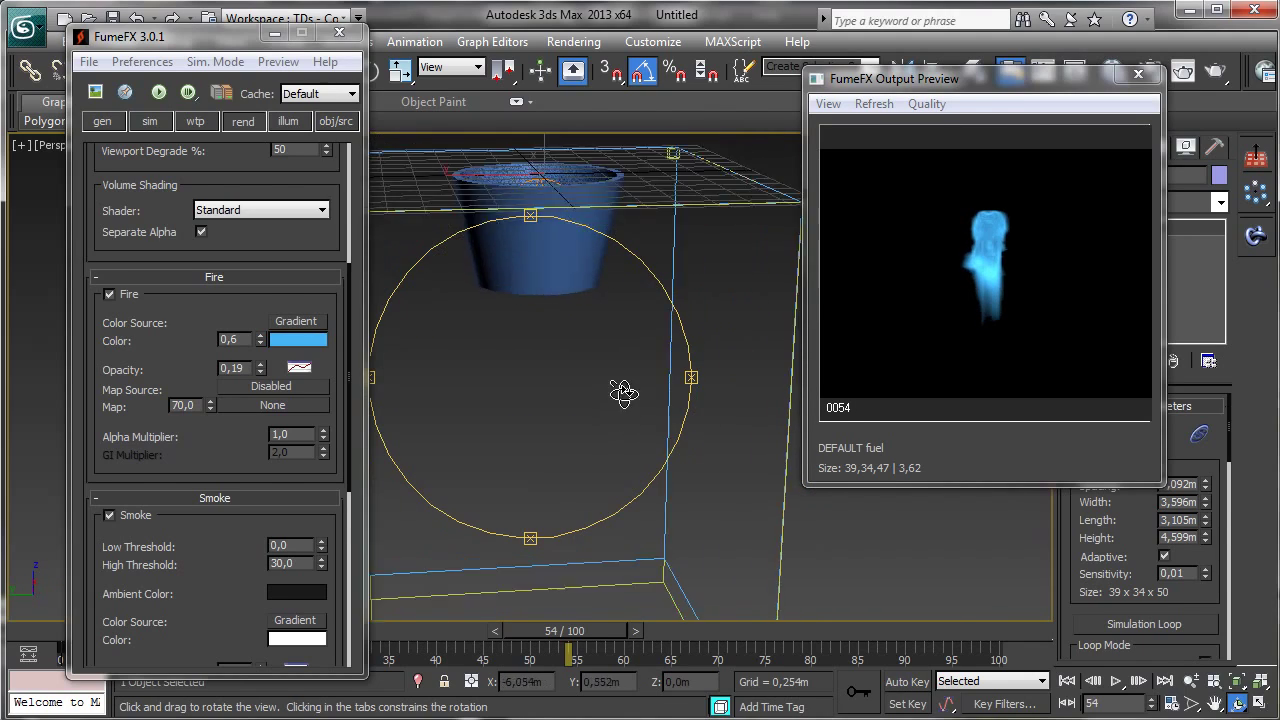
{"action": "left_click_drag", "start_coordinate": [623, 393], "coordinate": [589, 343]}
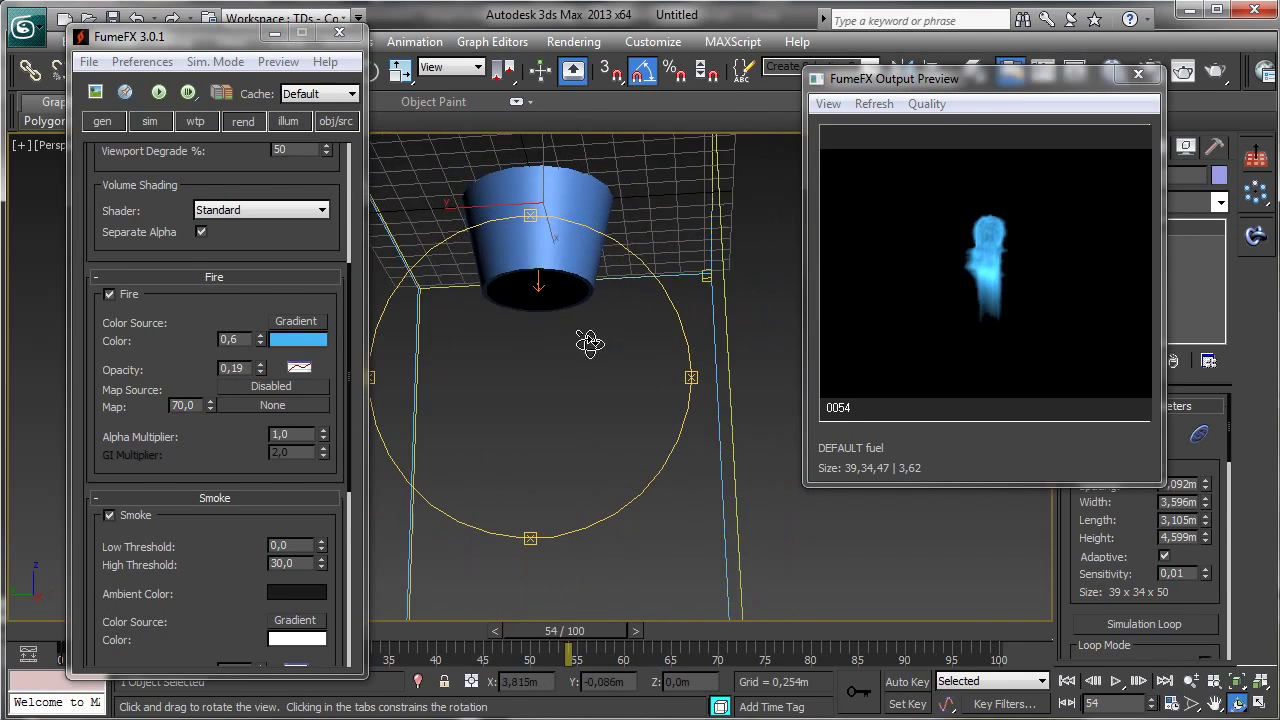
{"action": "left_click_drag", "start_coordinate": [590, 340], "coordinate": [590, 370]}
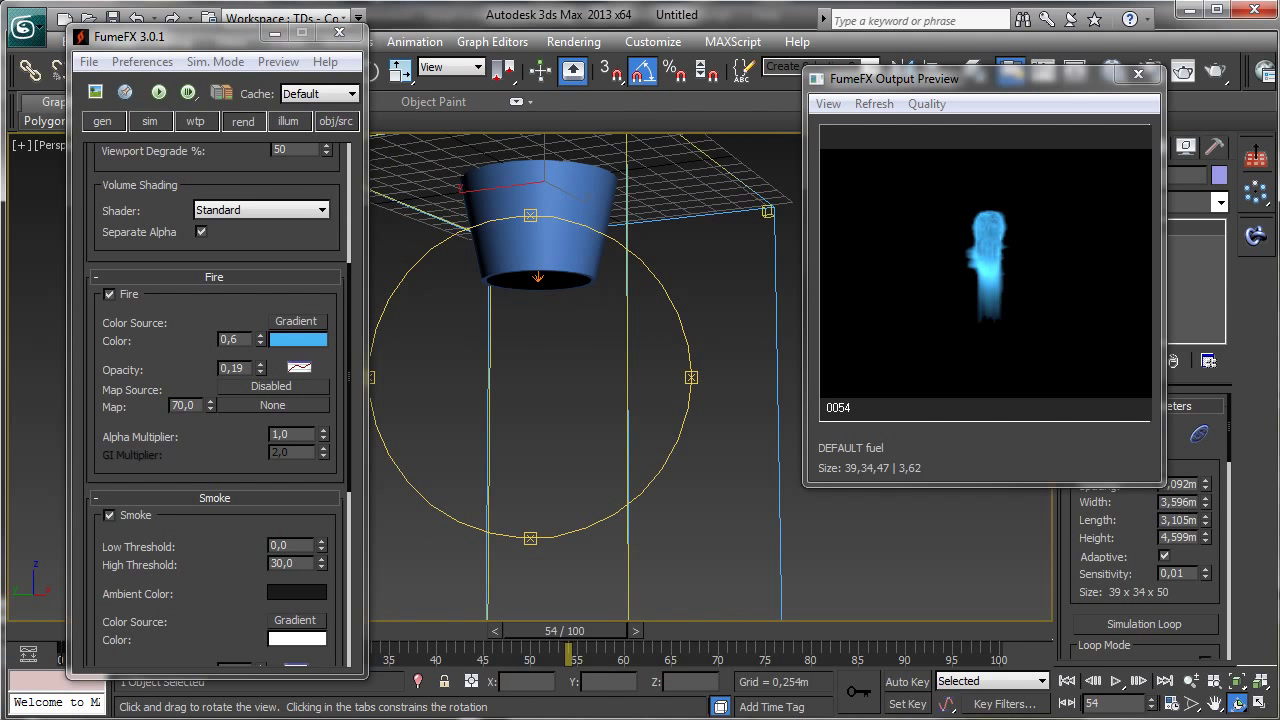
{"action": "left_click", "coordinate": [1138, 74]}
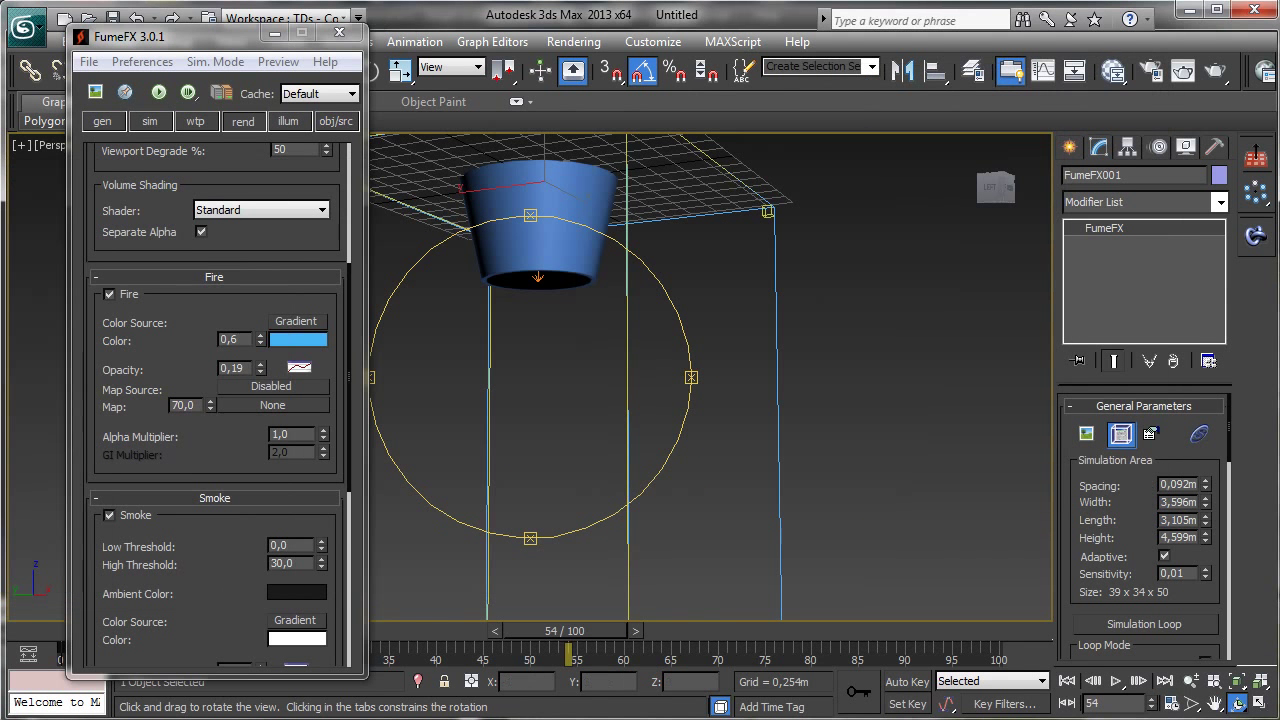
Step: Create FFD001, a 4x4x4 FFD(Box) space warp, below the tube
{"action": "left_click", "coordinate": [339, 33]}
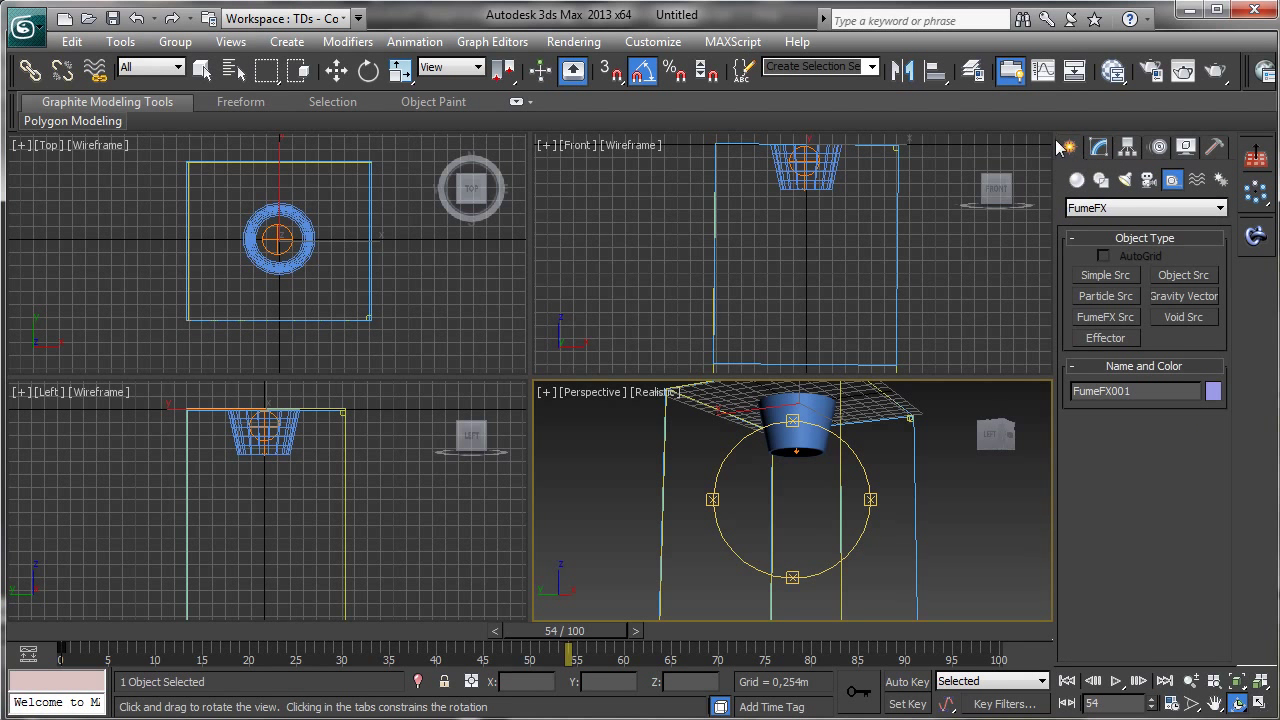
{"action": "mouse_move", "coordinate": [1208, 190]}
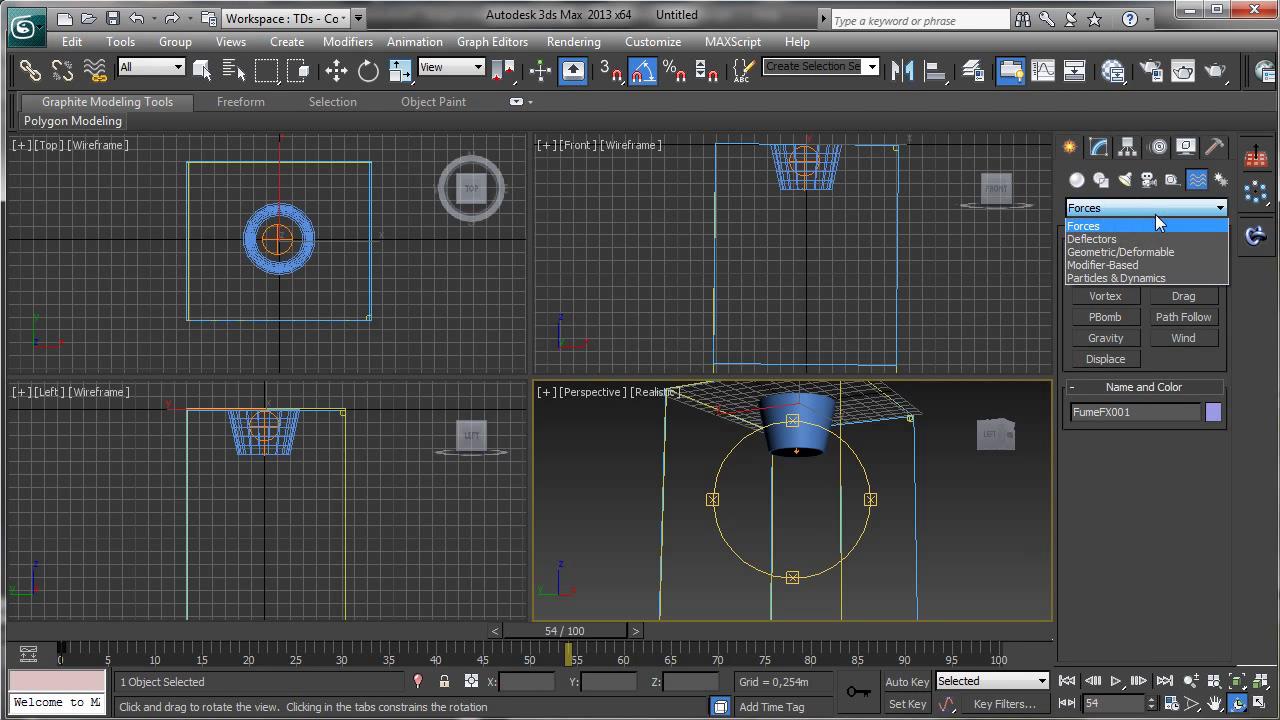
{"action": "left_click", "coordinate": [1120, 251]}
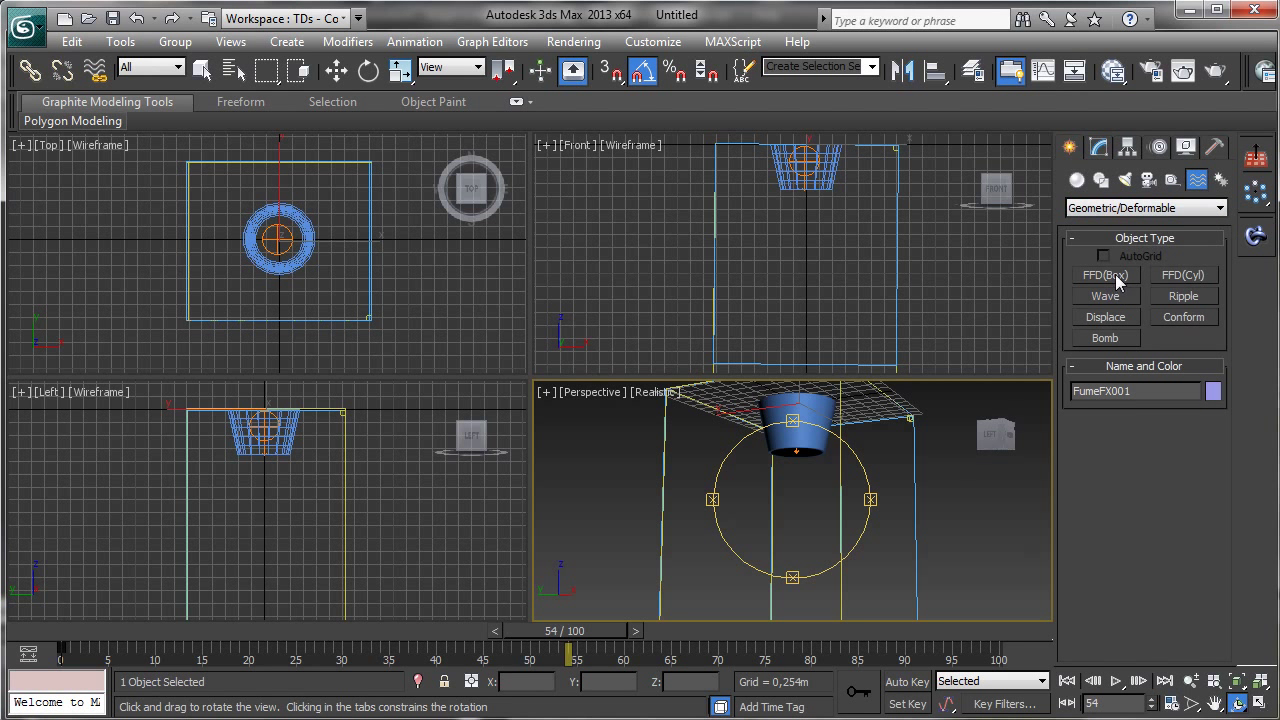
{"action": "left_click", "coordinate": [1105, 275]}
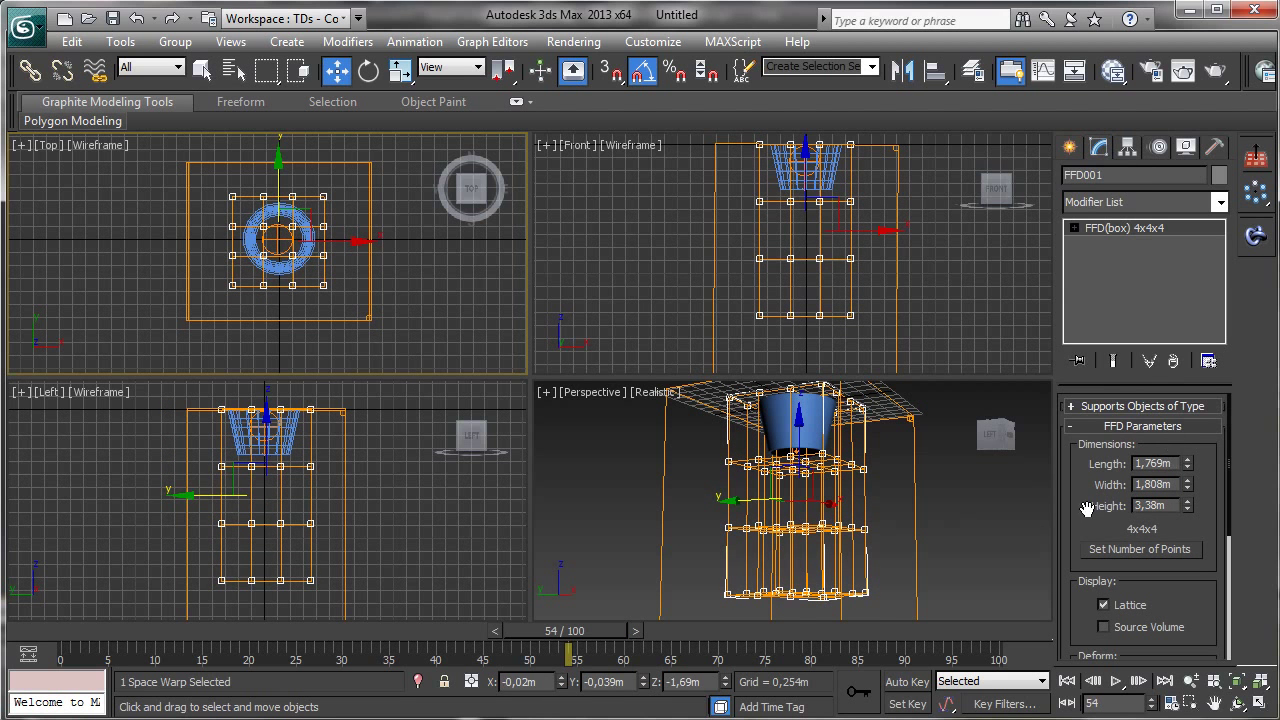
Step: Pull FFD001's control points into a lattice tapering to a bottom point, with lattice display off
{"action": "left_click", "coordinate": [1073, 228]}
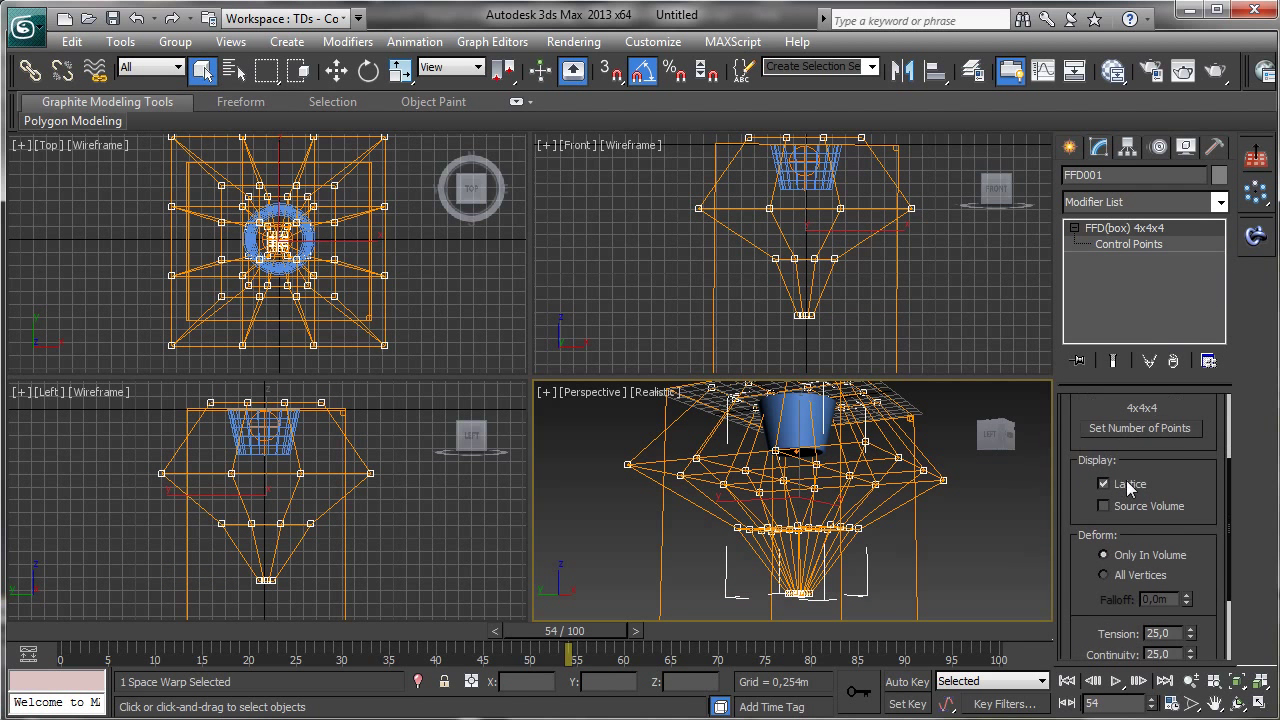
{"action": "left_click", "coordinate": [1104, 484]}
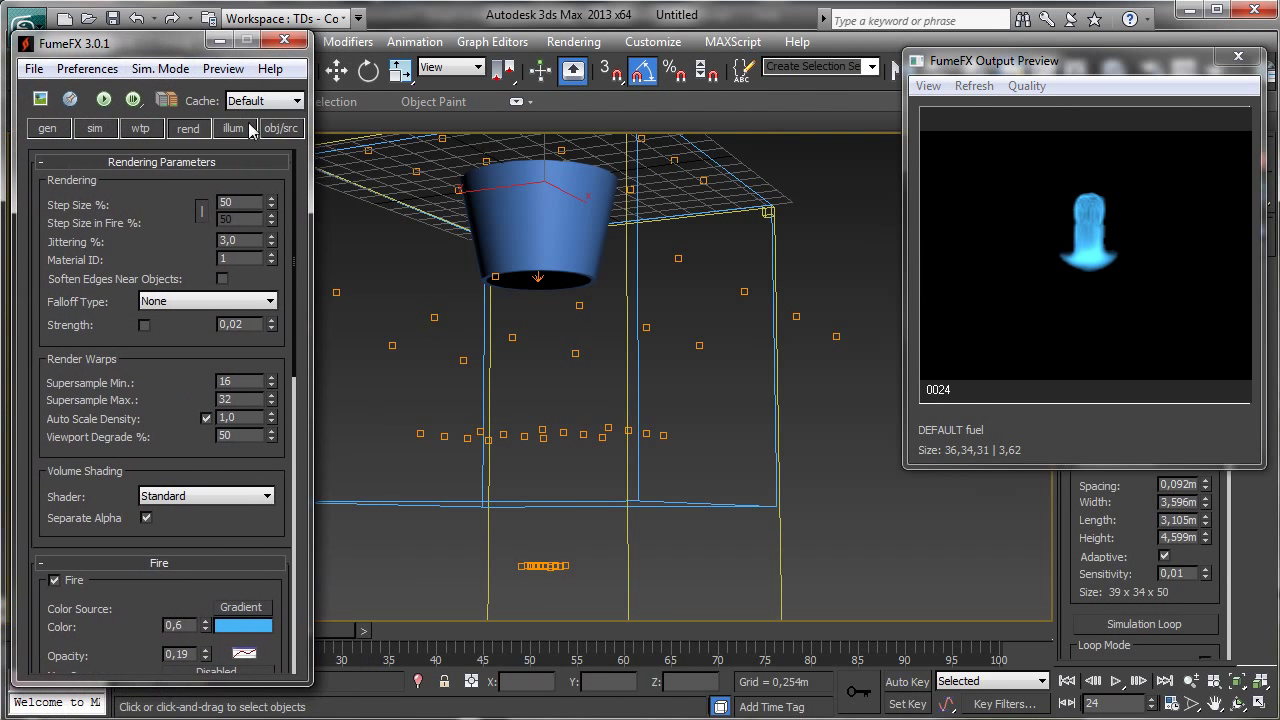
Step: Confirm FFD001 is in FumeFX's obj/src list and preview the flame around frame 50
{"action": "left_click", "coordinate": [281, 128]}
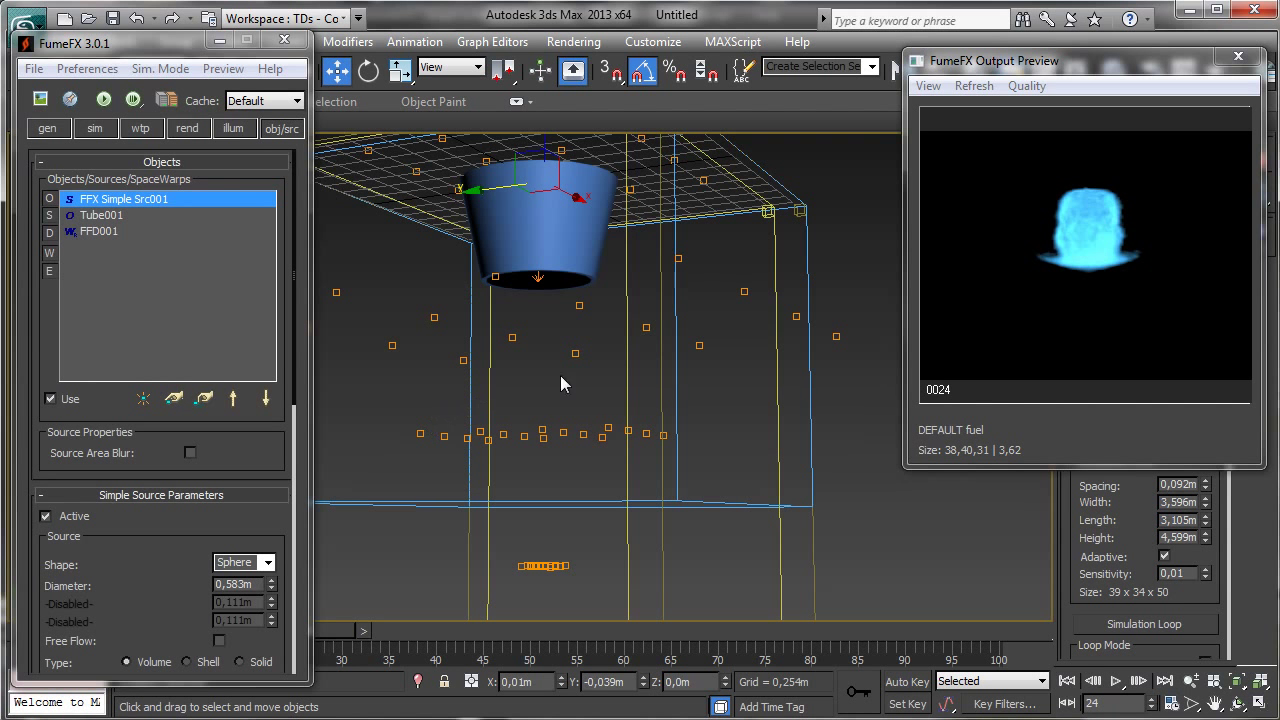
{"action": "mouse_move", "coordinate": [343, 629]}
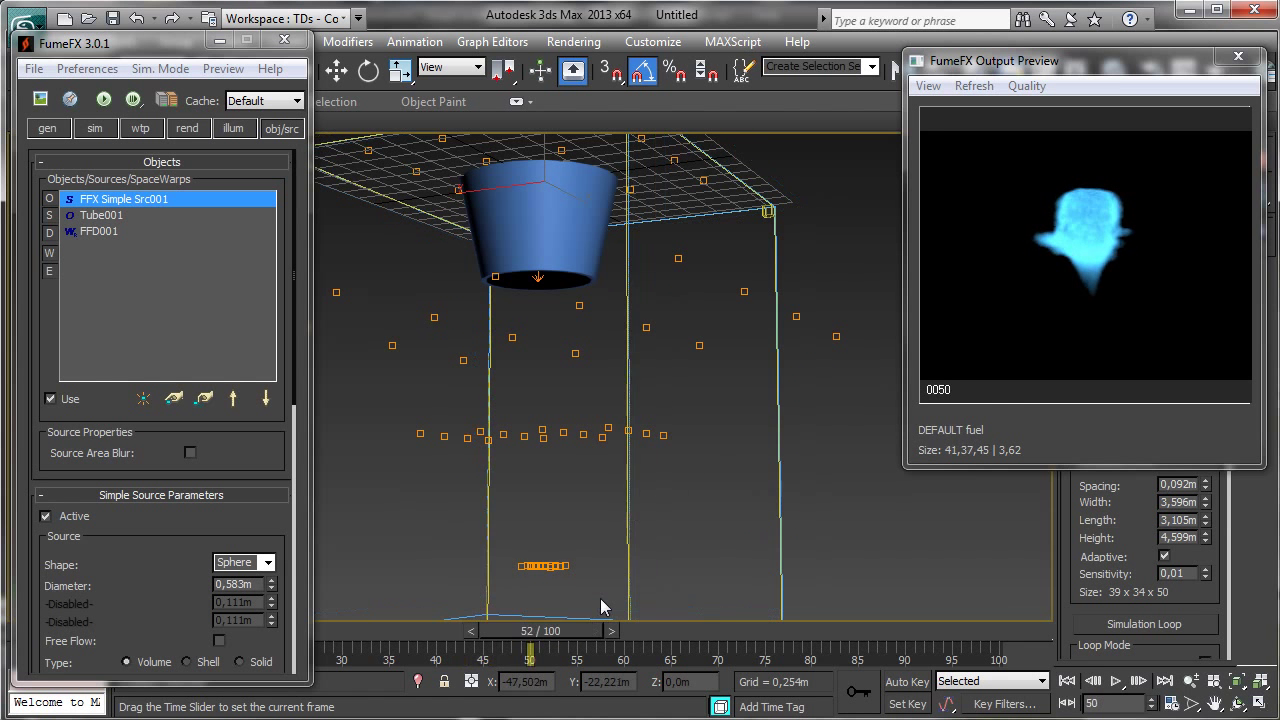
{"action": "left_click_drag", "start_coordinate": [530, 644], "coordinate": [502, 644]}
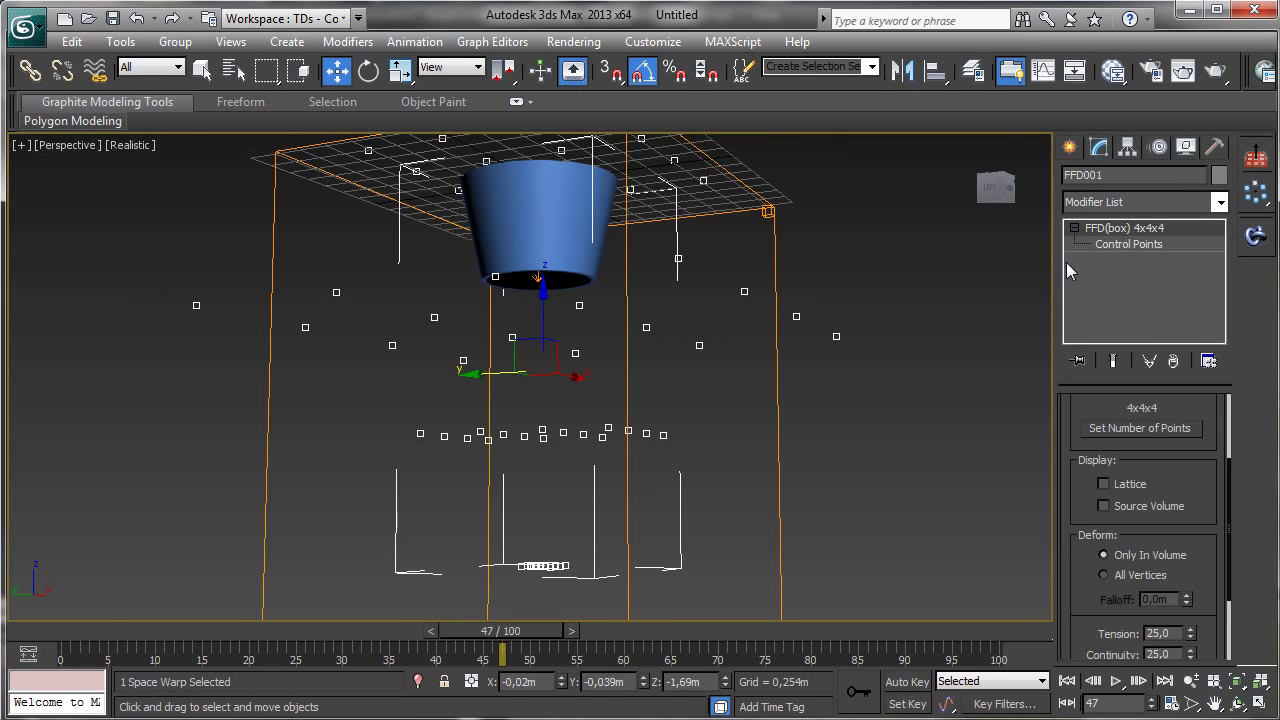
Step: Reposition FFD001's bottom control points, then reselect the FumeFX simulation grid
{"action": "left_click", "coordinate": [1128, 244]}
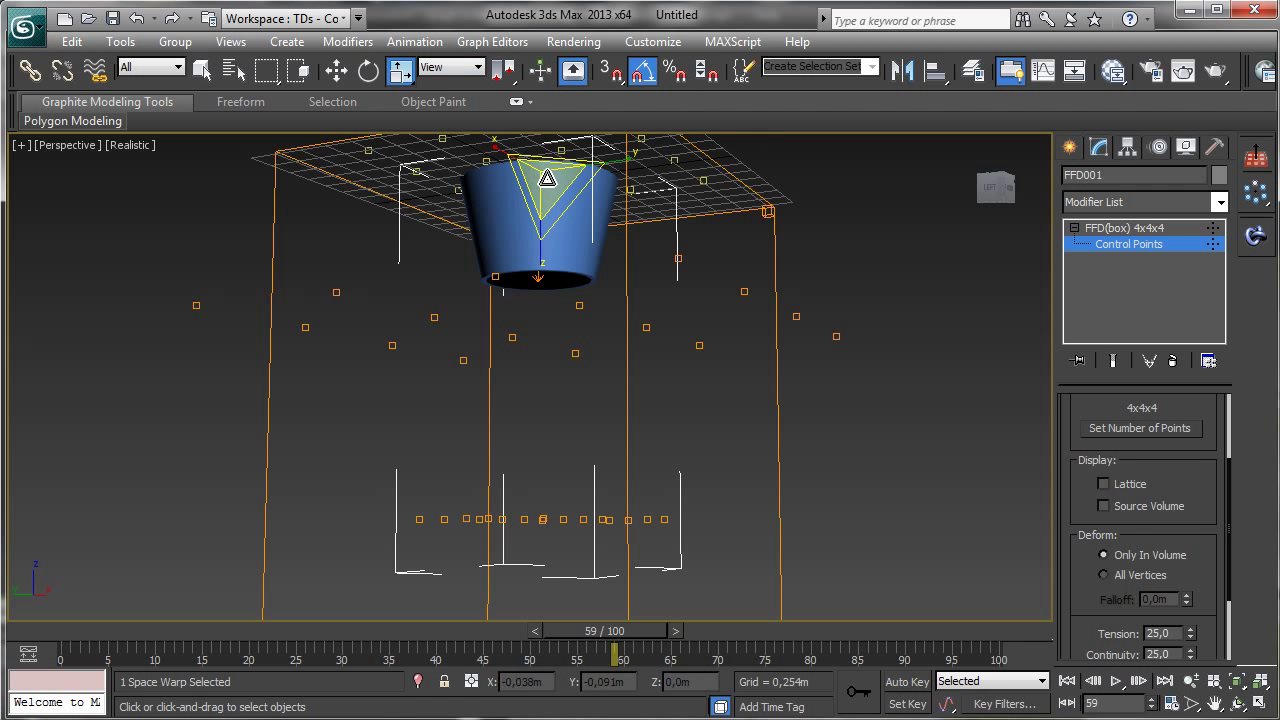
{"action": "left_click", "coordinate": [1128, 244]}
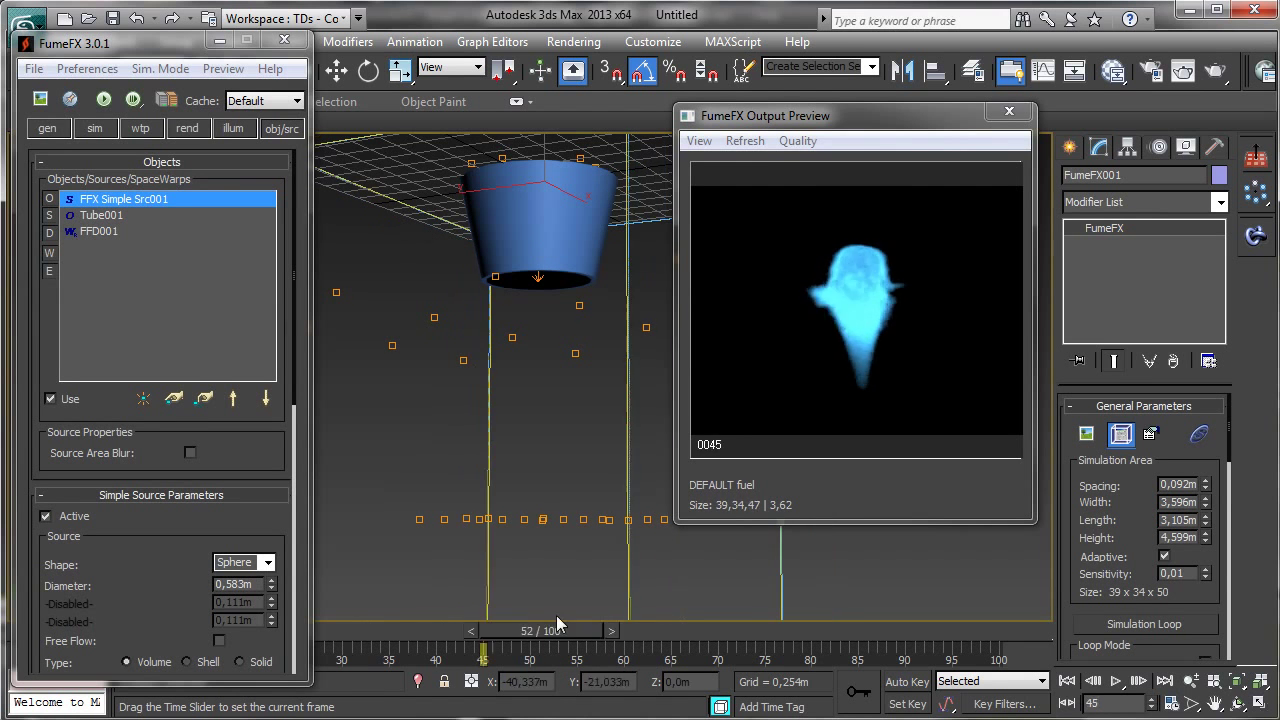
Step: Scrub the reshaped flame preview, settling around frame 48
{"action": "left_click_drag", "start_coordinate": [540, 630], "coordinate": [635, 630]}
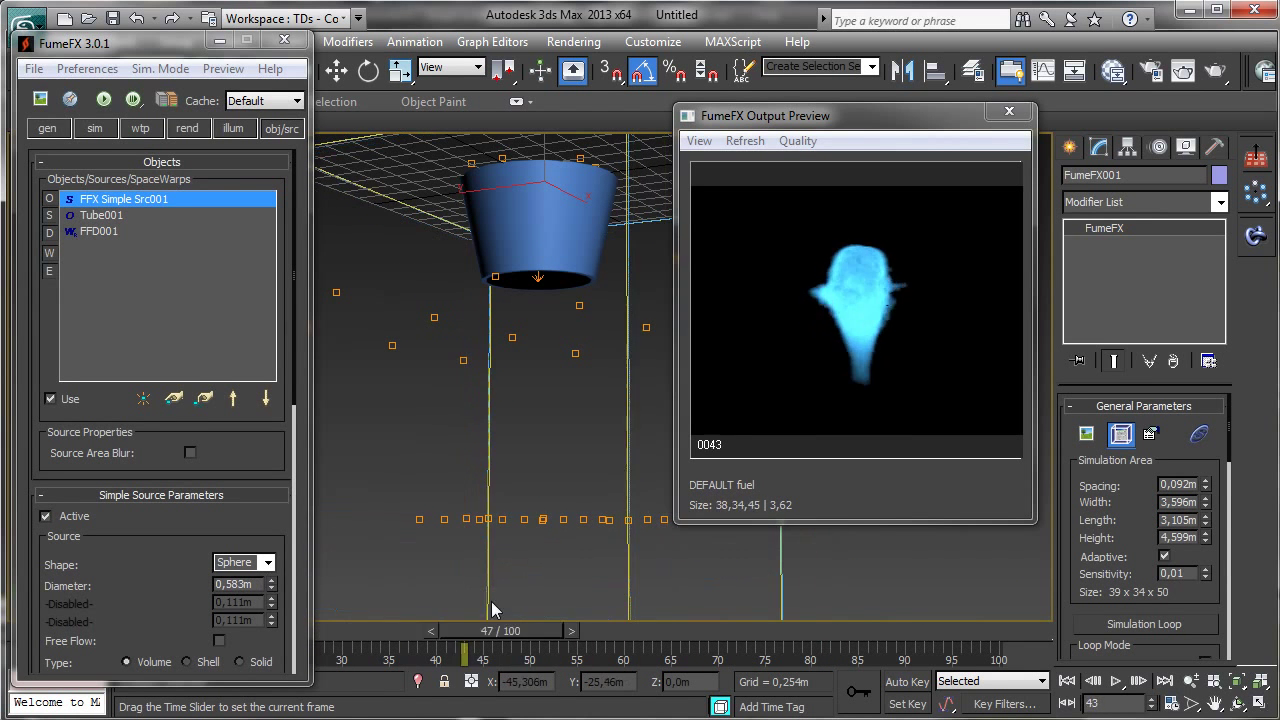
{"action": "left_click_drag", "start_coordinate": [463, 655], "coordinate": [510, 655]}
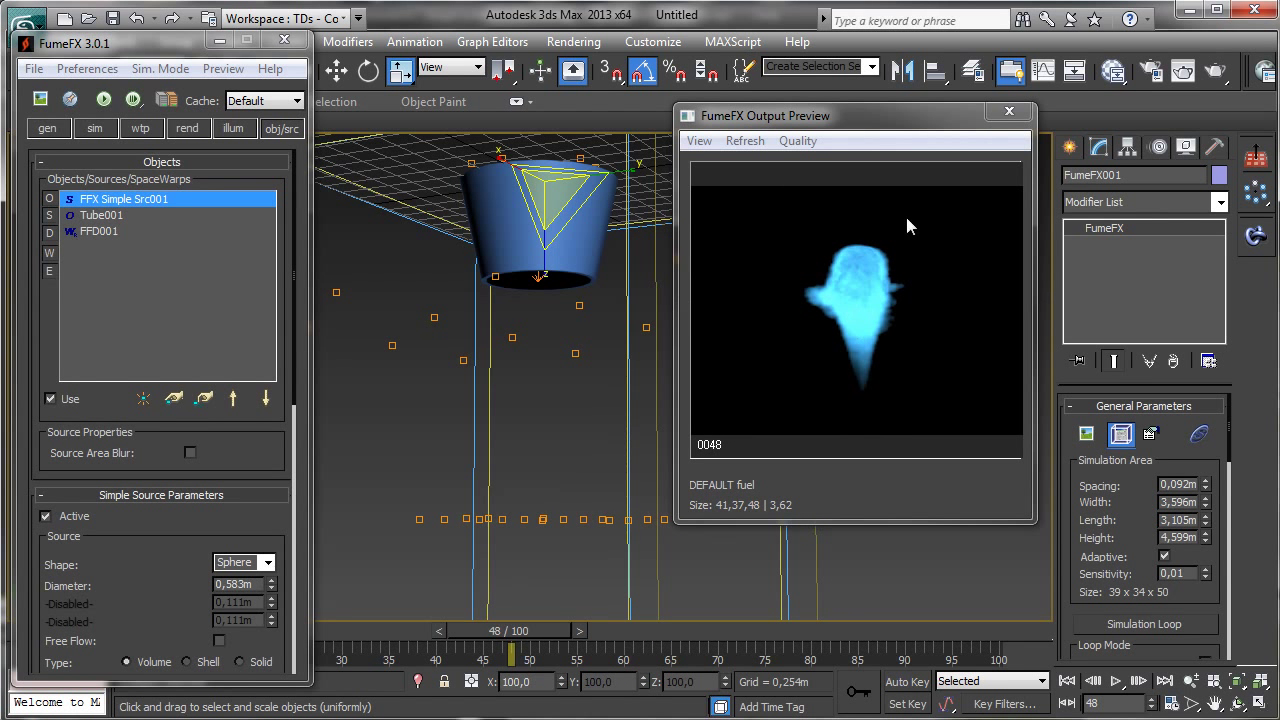
{"action": "mouse_move", "coordinate": [860, 427]}
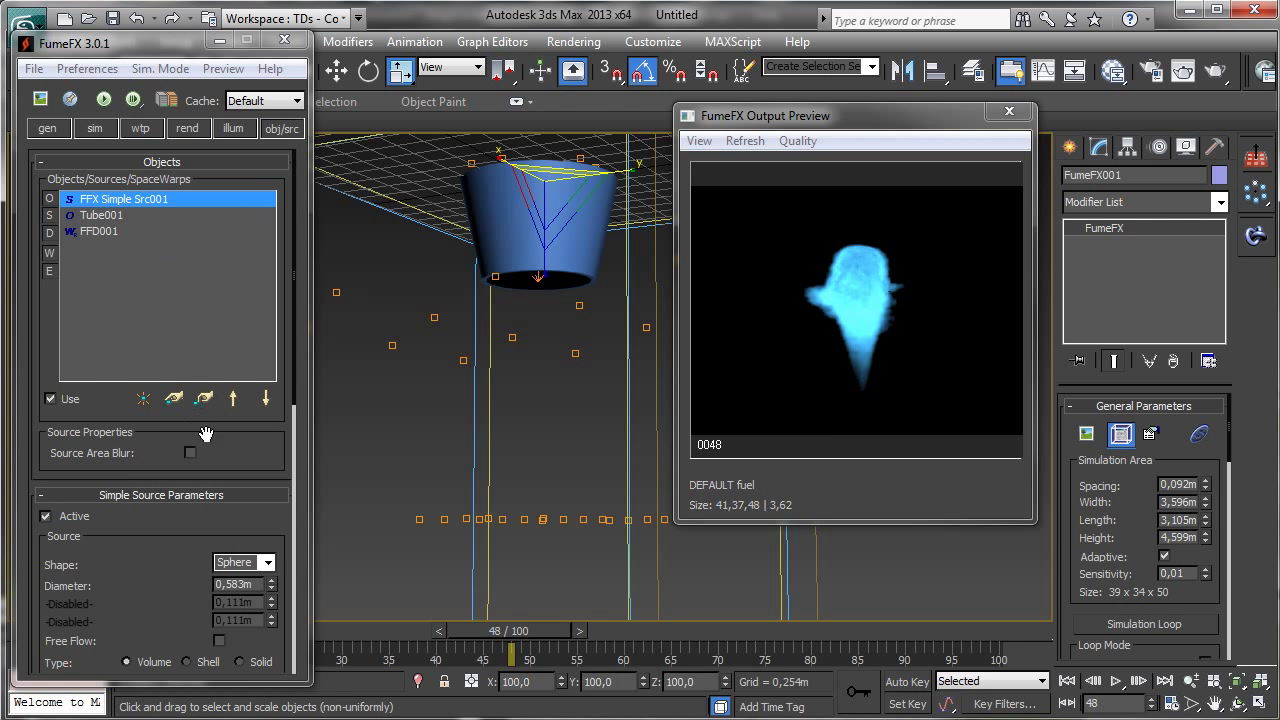
{"action": "scroll", "scroll_direction": "down", "scroll_amount": 3}
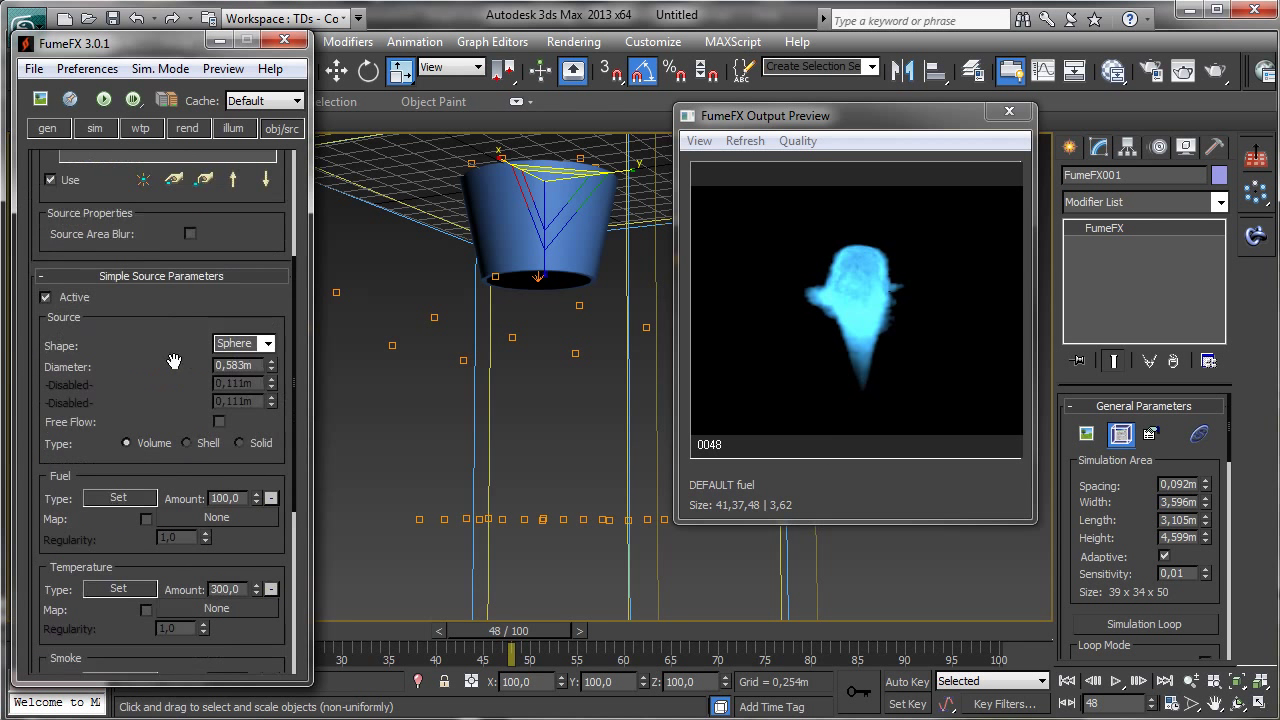
Step: Set FumeFX render Step Size to 10% and supersampling to minimum 32, maximum 64
{"action": "left_click", "coordinate": [186, 128]}
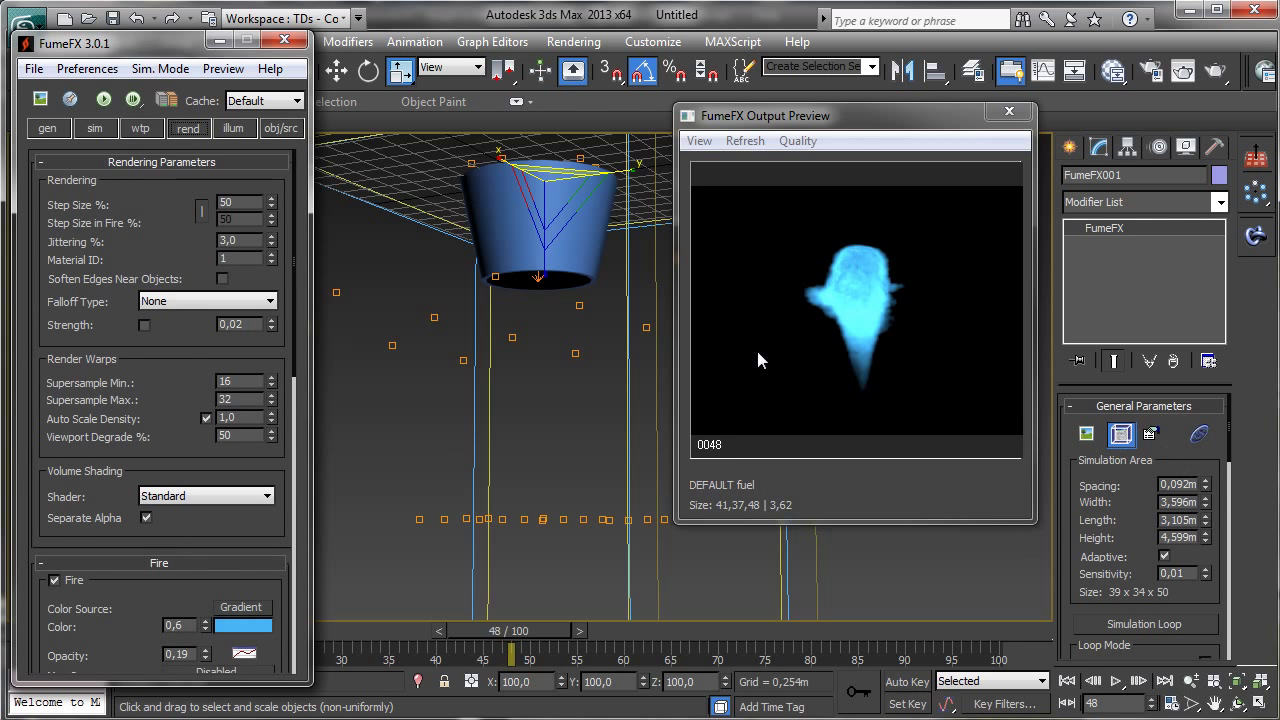
{"action": "mouse_move", "coordinate": [250, 382]}
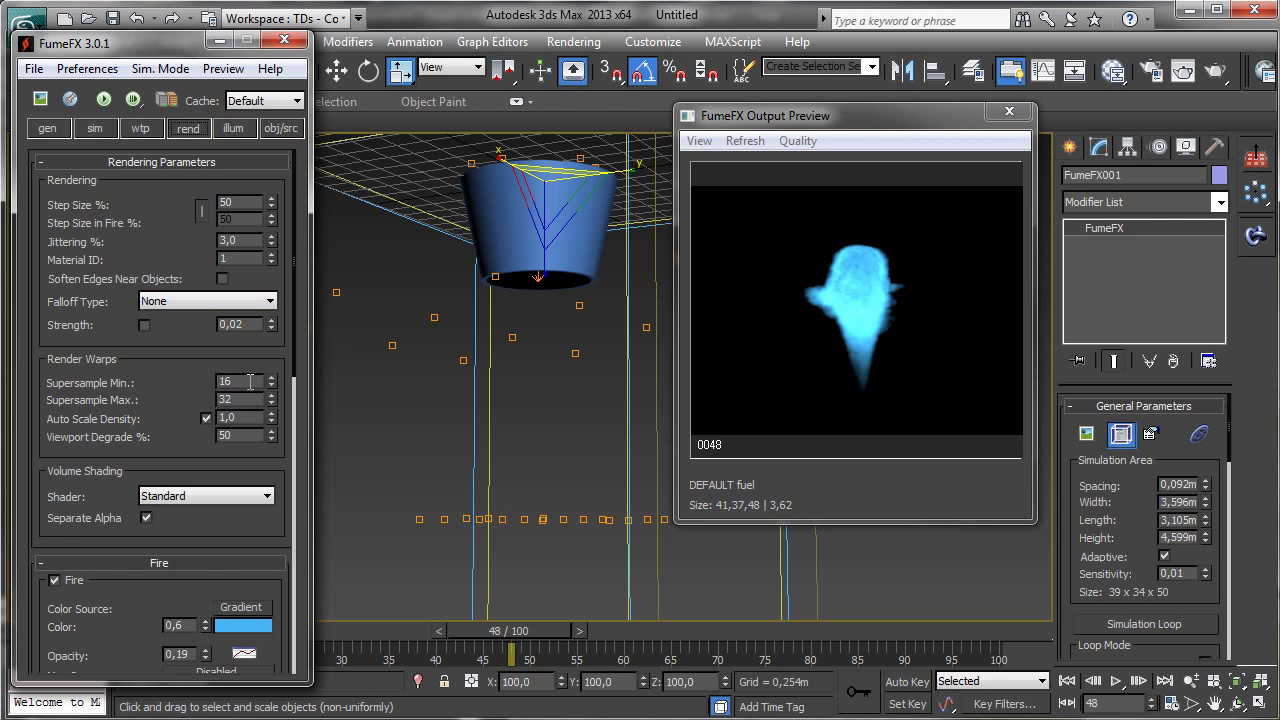
{"action": "triple_click", "coordinate": [235, 382]}
{"action": "type", "text": "32"}
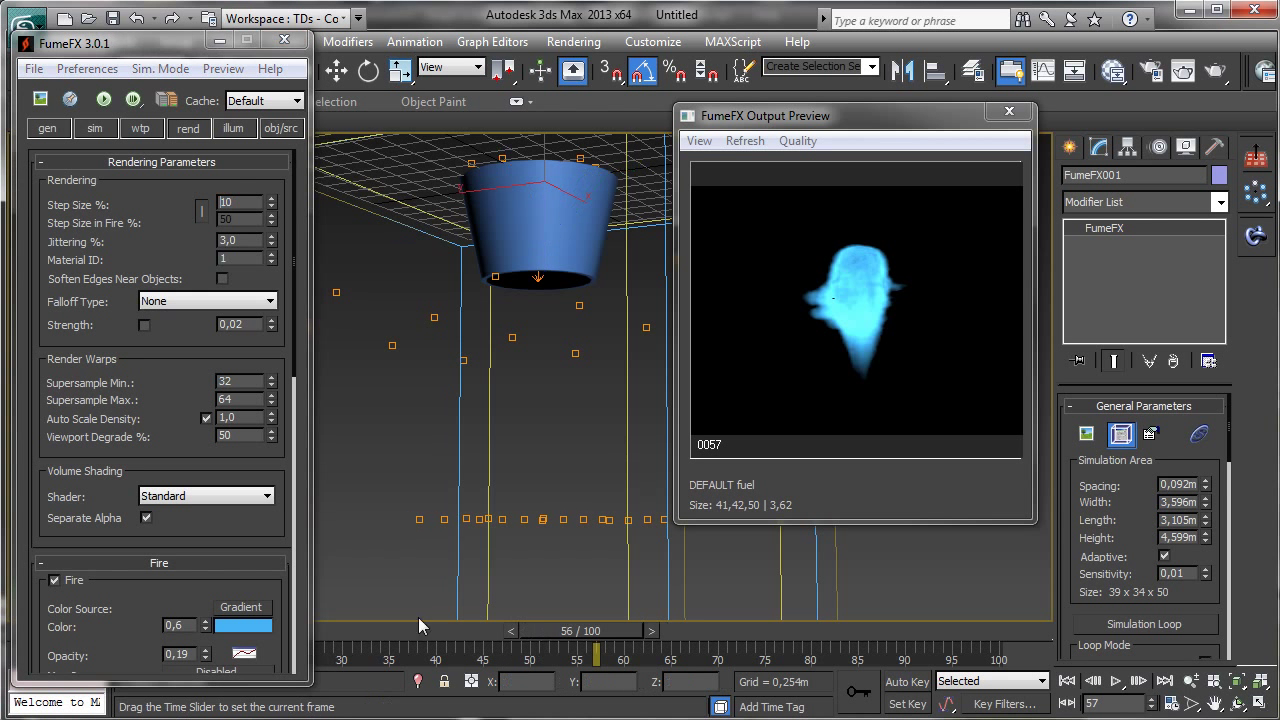
{"action": "left_click", "coordinate": [48, 128]}
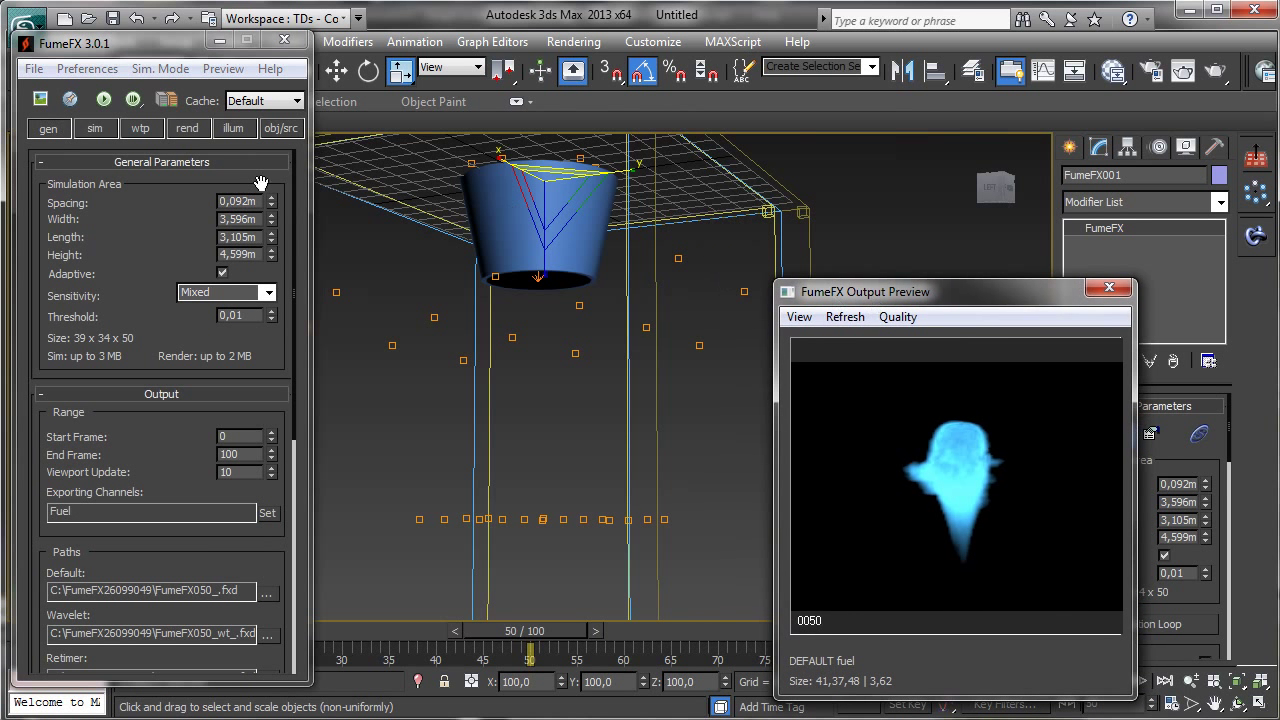
Step: Lower FumeFX001's Spacing spinner to 0.04 m, enlarging the grid to 91 x 79 x 116
{"action": "left_click", "coordinate": [272, 205]}
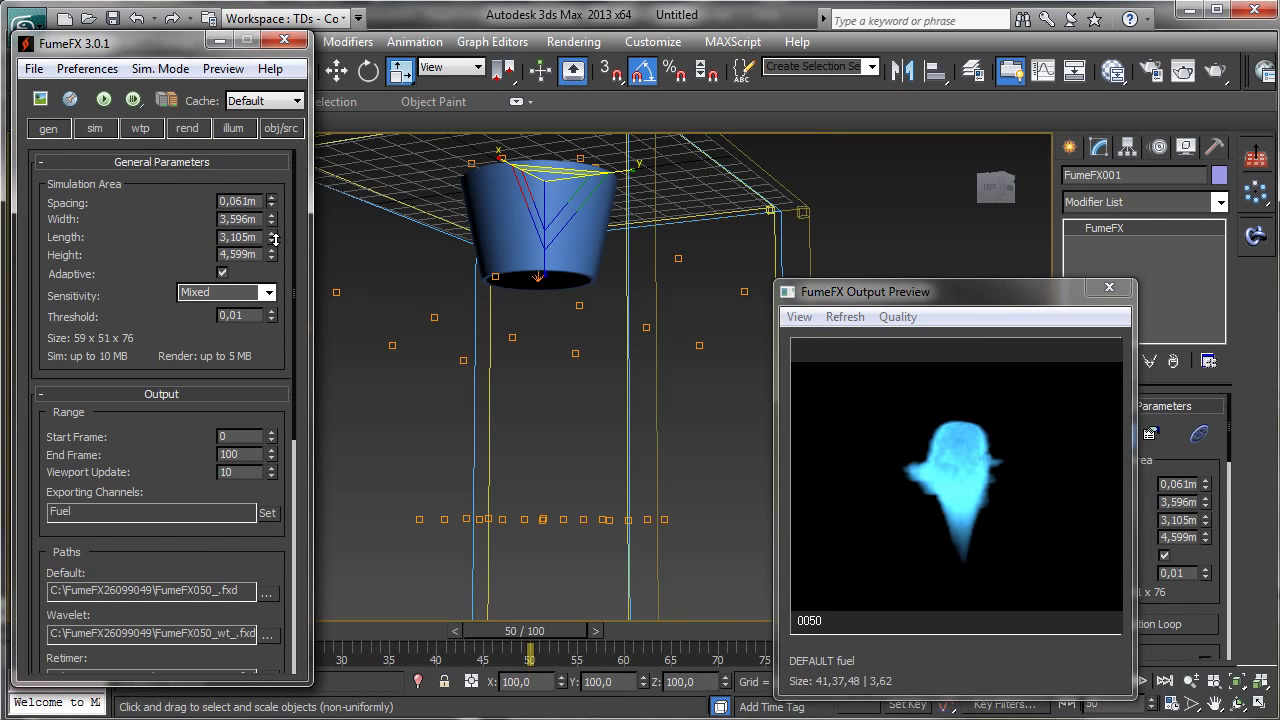
{"action": "left_click", "coordinate": [272, 205]}
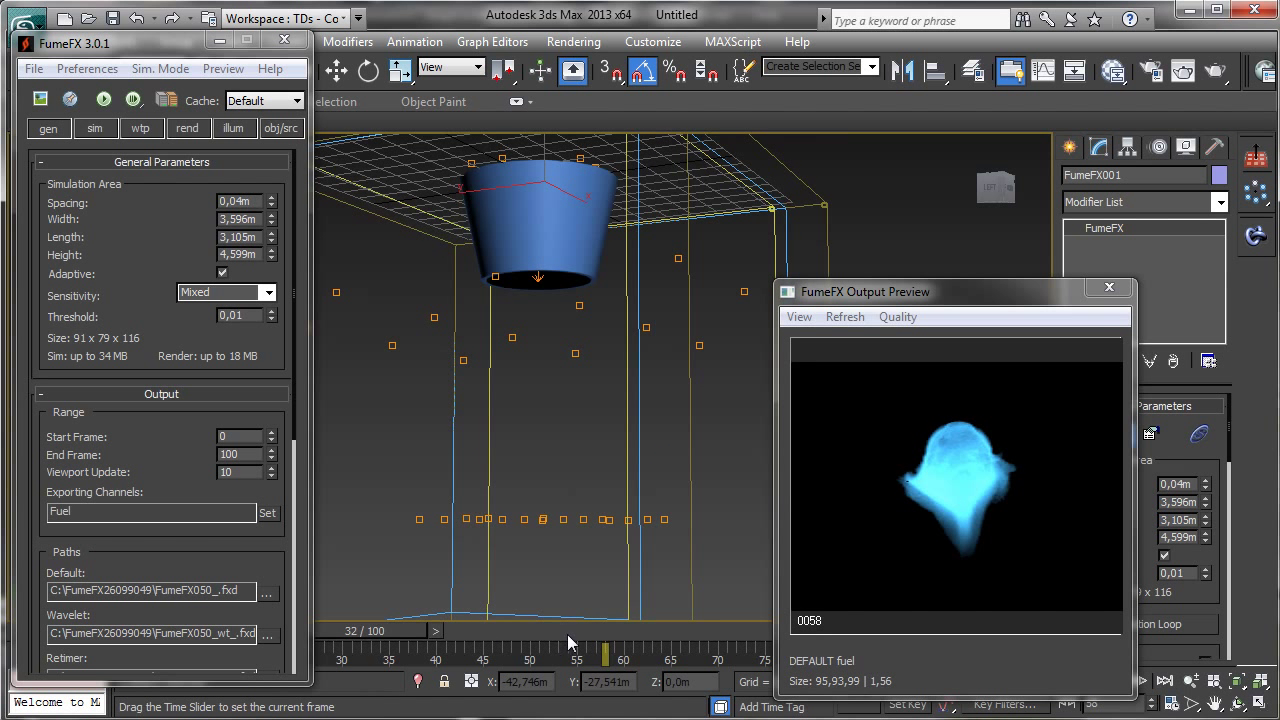
Step: Scrub the finer flame preview from an early frame through frames 58 and 67
{"action": "left_click_drag", "start_coordinate": [605, 650], "coordinate": [335, 650]}
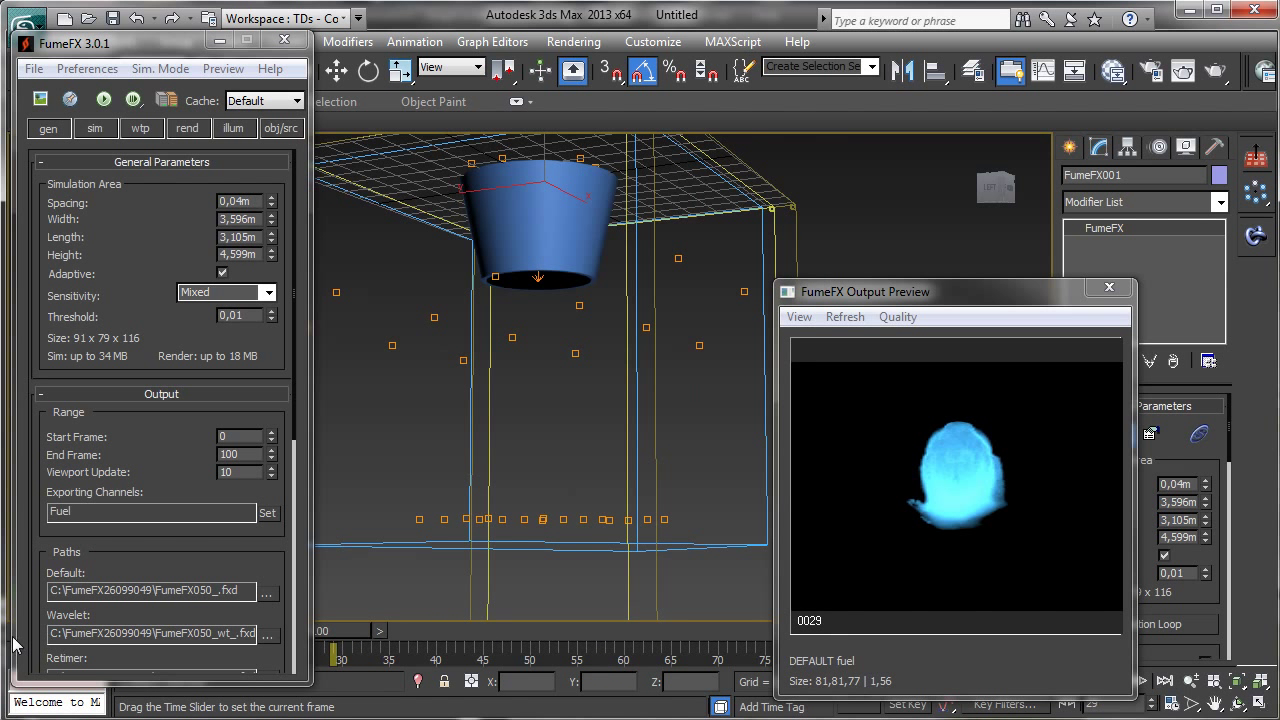
{"action": "left_click_drag", "start_coordinate": [400, 645], "coordinate": [360, 645]}
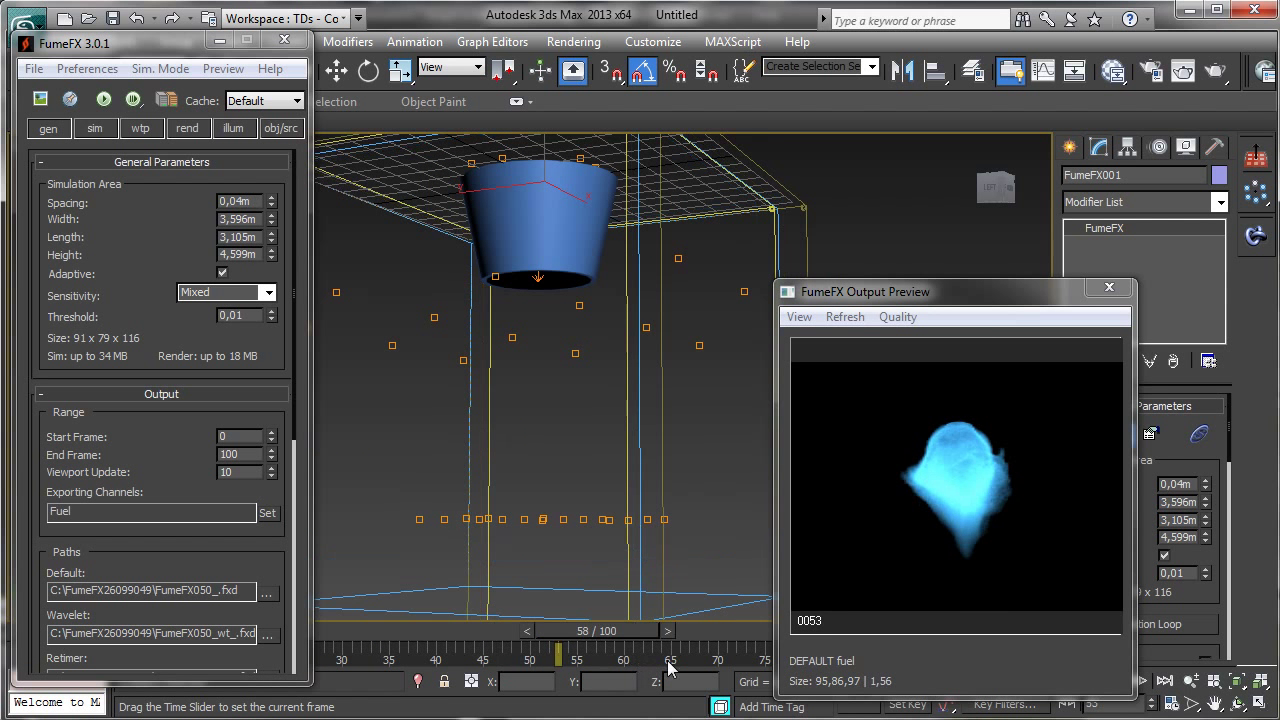
{"action": "left_click_drag", "start_coordinate": [558, 654], "coordinate": [690, 654]}
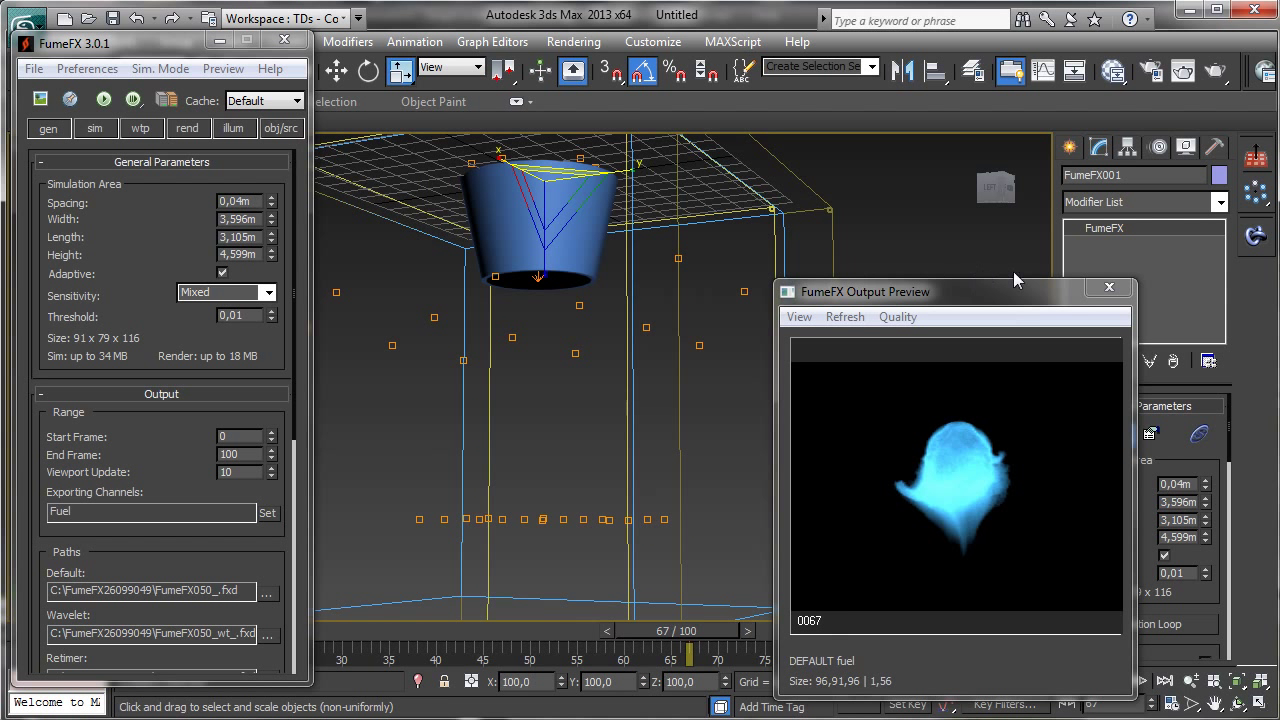
{"action": "mouse_move", "coordinate": [1233, 673]}
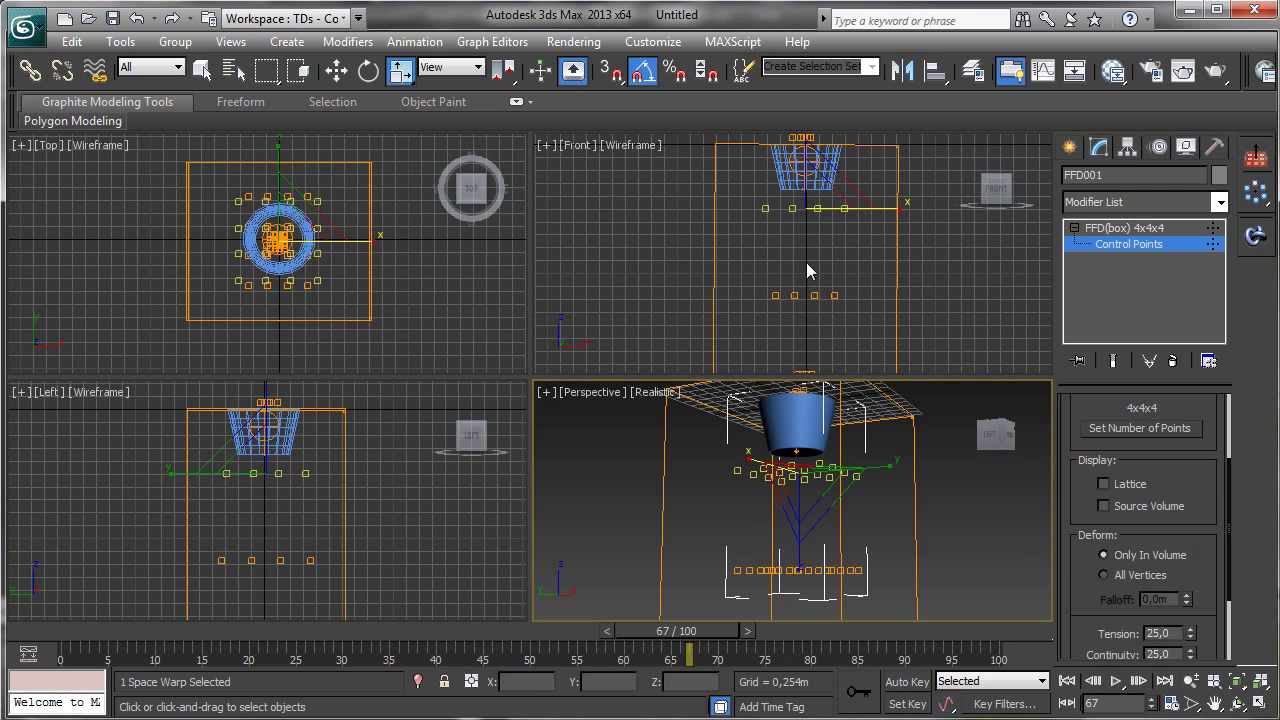
Step: Scale FFD001's lower control points inward so the flame comes out slim and pointed
{"action": "left_click_drag", "start_coordinate": [800, 460], "coordinate": [798, 588]}
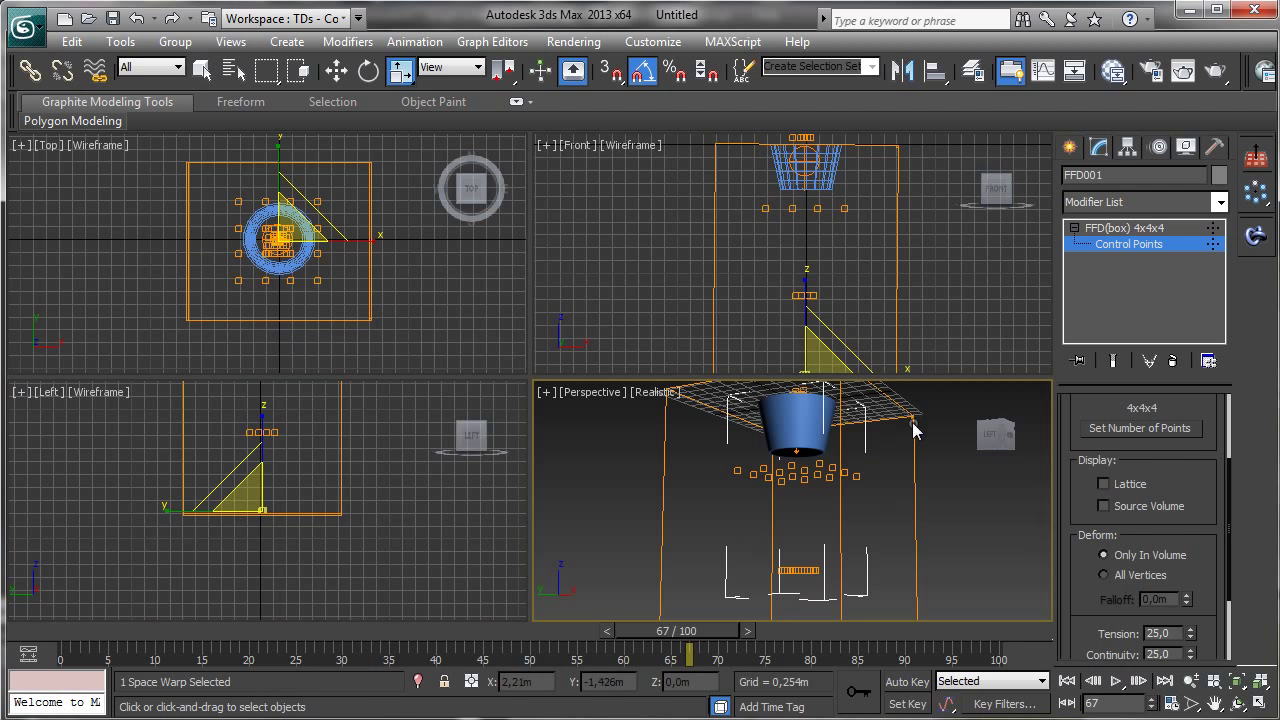
{"action": "left_click", "coordinate": [336, 70]}
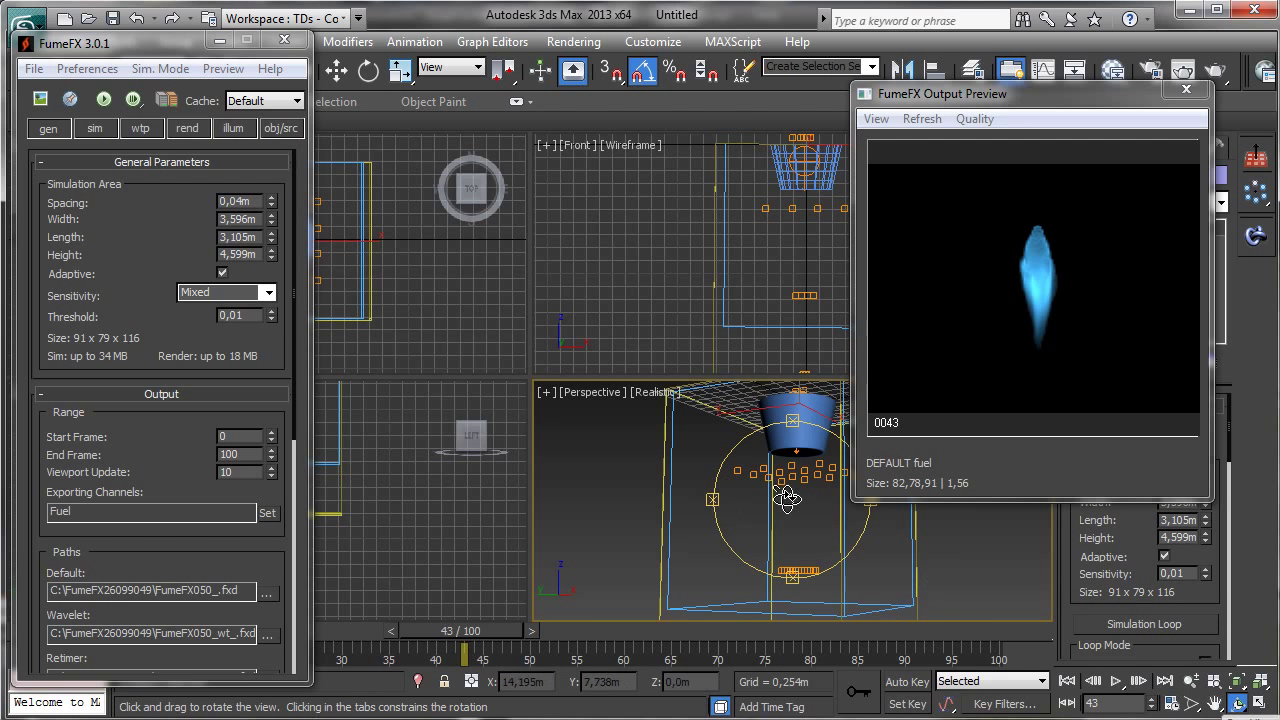
Step: Orbit the Perspective view around the tube and close the FumeFX settings window
{"action": "left_click_drag", "start_coordinate": [785, 500], "coordinate": [940, 553]}
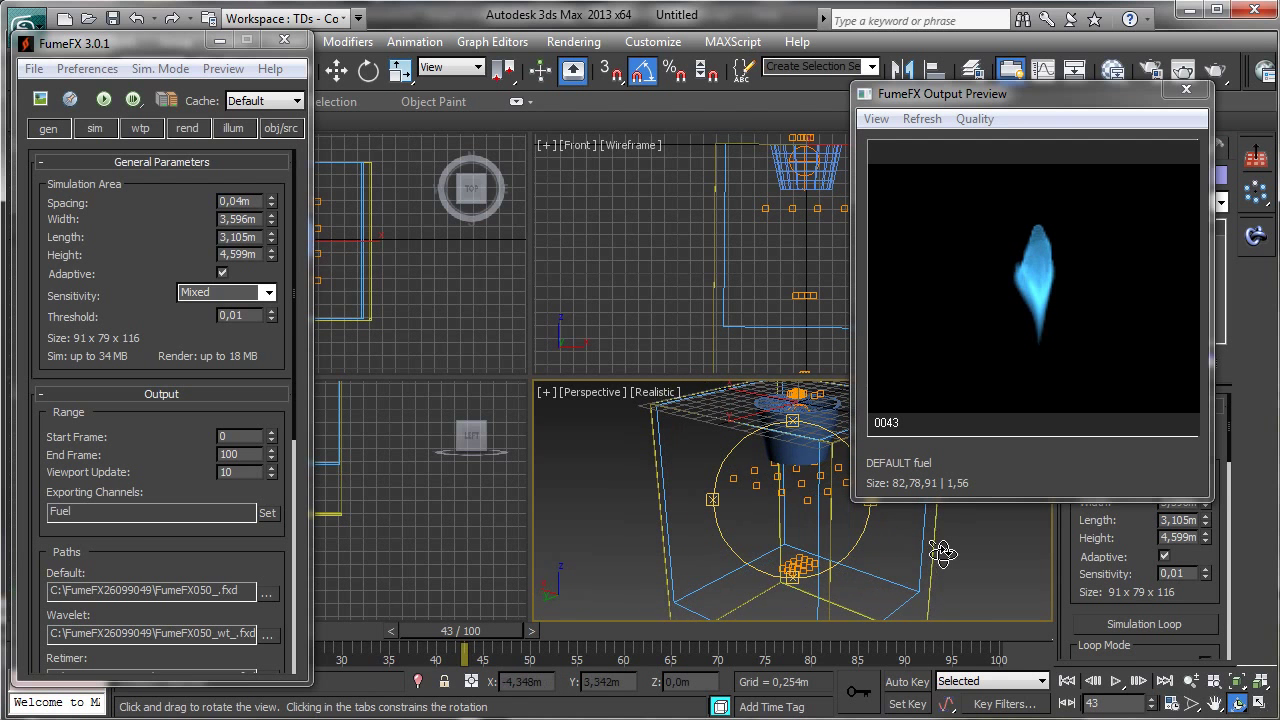
{"action": "left_click_drag", "start_coordinate": [940, 555], "coordinate": [825, 330]}
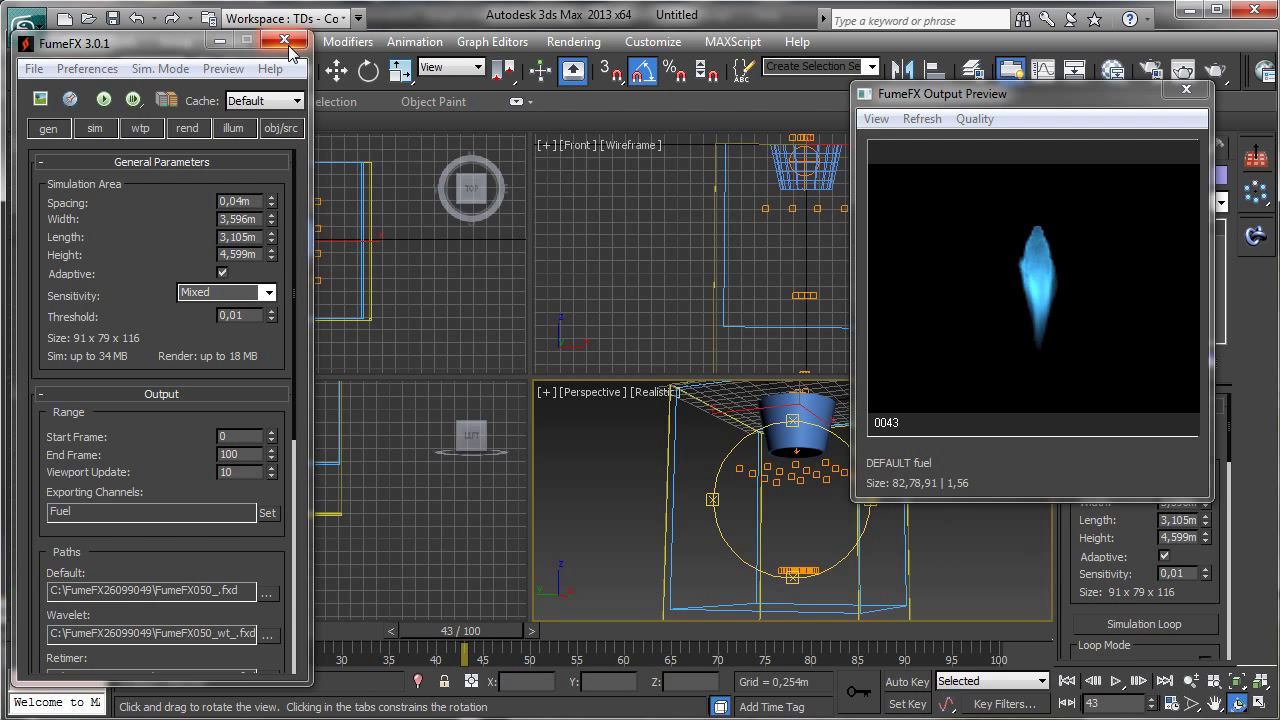
{"action": "left_click", "coordinate": [301, 40]}
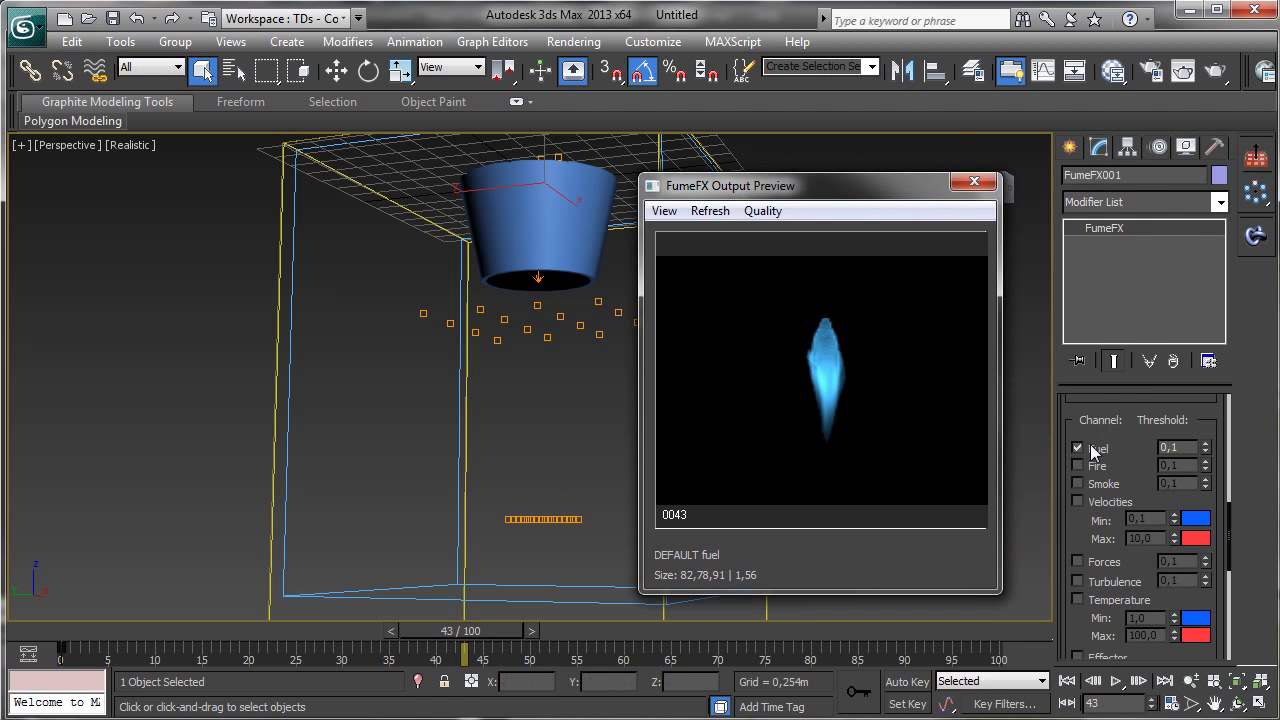
Step: Swap viewport display from Fuel to Fire at threshold 0.36, reduce 2, previewing frames 31-40
{"action": "scroll", "scroll_direction": "down", "scroll_amount": 3}
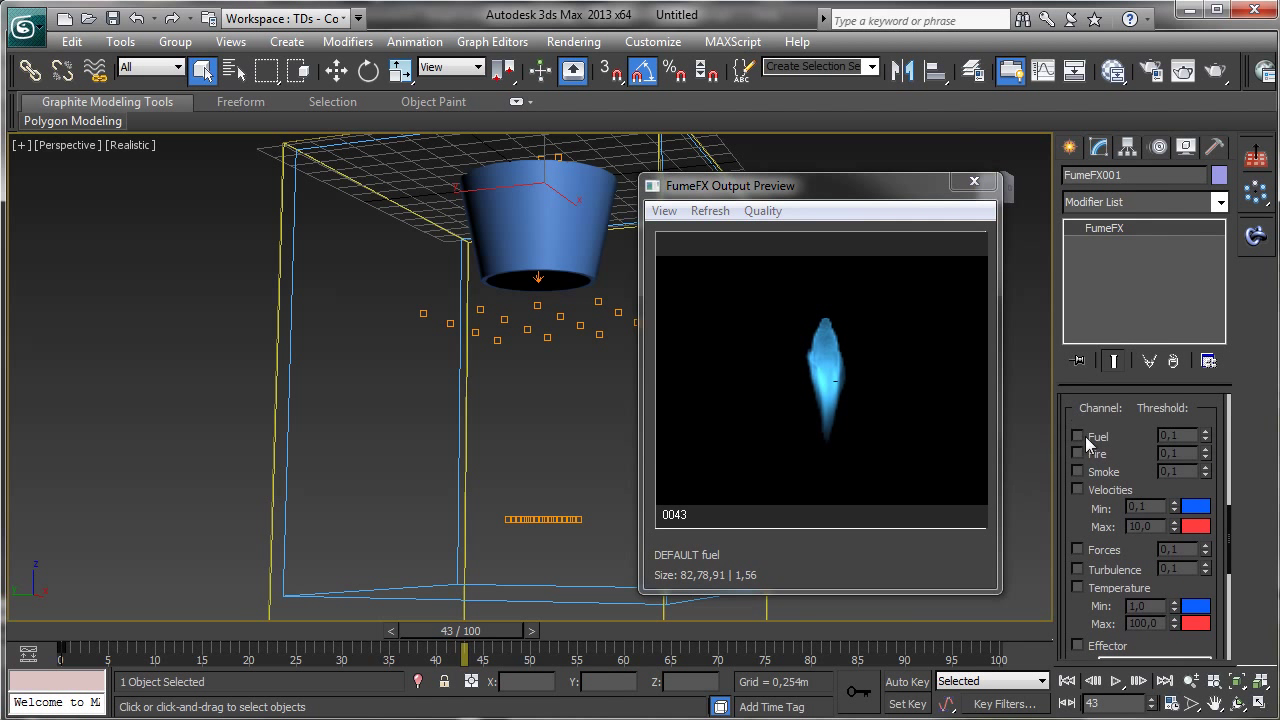
{"action": "left_click", "coordinate": [1078, 436]}
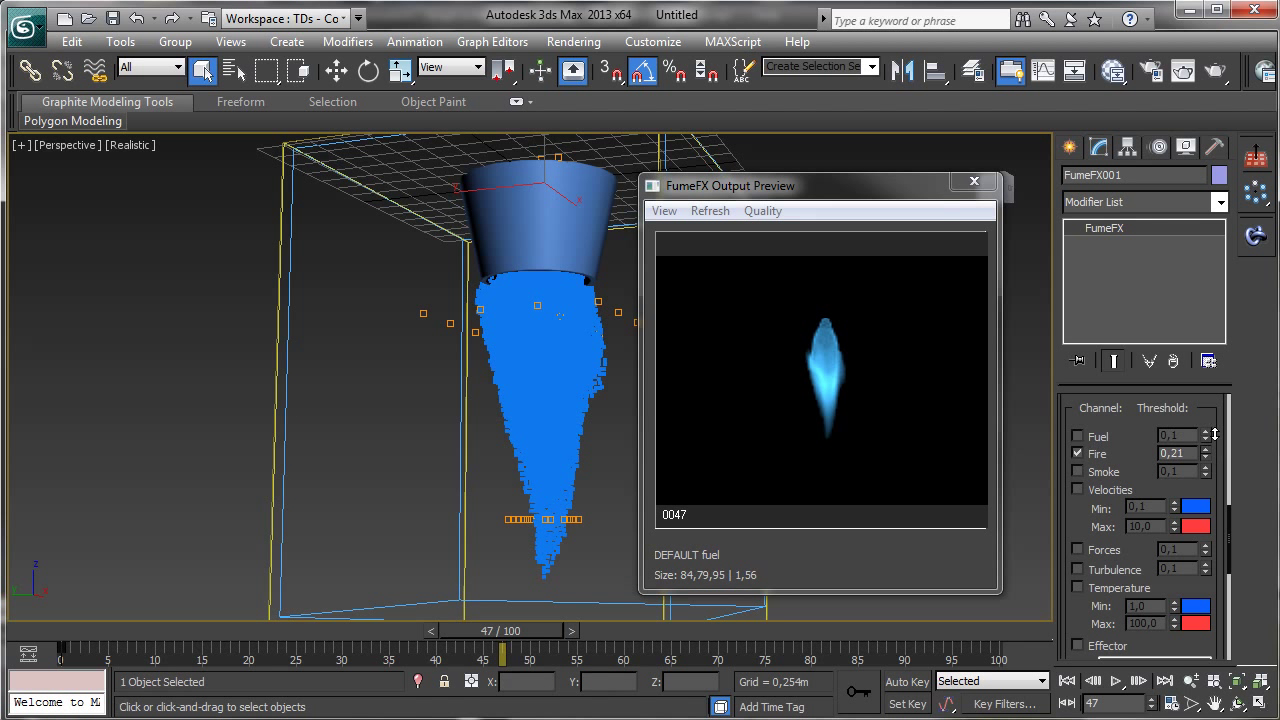
{"action": "scroll", "scroll_direction": "down", "scroll_amount": 3}
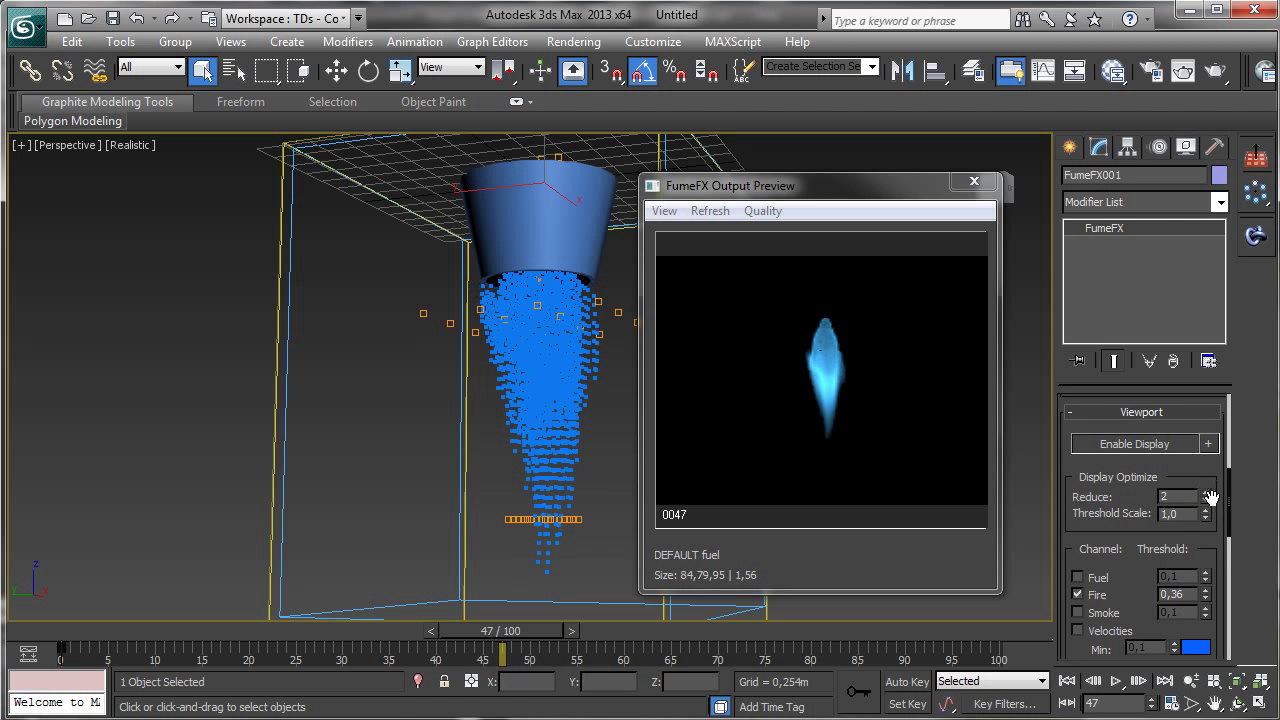
{"action": "mouse_move", "coordinate": [372, 652]}
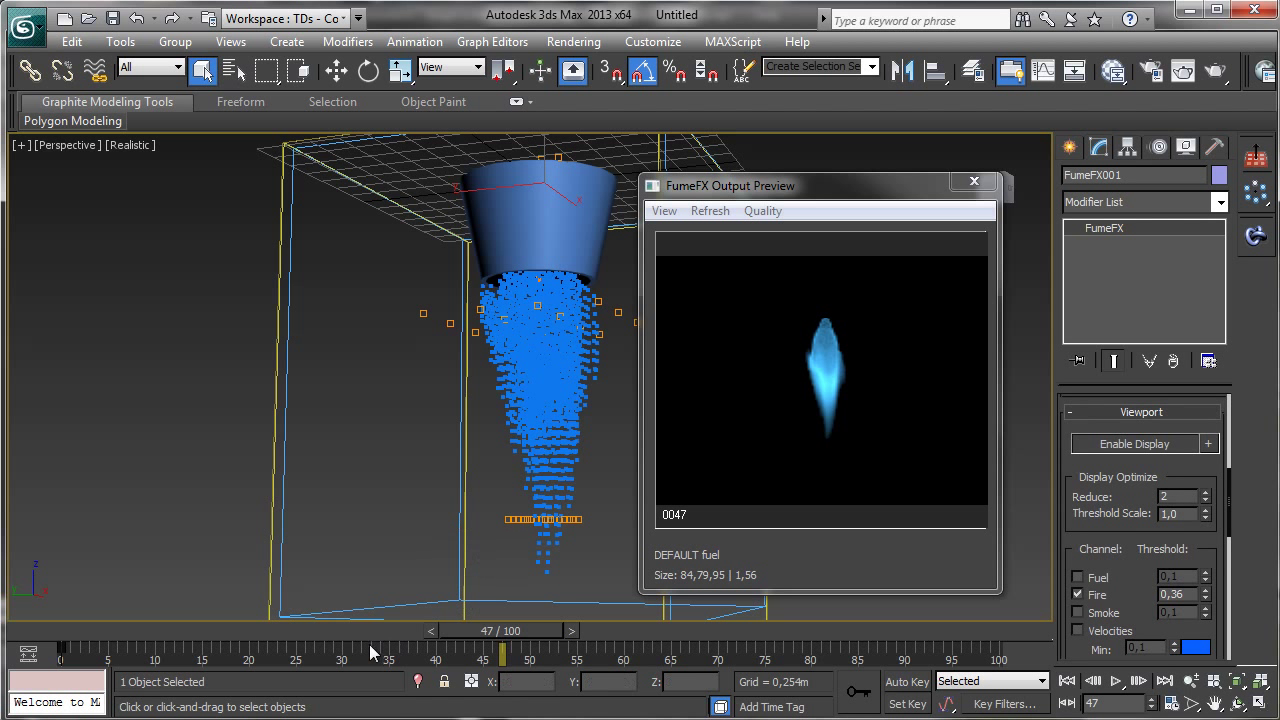
{"action": "left_click_drag", "start_coordinate": [502, 648], "coordinate": [305, 648]}
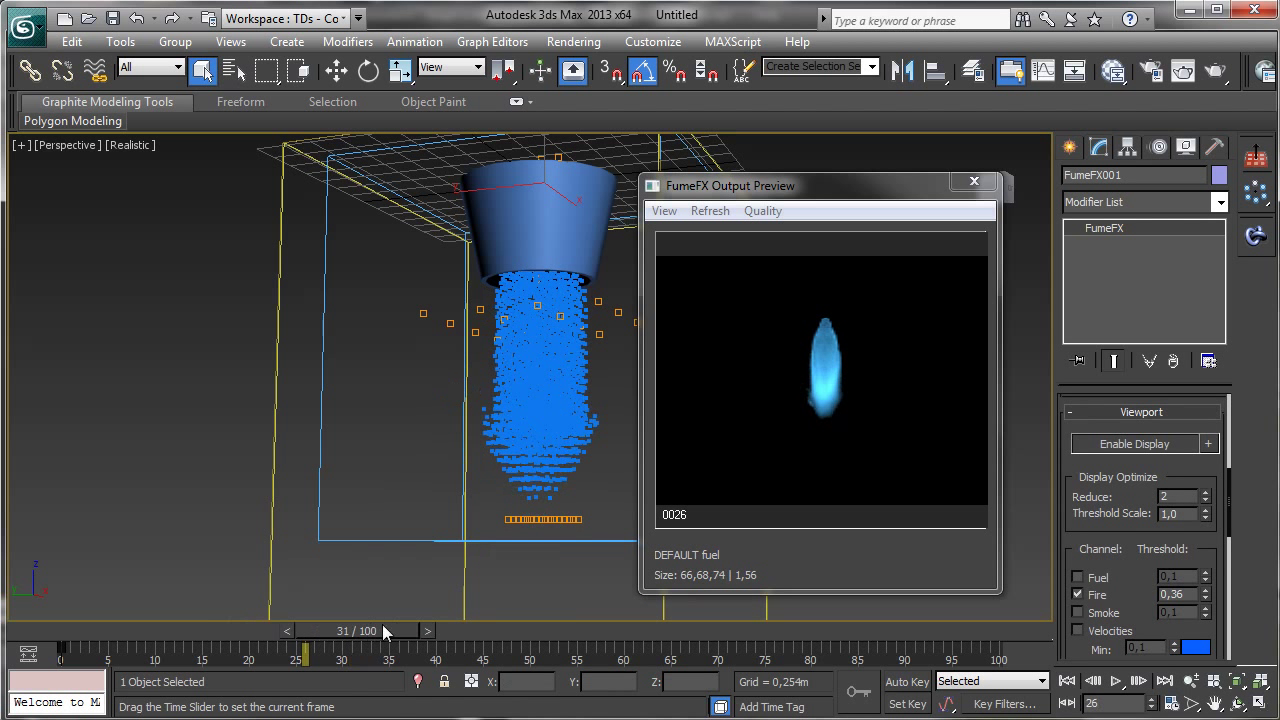
{"action": "left_click_drag", "start_coordinate": [305, 650], "coordinate": [435, 650]}
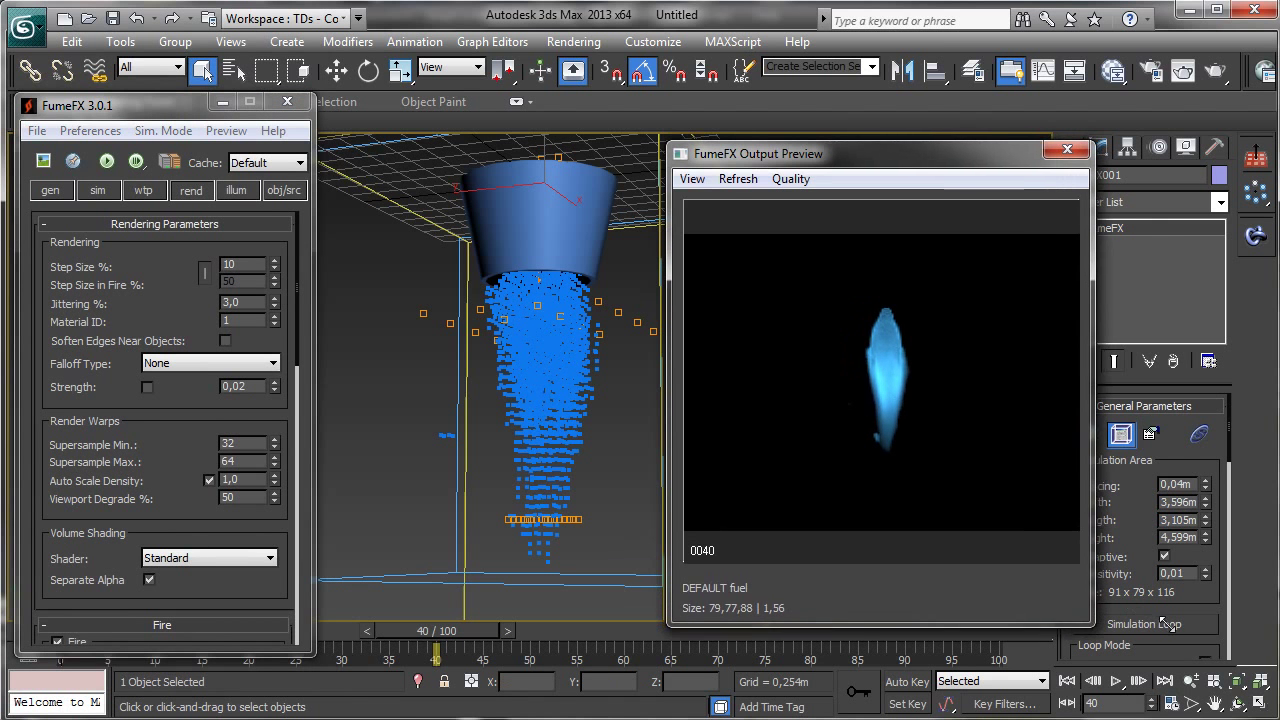
{"action": "left_click_drag", "start_coordinate": [758, 153], "coordinate": [800, 149]}
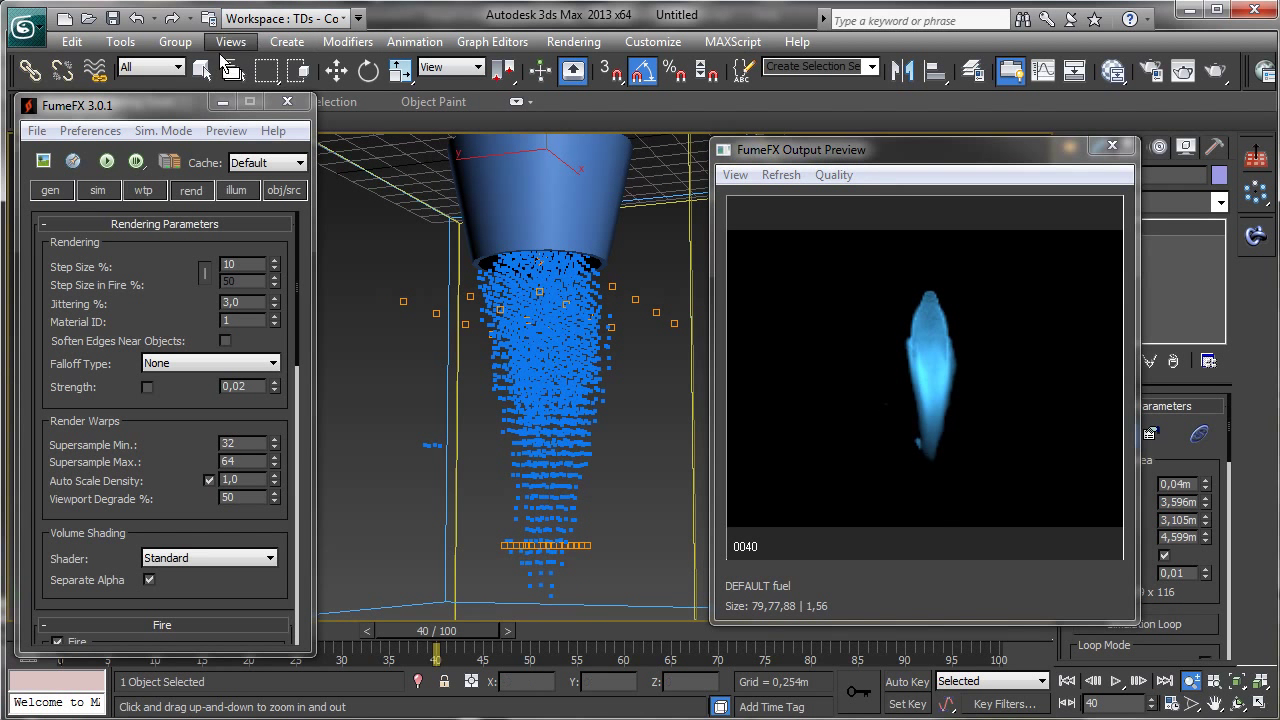
{"action": "left_click", "coordinate": [202, 70]}
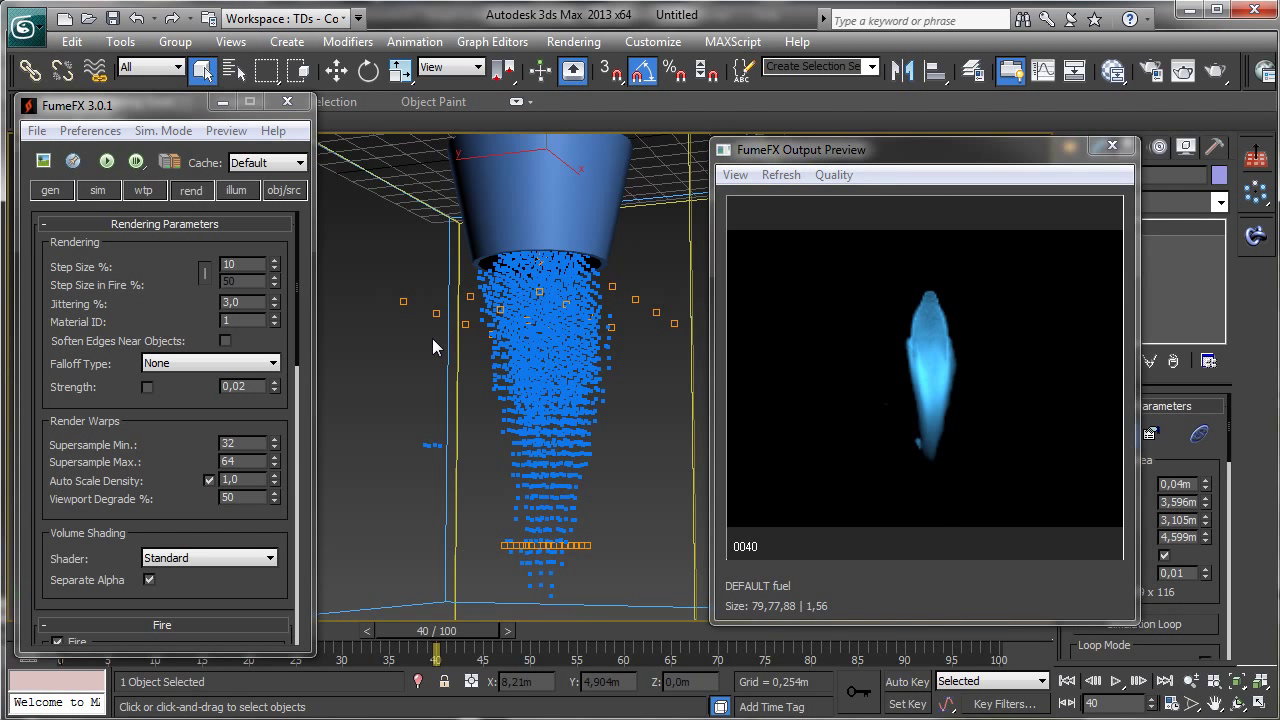
{"action": "mouse_move", "coordinate": [768, 324]}
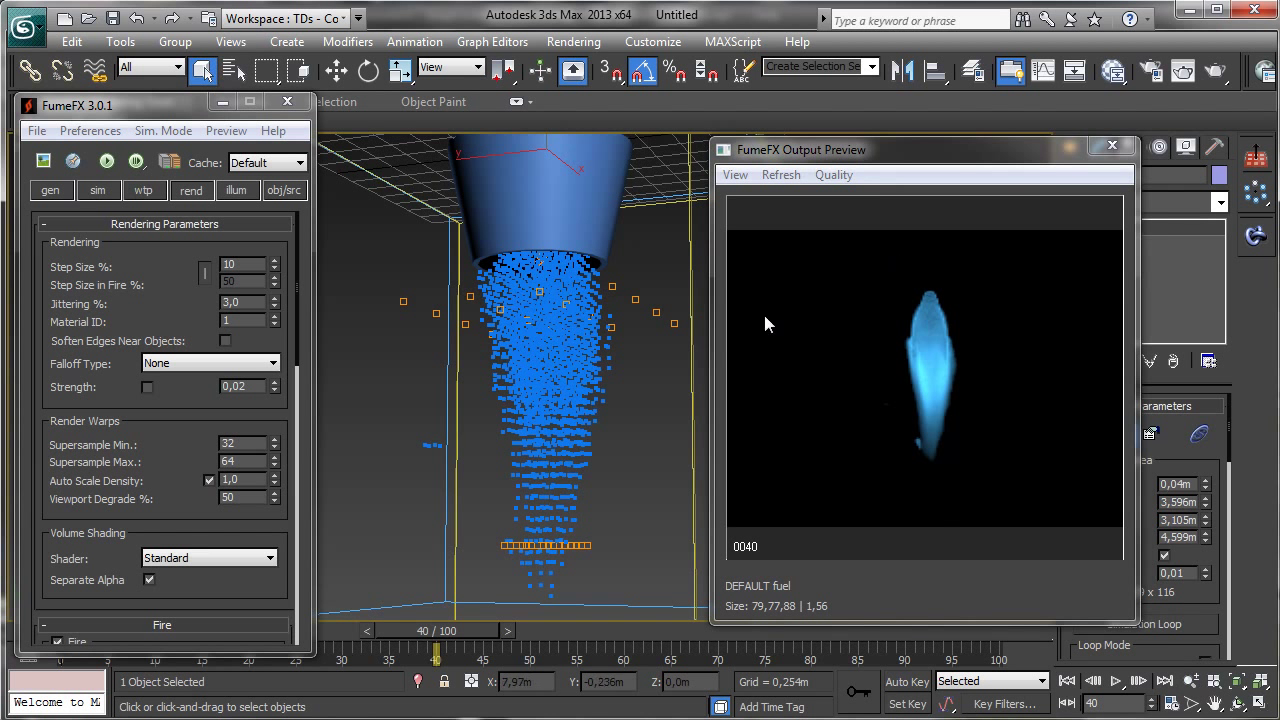
{"action": "mouse_move", "coordinate": [675, 370]}
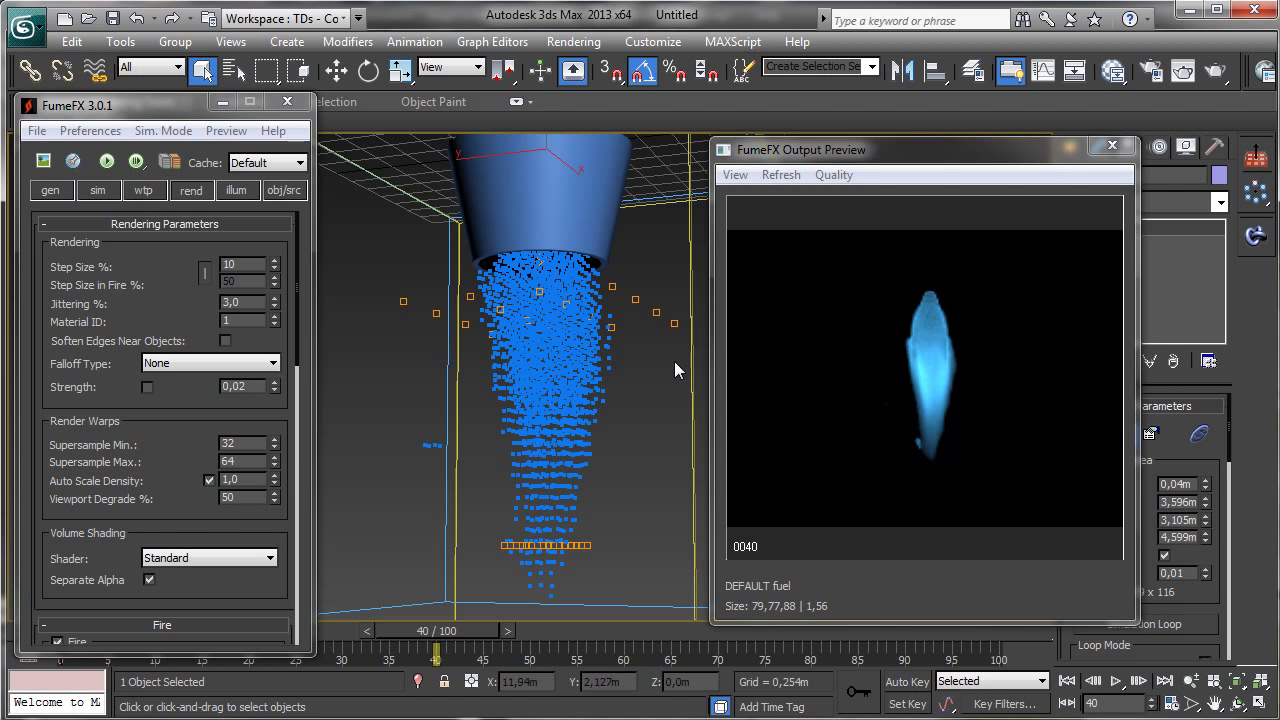
{"action": "mouse_move", "coordinate": [663, 398]}
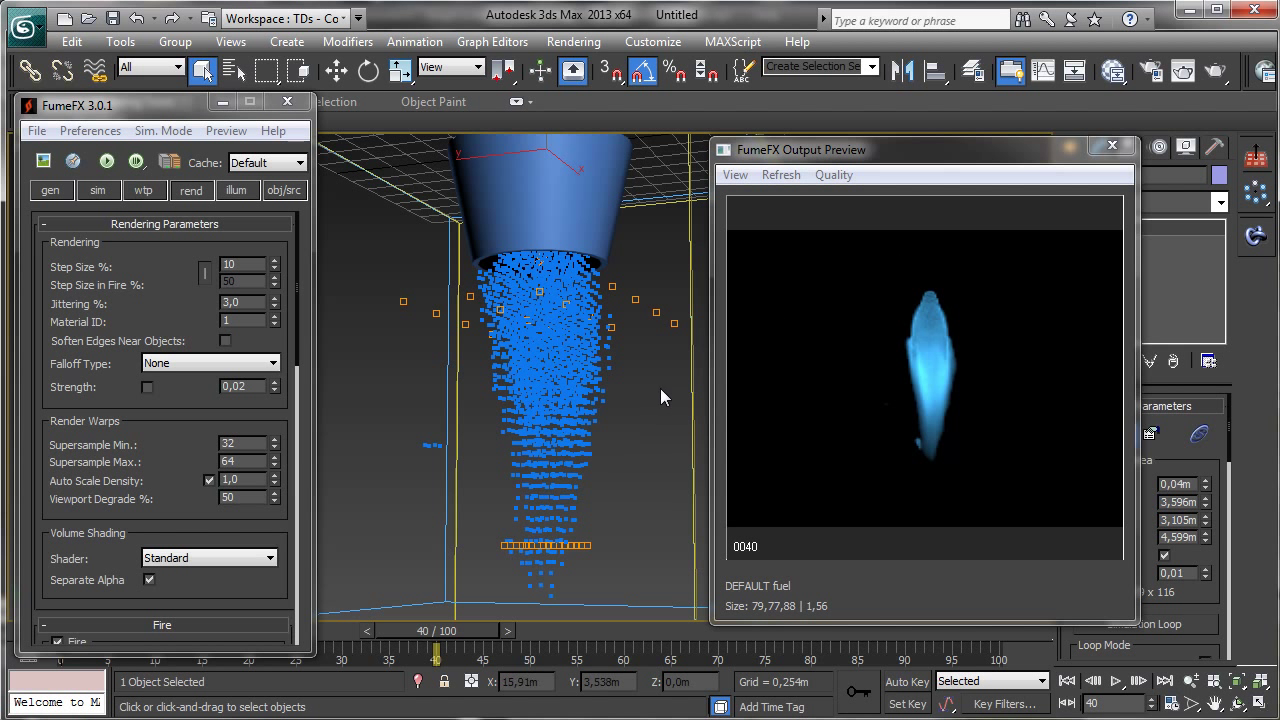
{"action": "mouse_move", "coordinate": [630, 417]}
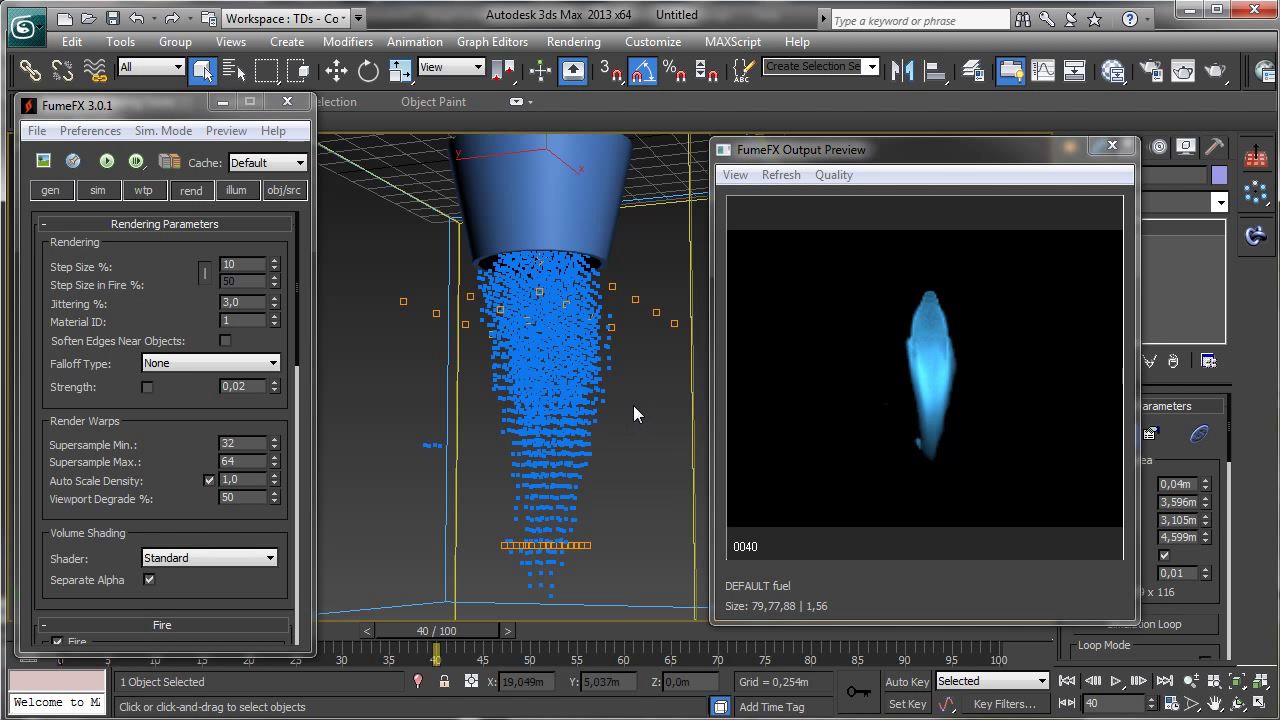
{"action": "mouse_move", "coordinate": [615, 430]}
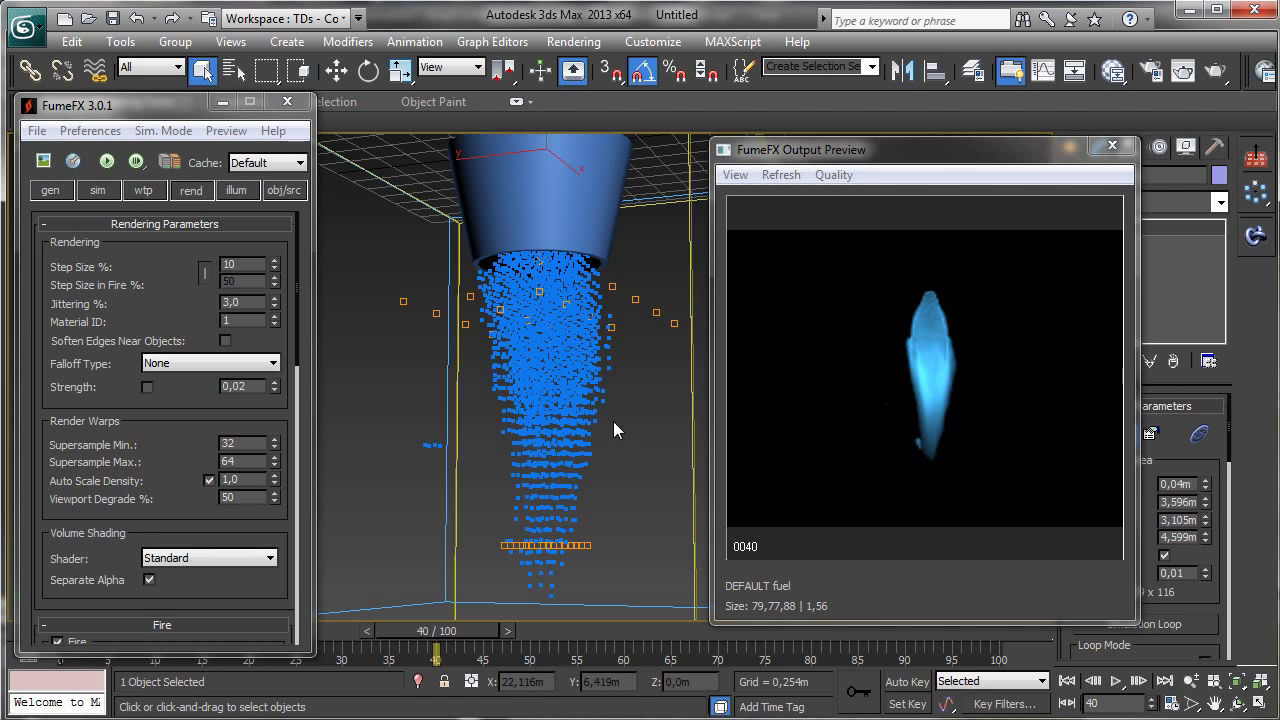
{"action": "mouse_move", "coordinate": [595, 598]}
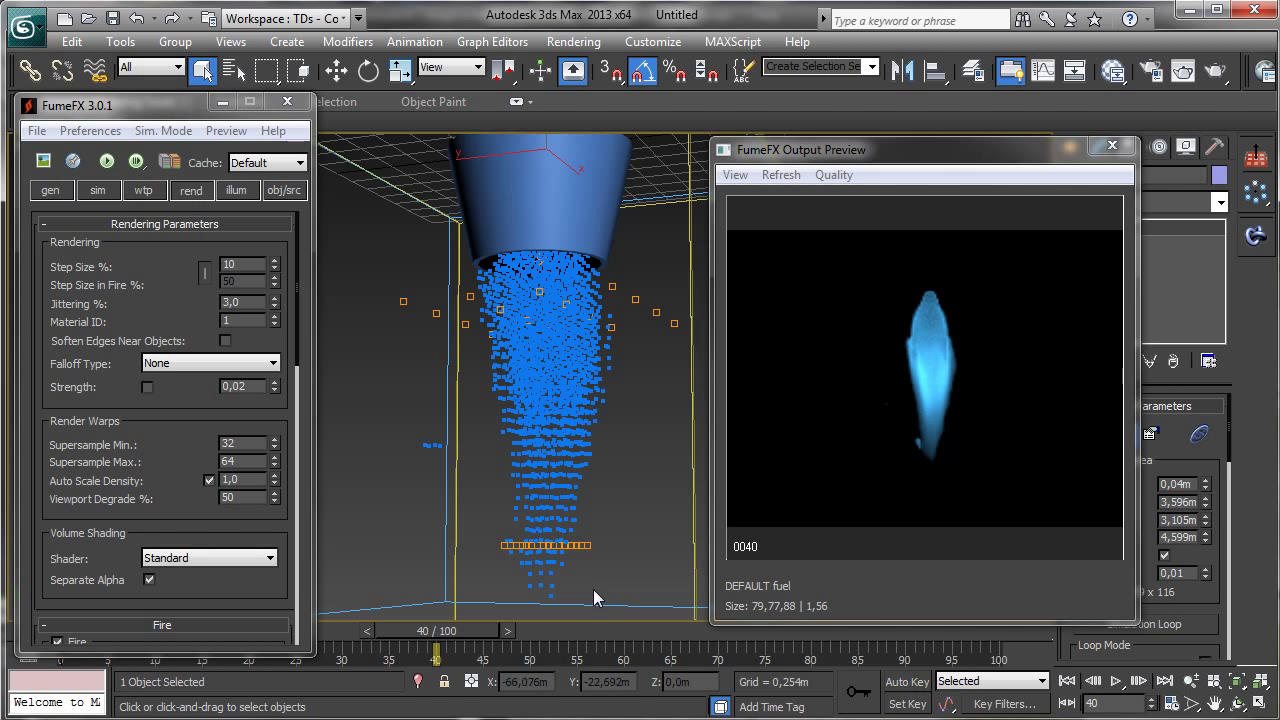
{"action": "mouse_move", "coordinate": [620, 607]}
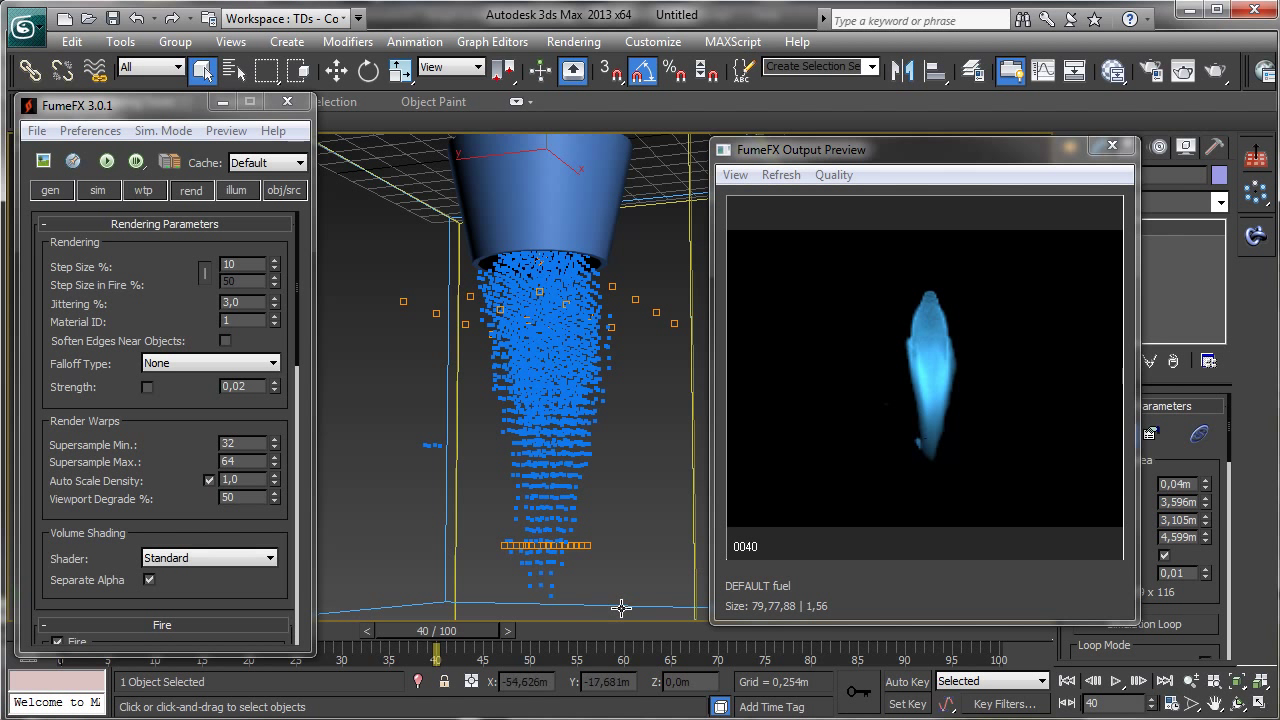